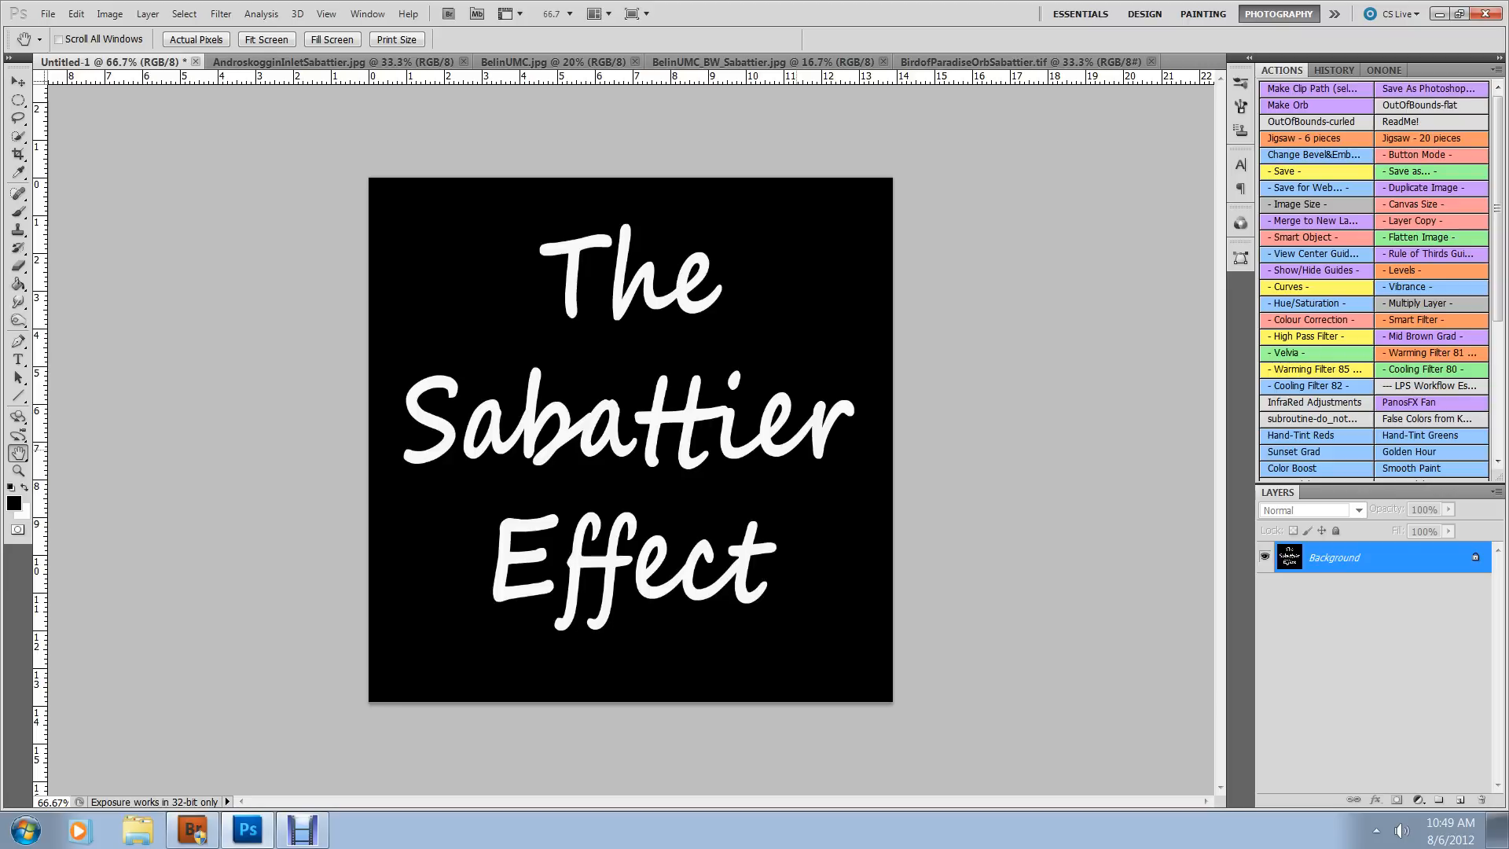
mouse_move(979, 442)
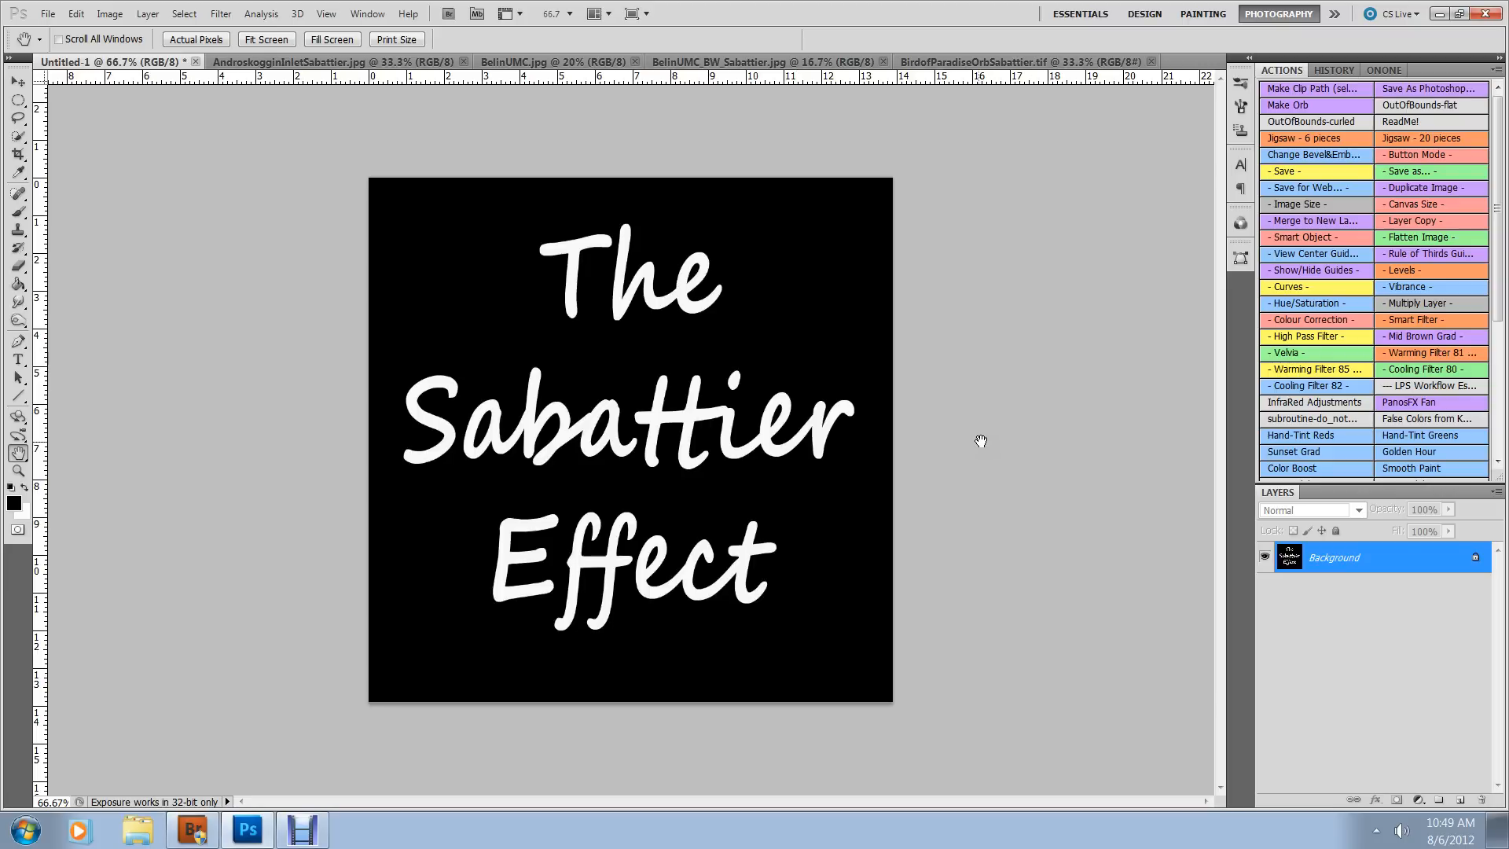
mouse_move(173, 199)
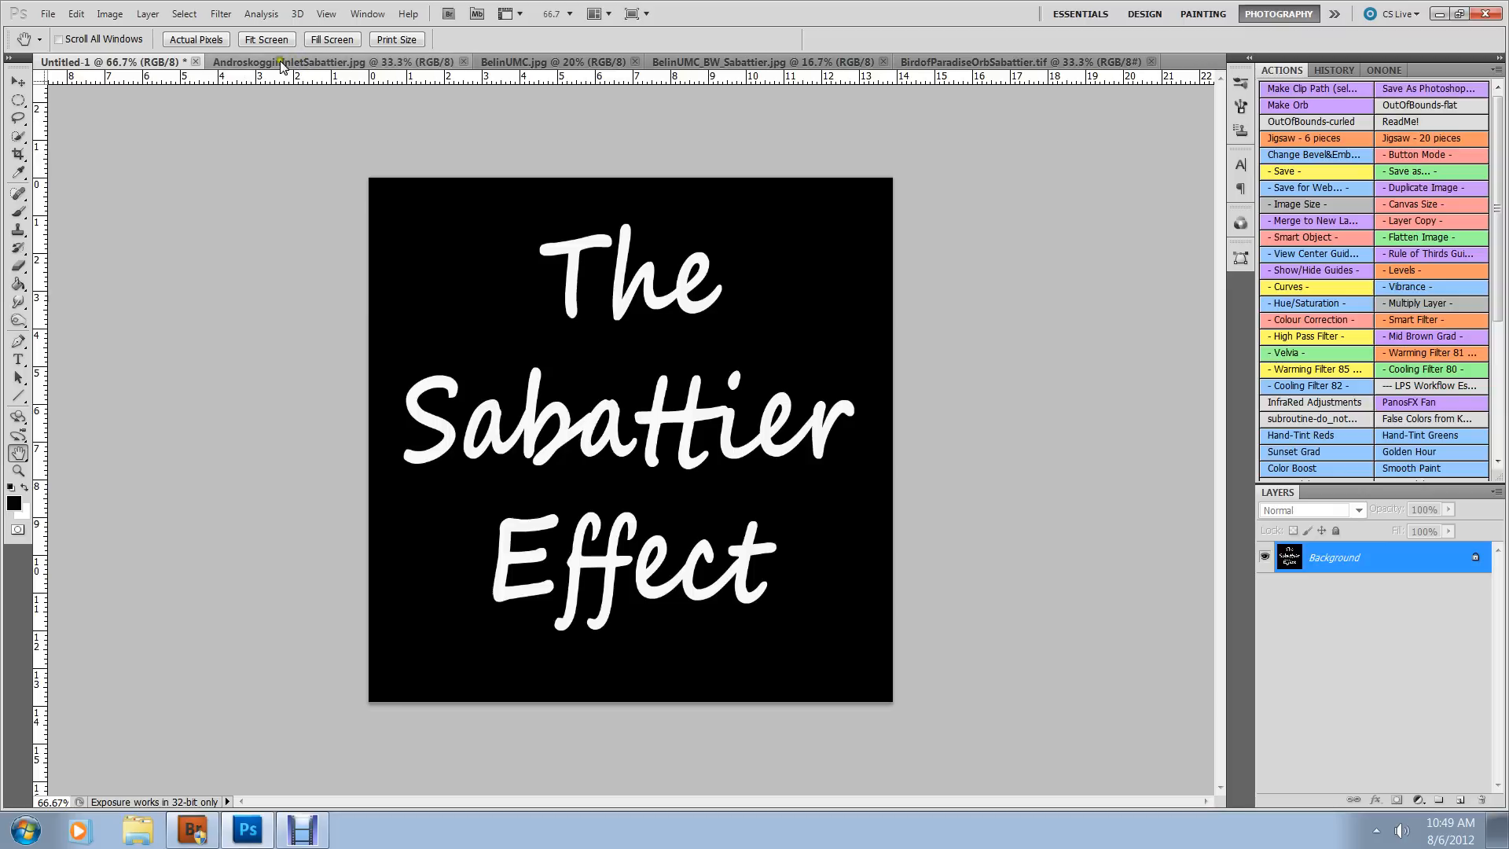
Review the river landscape, BelinUMC church, black-and-white church and bird of paradise Sabattier examples
left_click(308, 62)
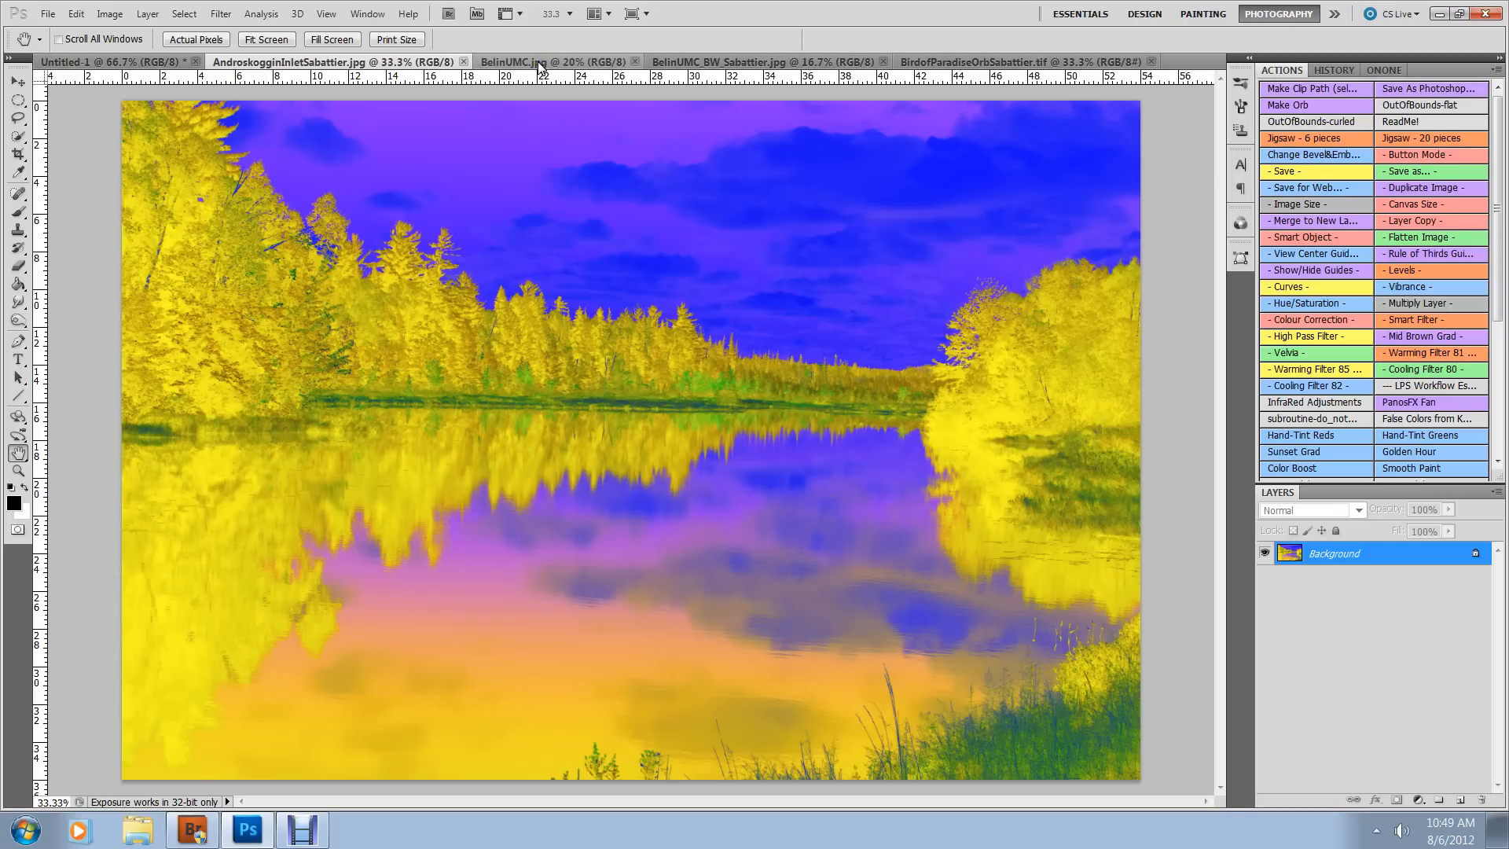
left_click(517, 62)
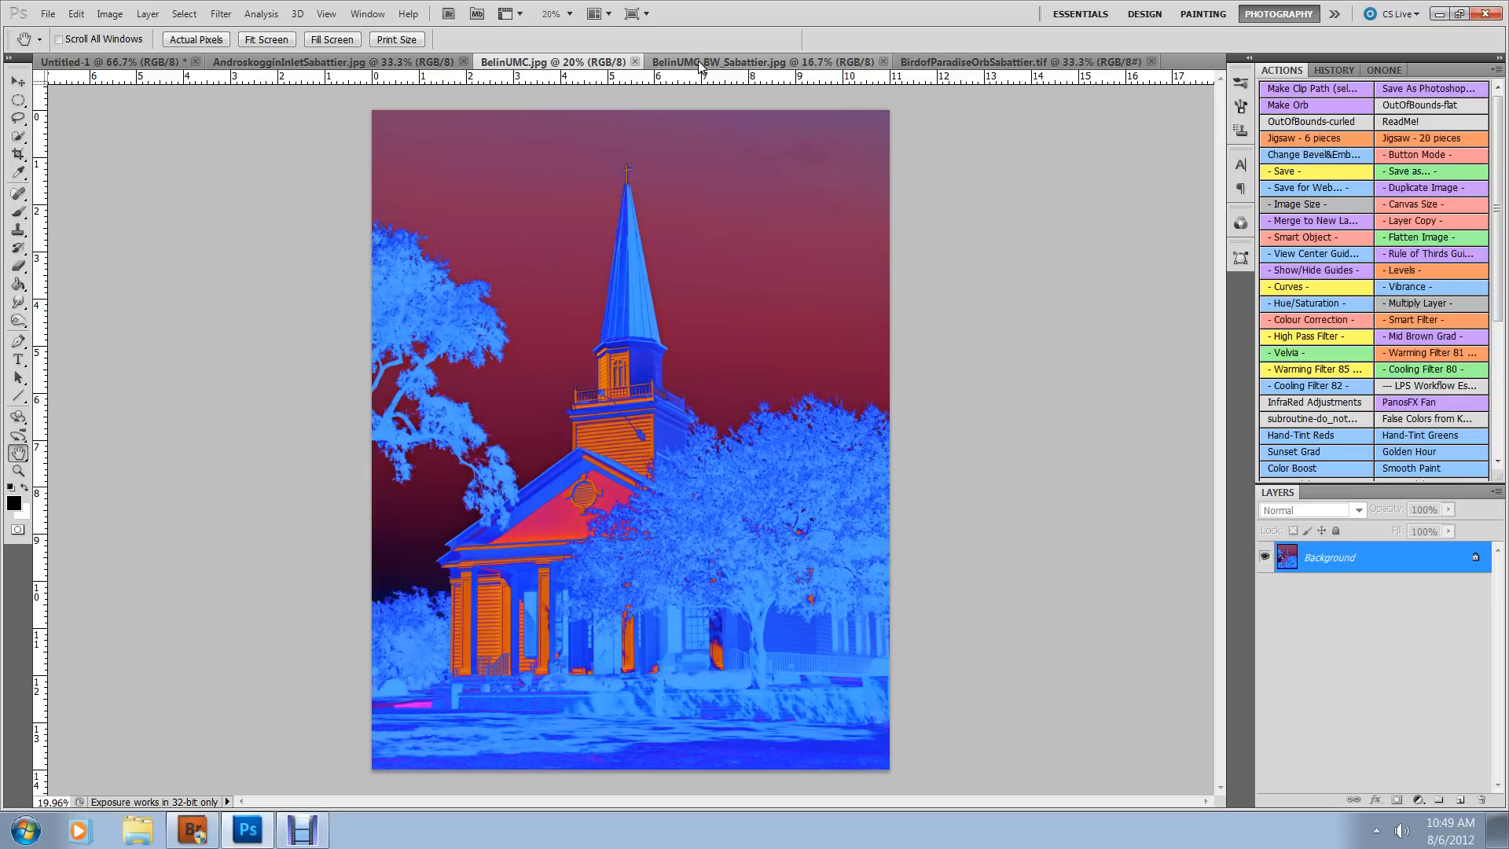
left_click(720, 62)
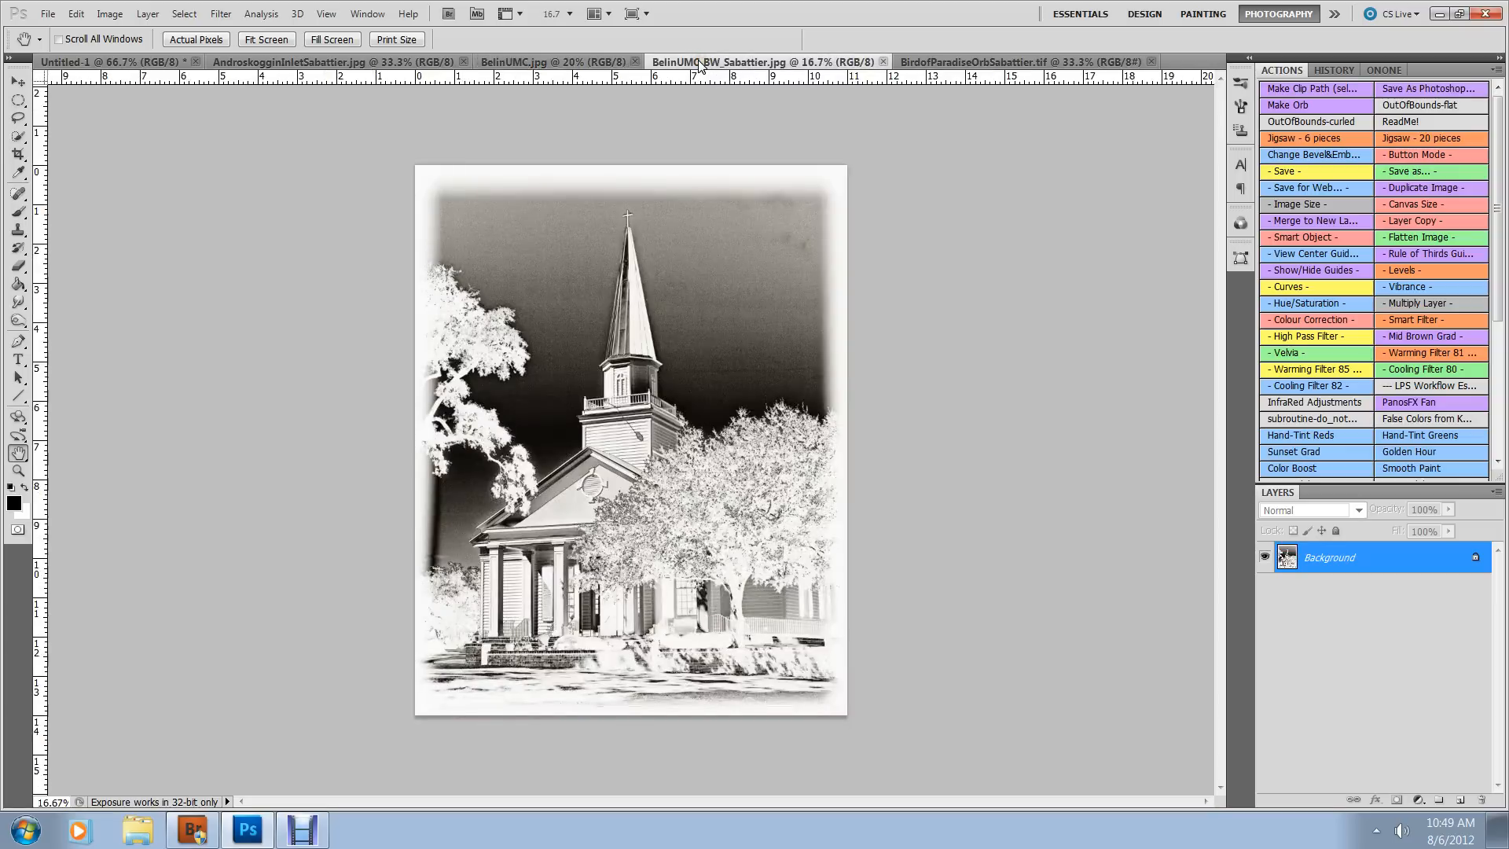
mouse_move(928, 345)
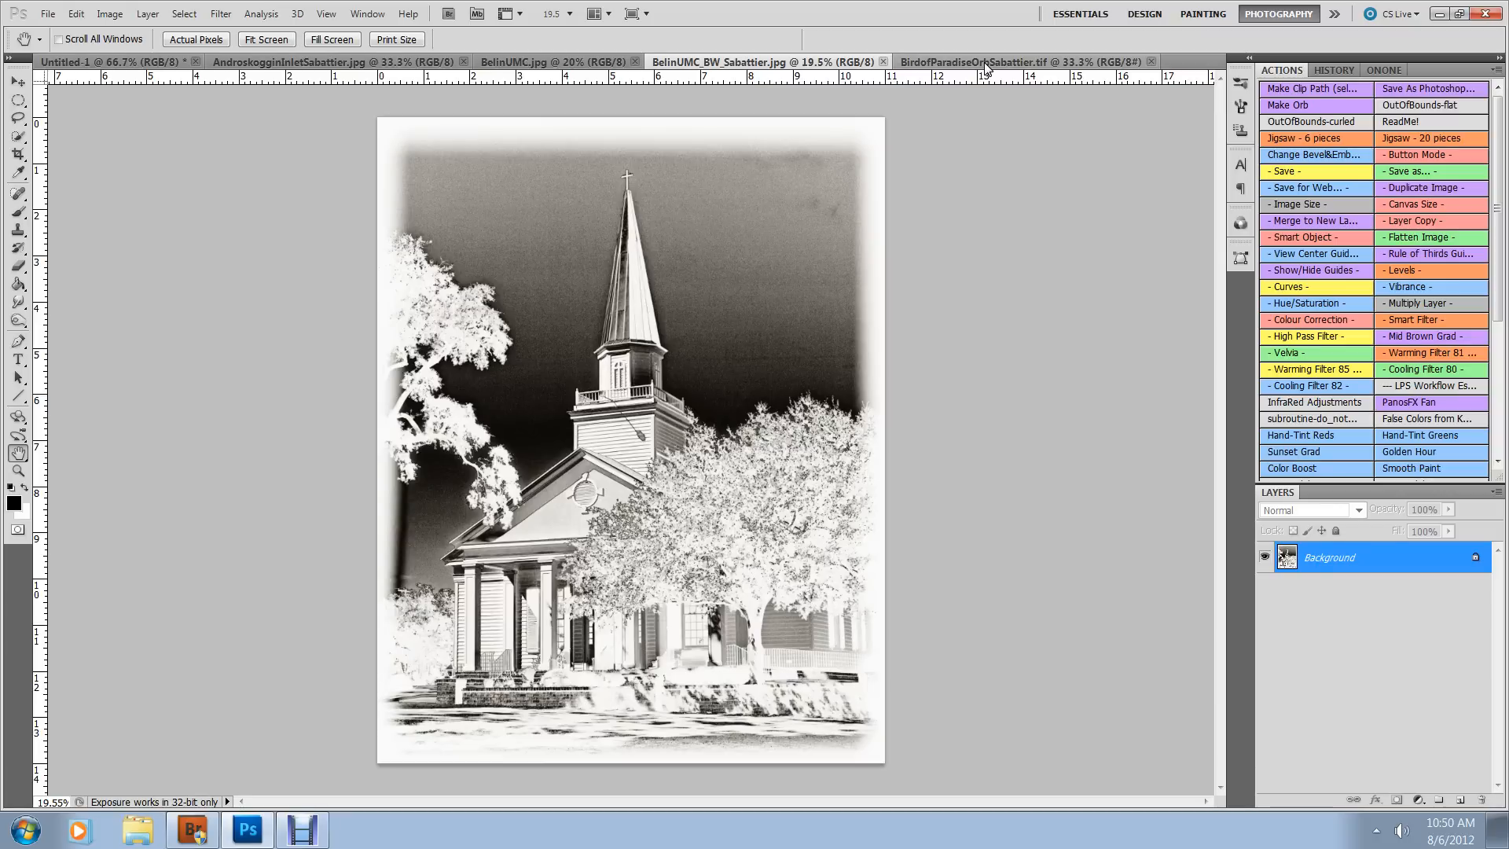
left_click(975, 62)
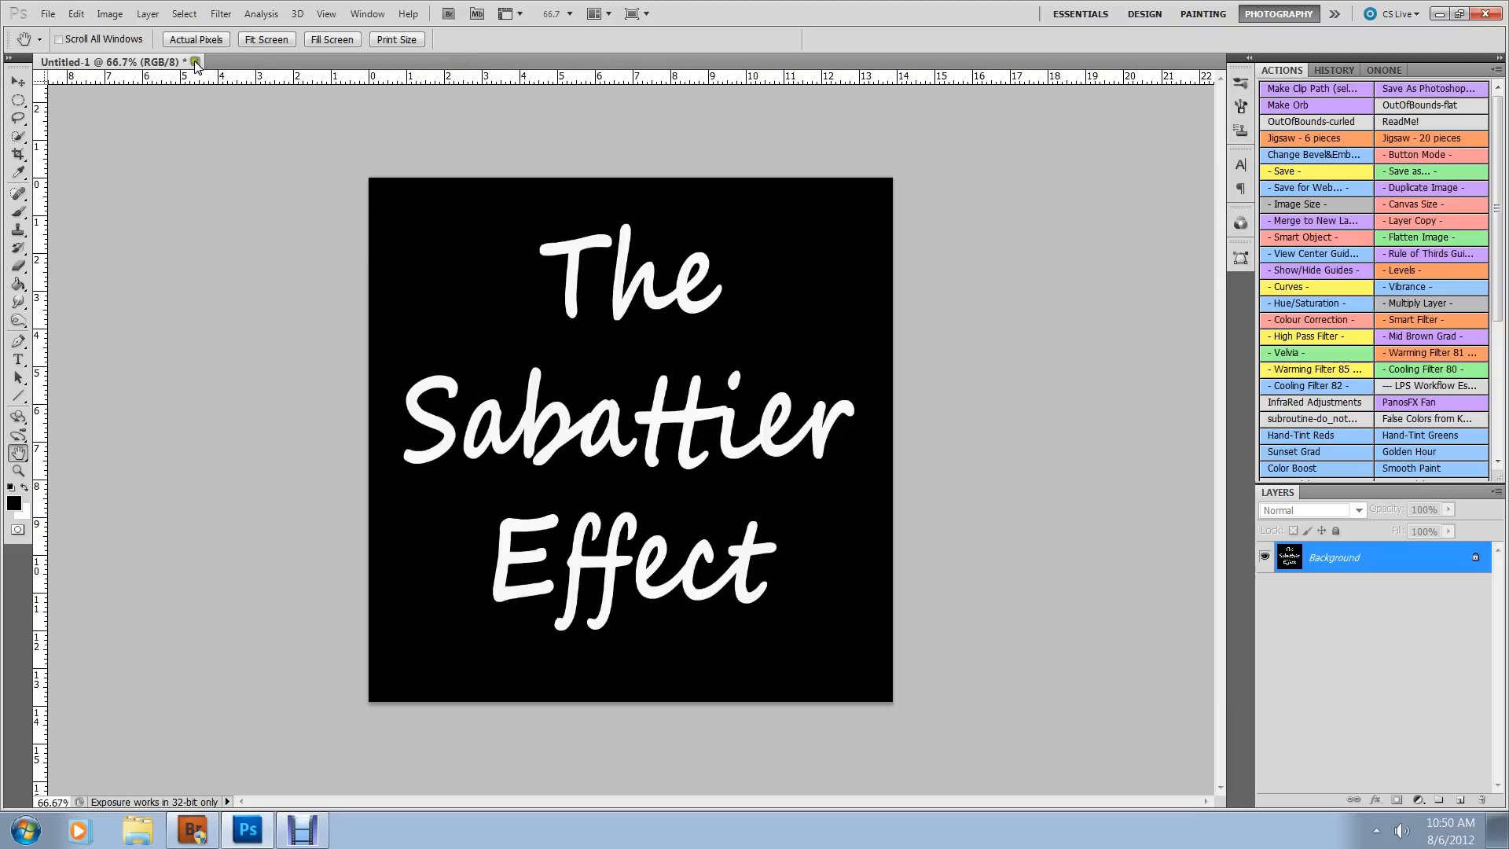
Discard the untitled title card and open FightingStallionsBrookgreen.jpg from recent files
left_click(197, 61)
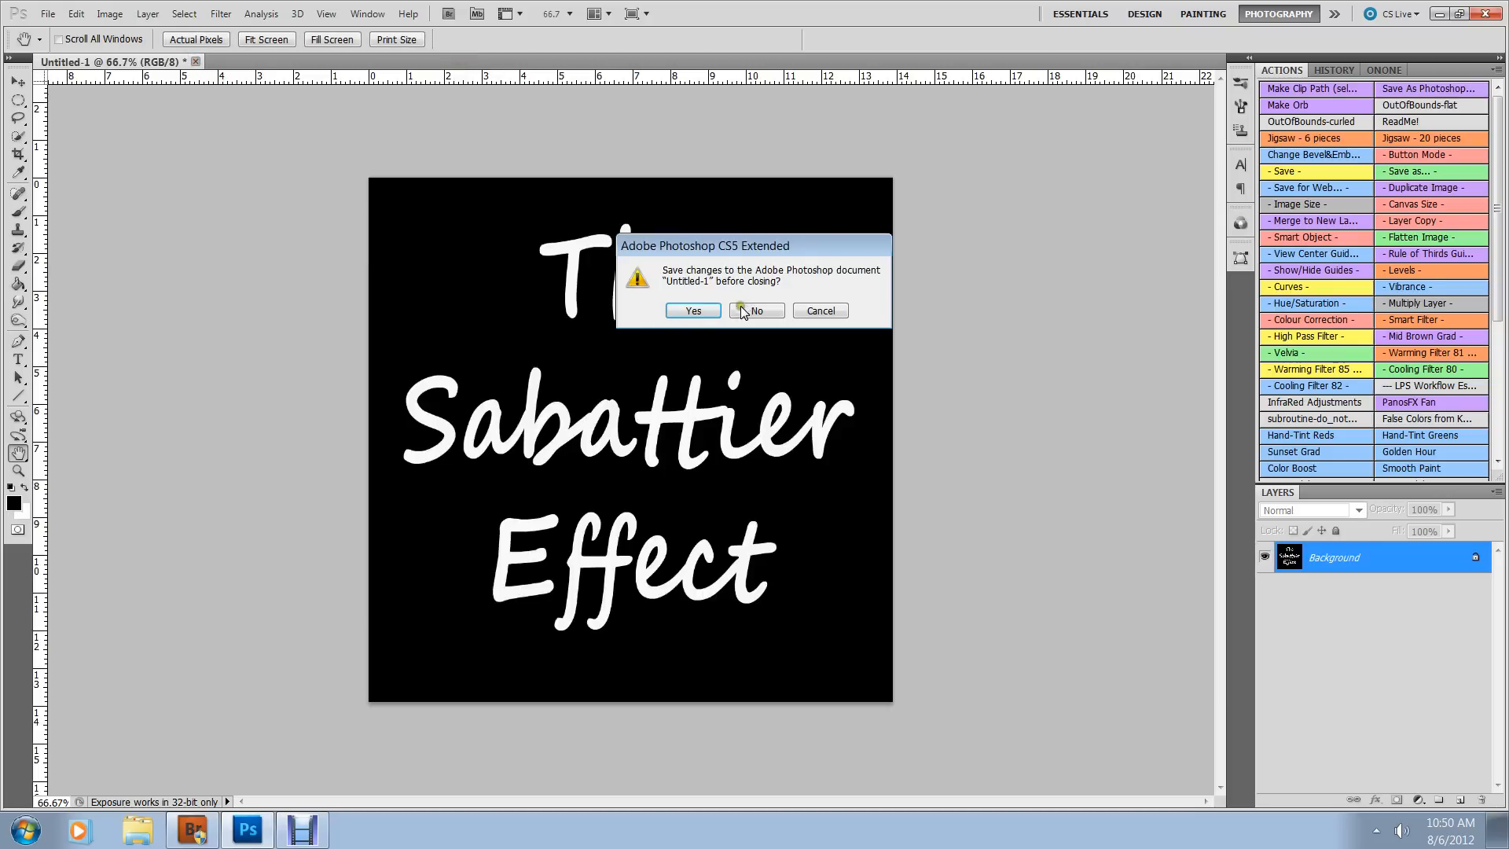
left_click(757, 310)
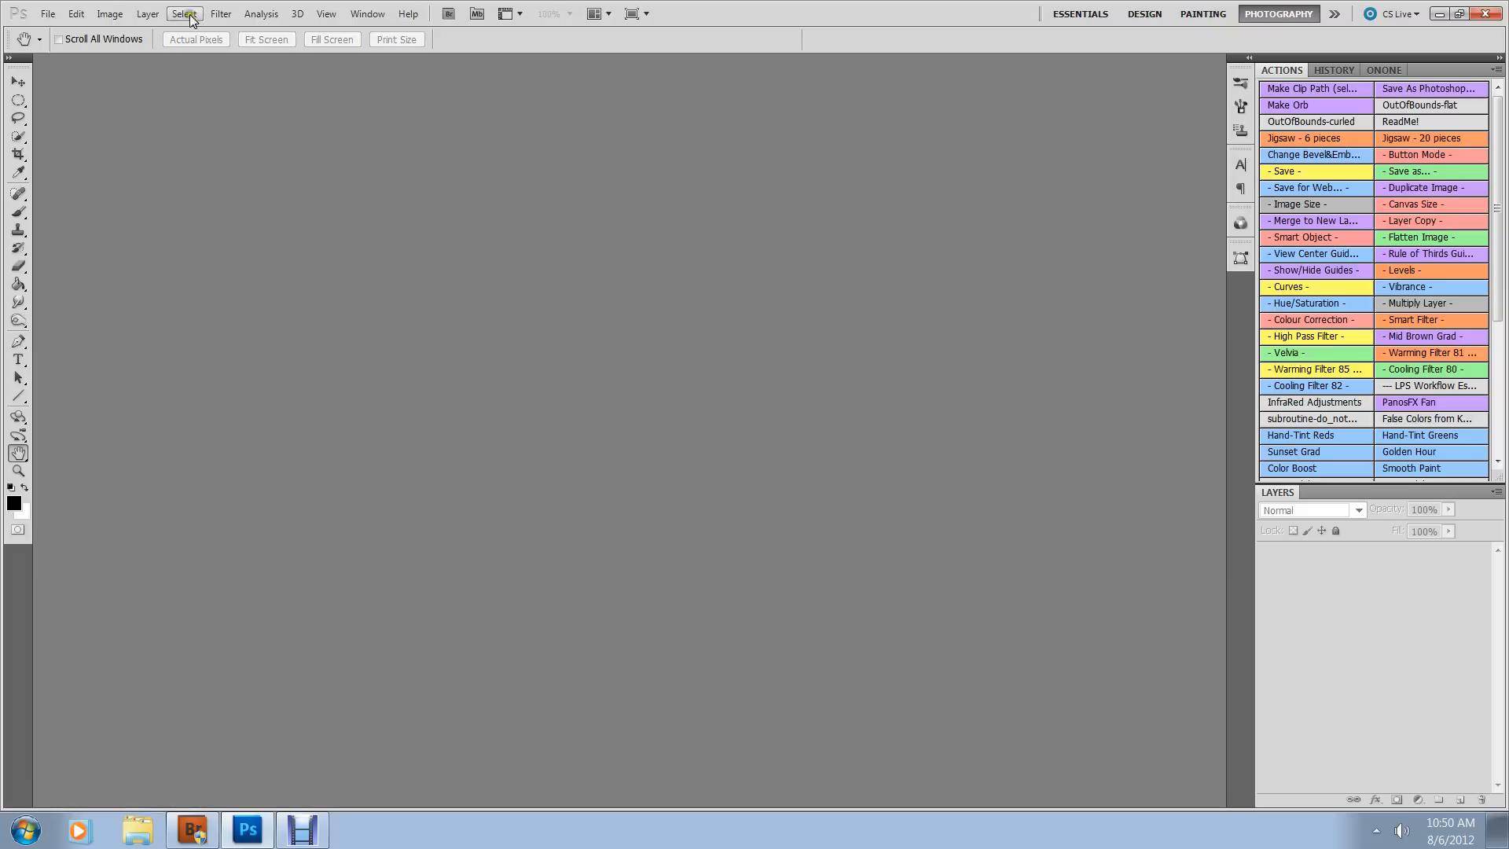
left_click(45, 14)
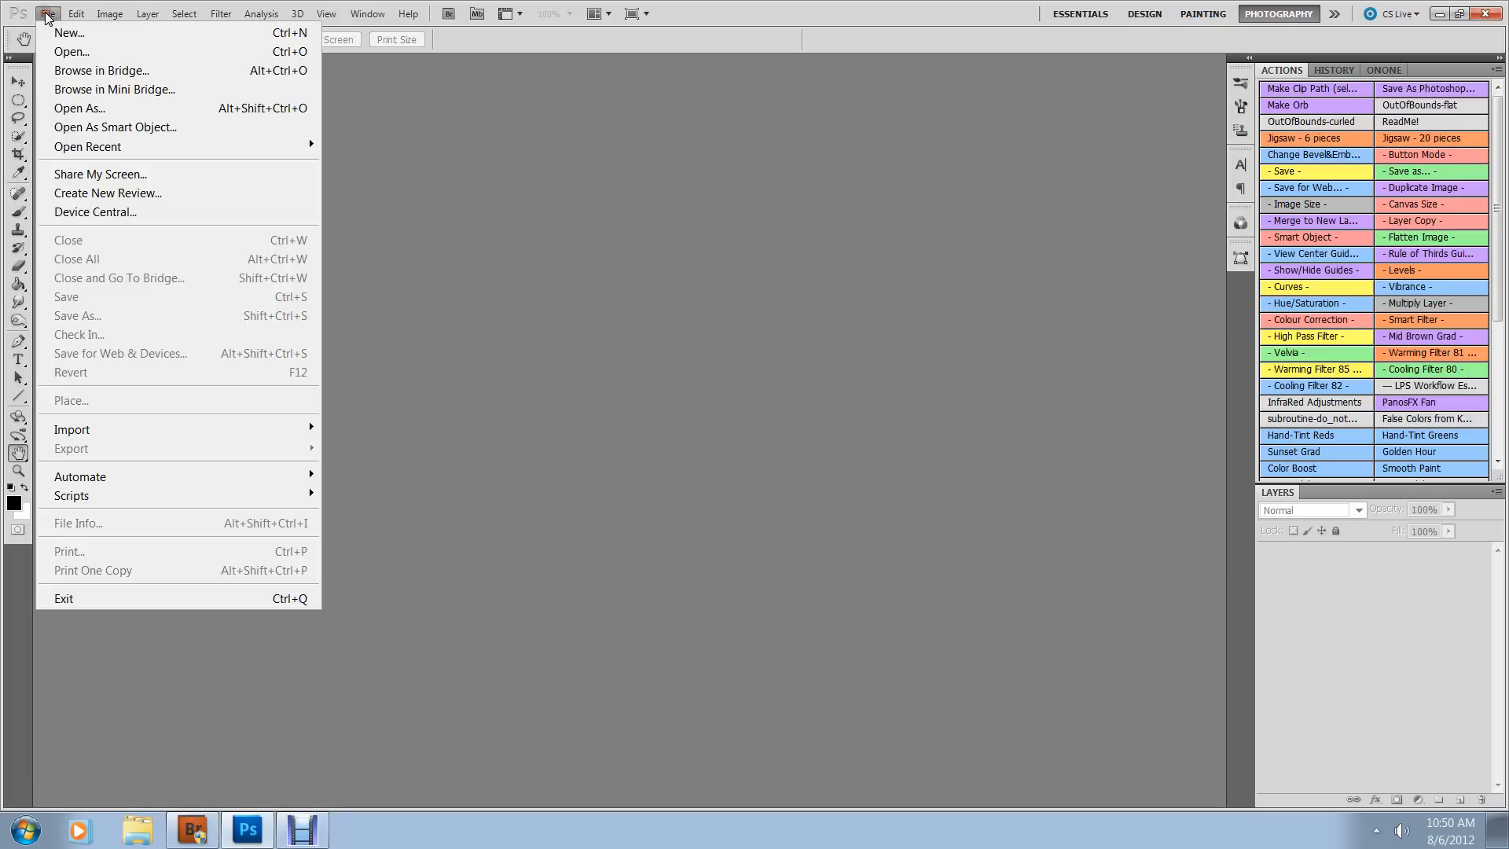
mouse_move(88, 147)
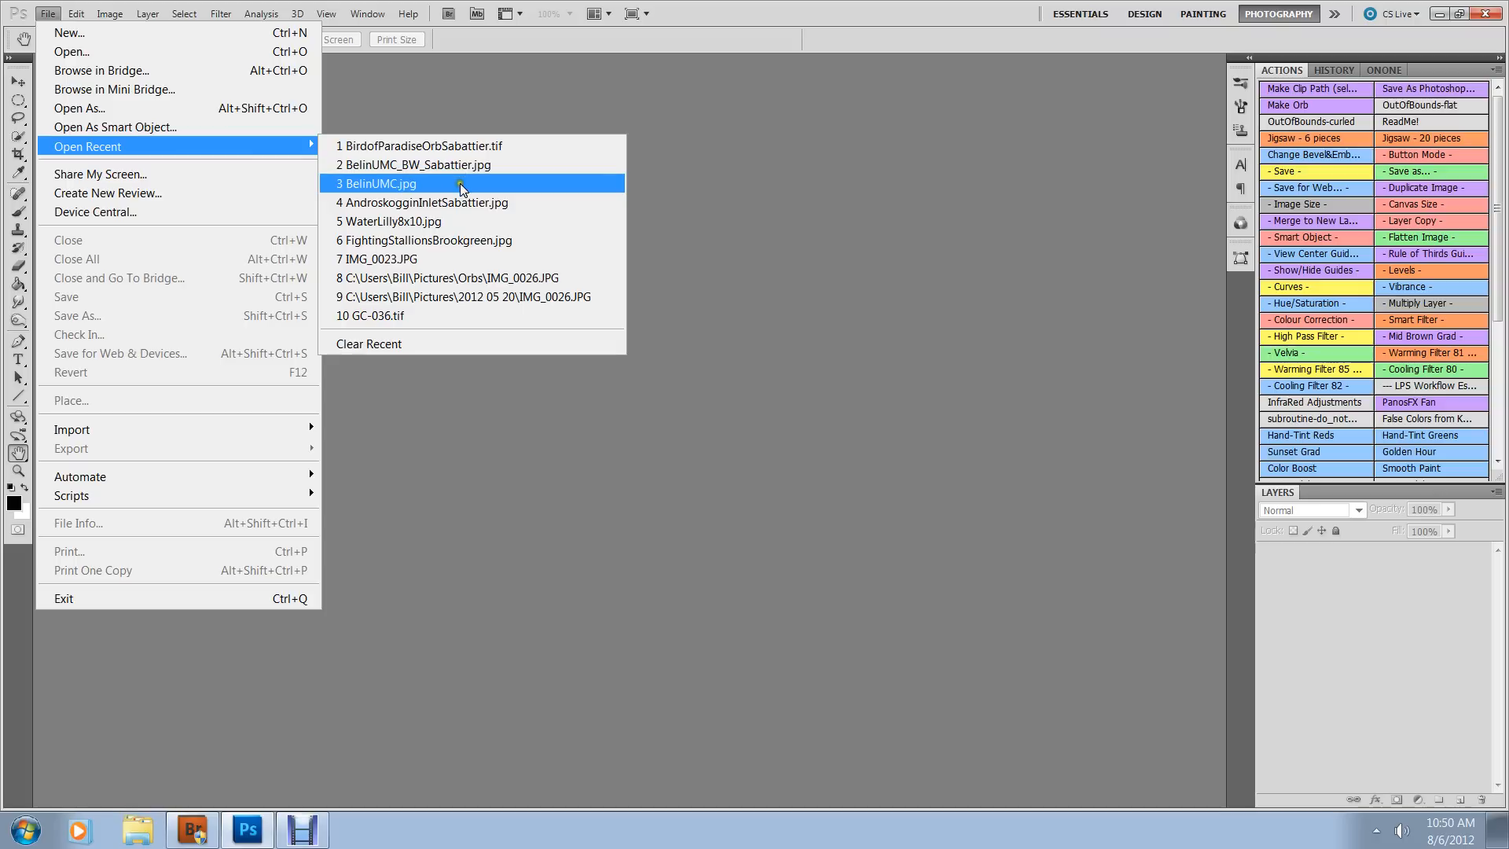
mouse_move(435, 239)
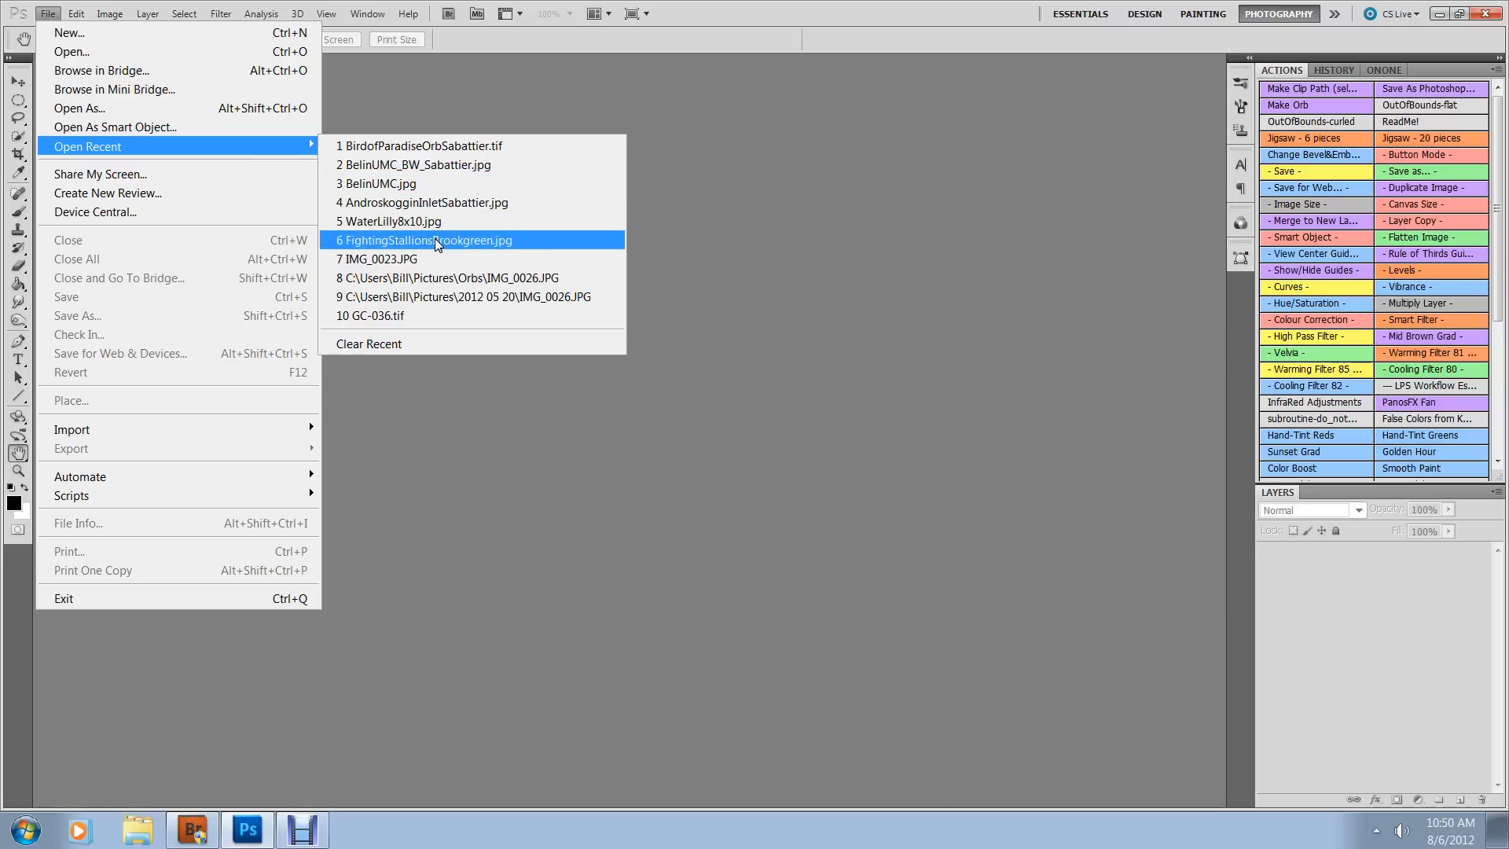
left_click(423, 239)
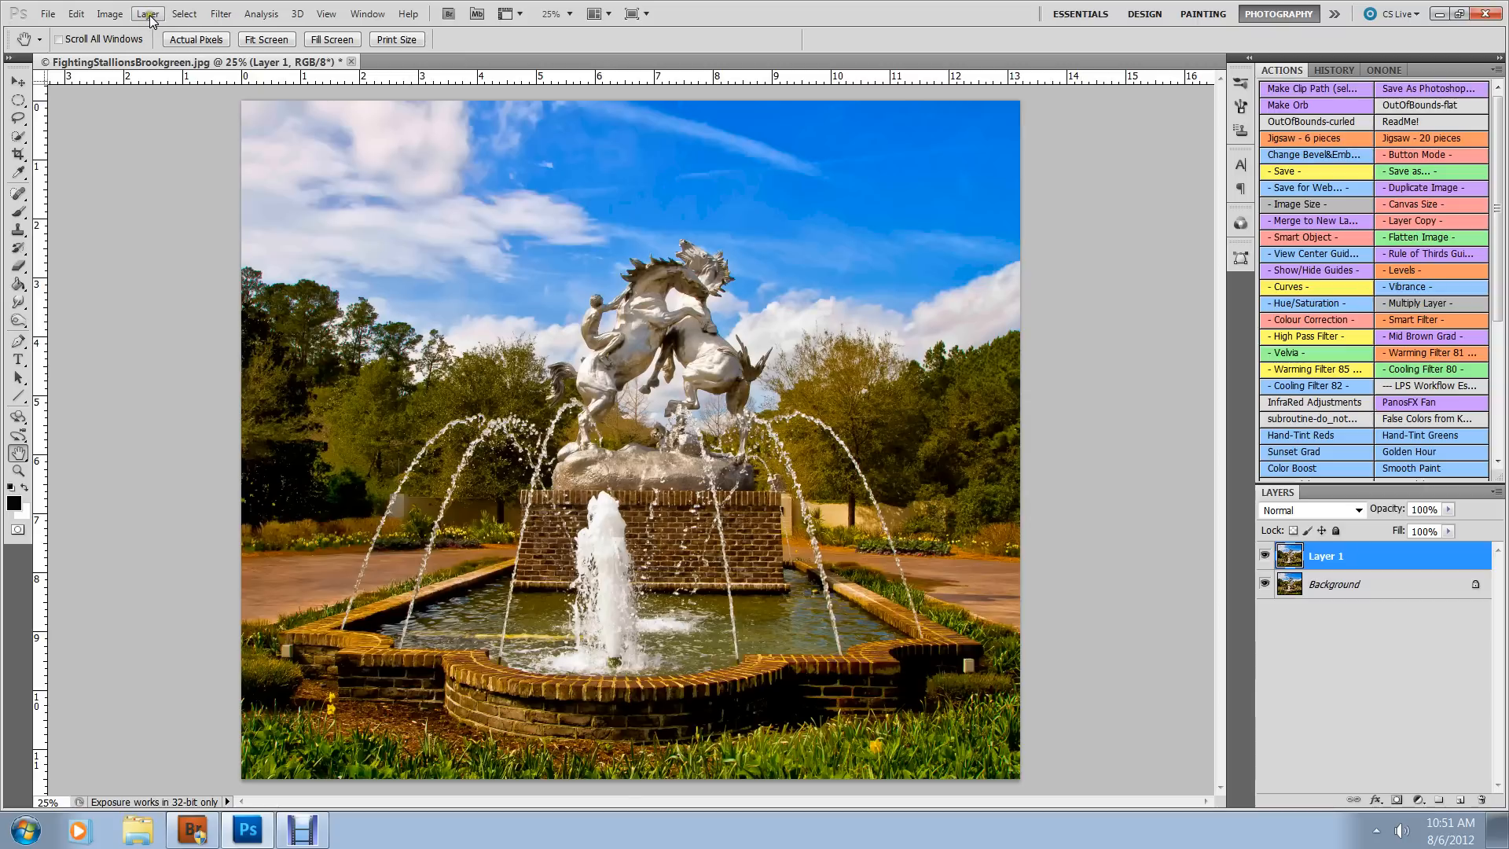
Add a Solid Color fill layer in Difference mode above Layer 1 of the fountain photo
left_click(148, 14)
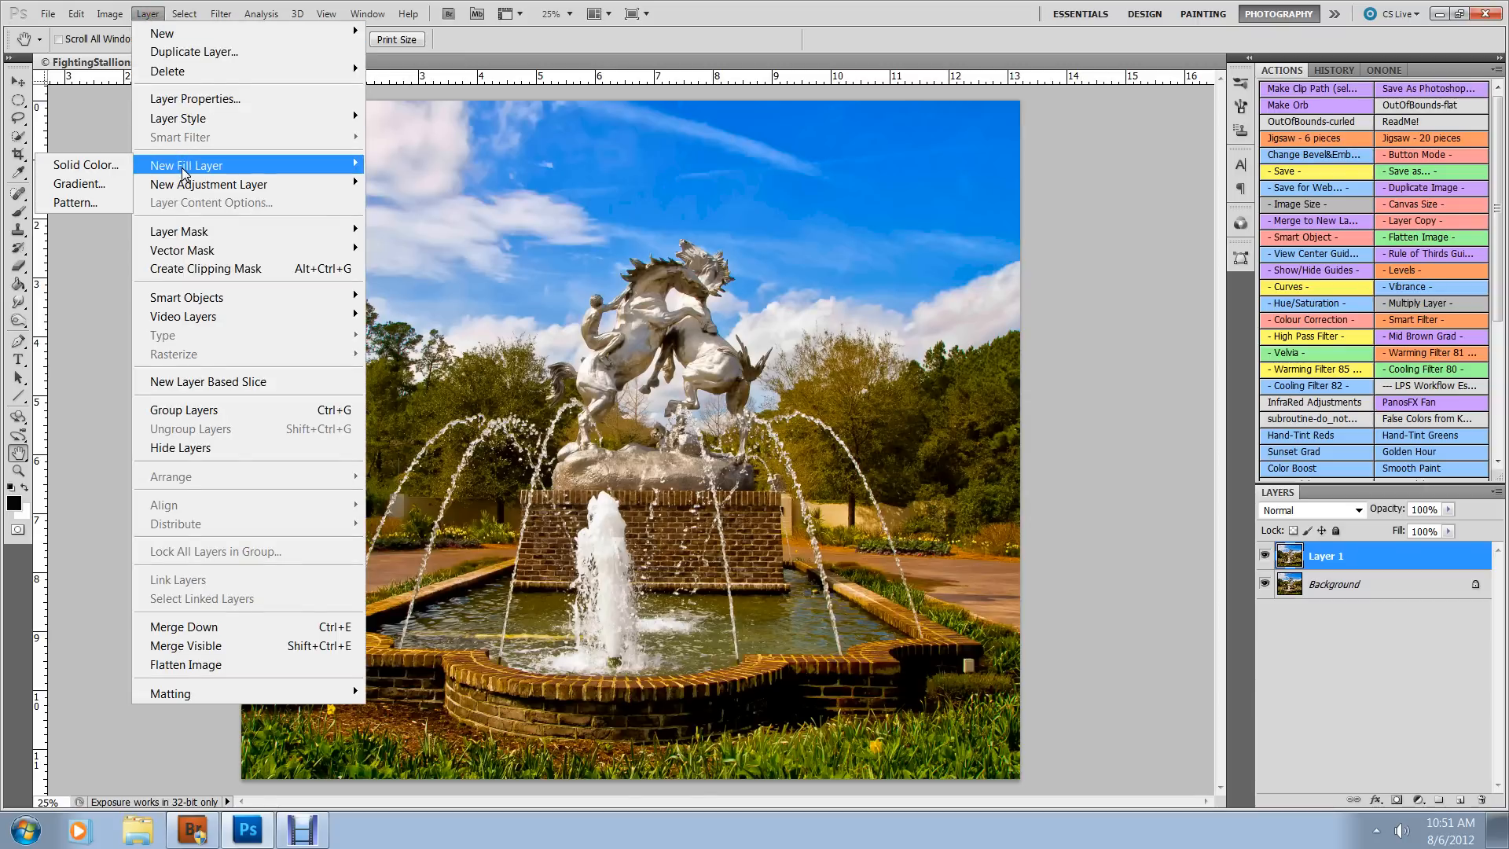
mouse_move(84, 165)
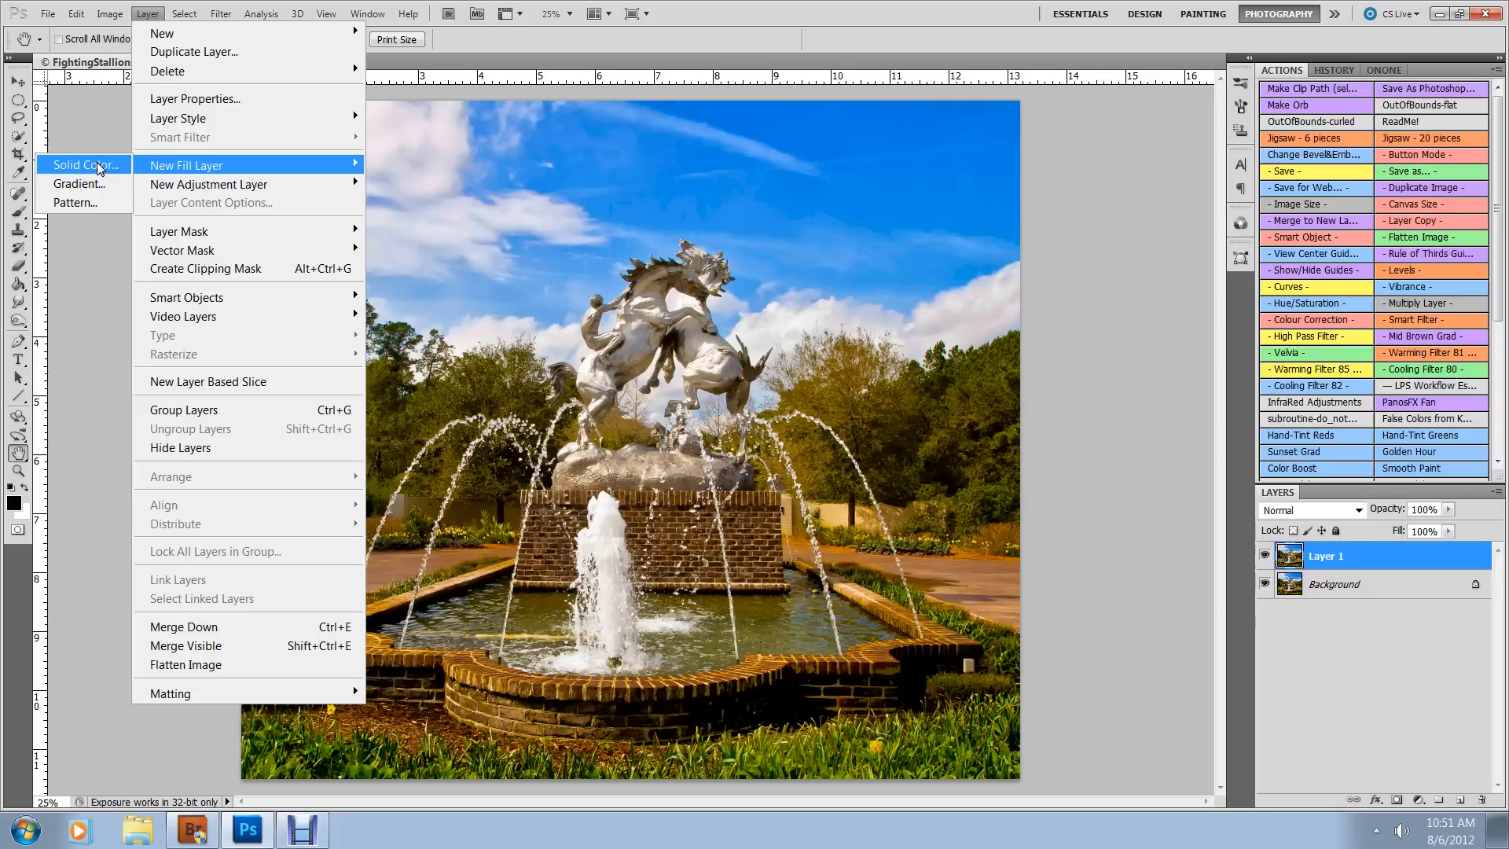
left_click(78, 165)
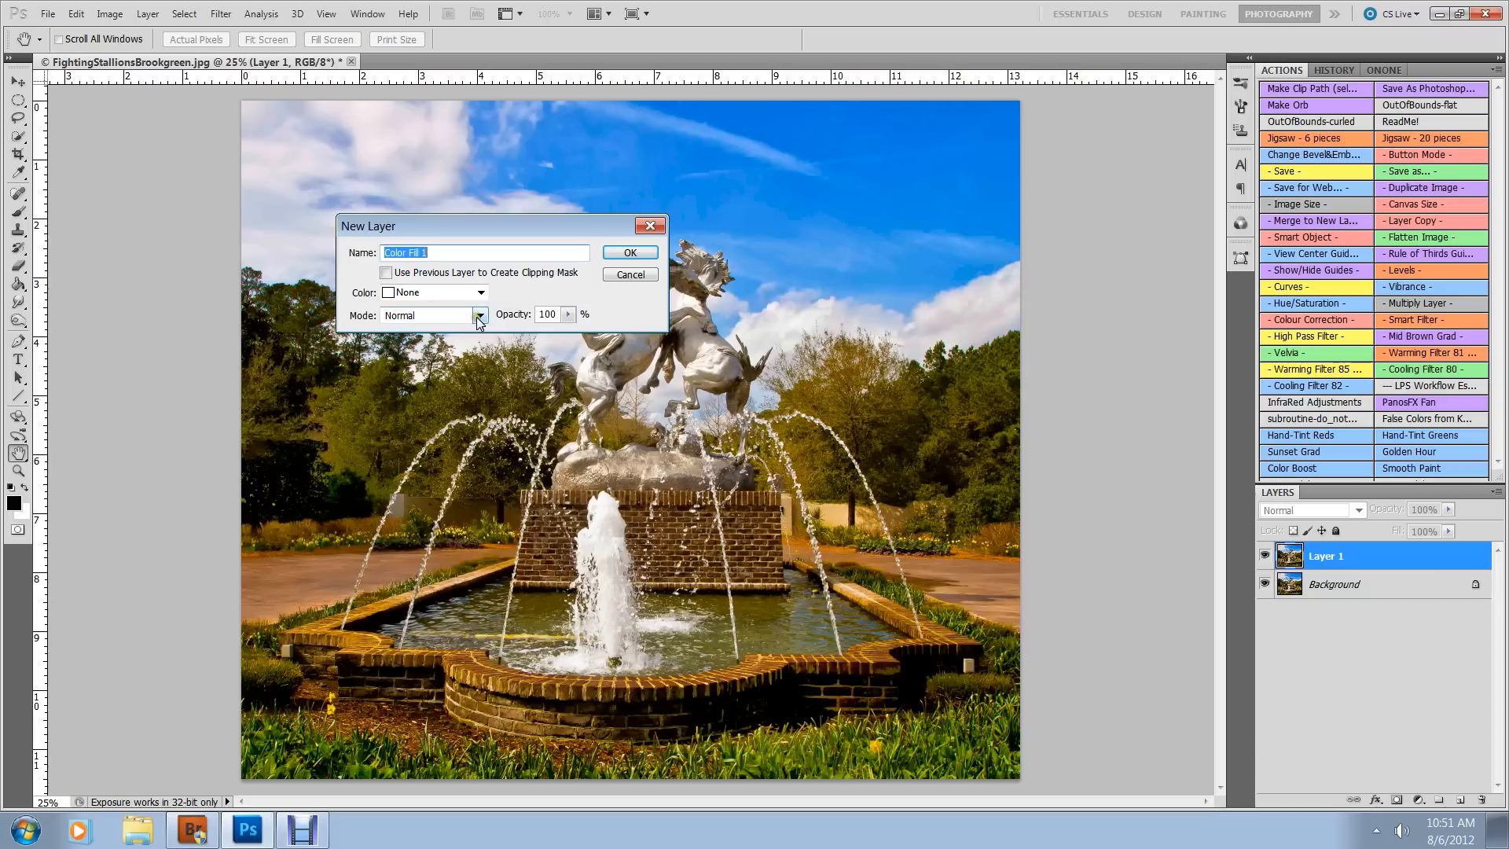
left_click(478, 314)
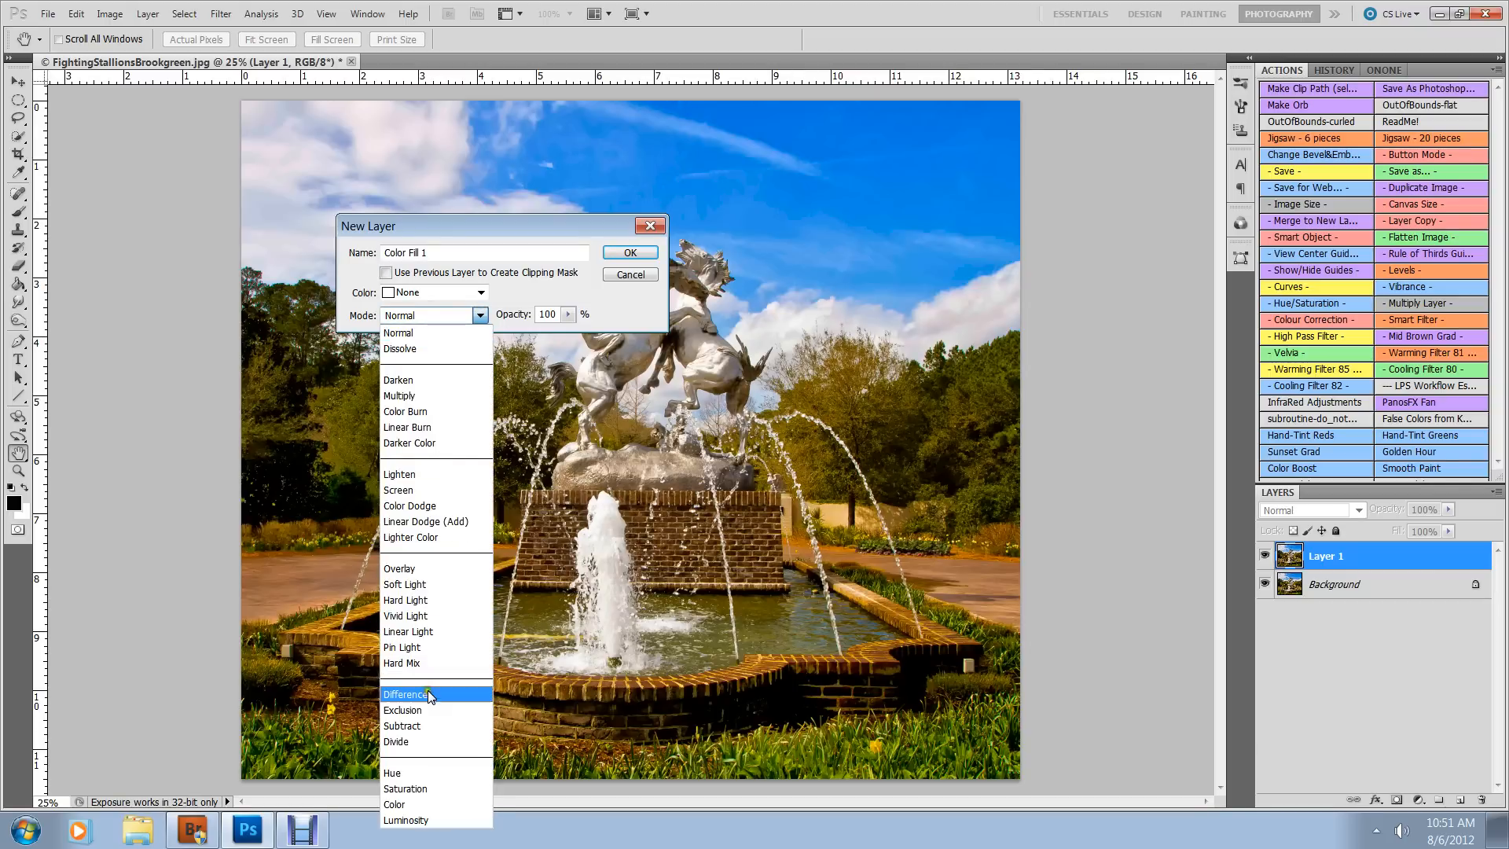
mouse_move(429, 698)
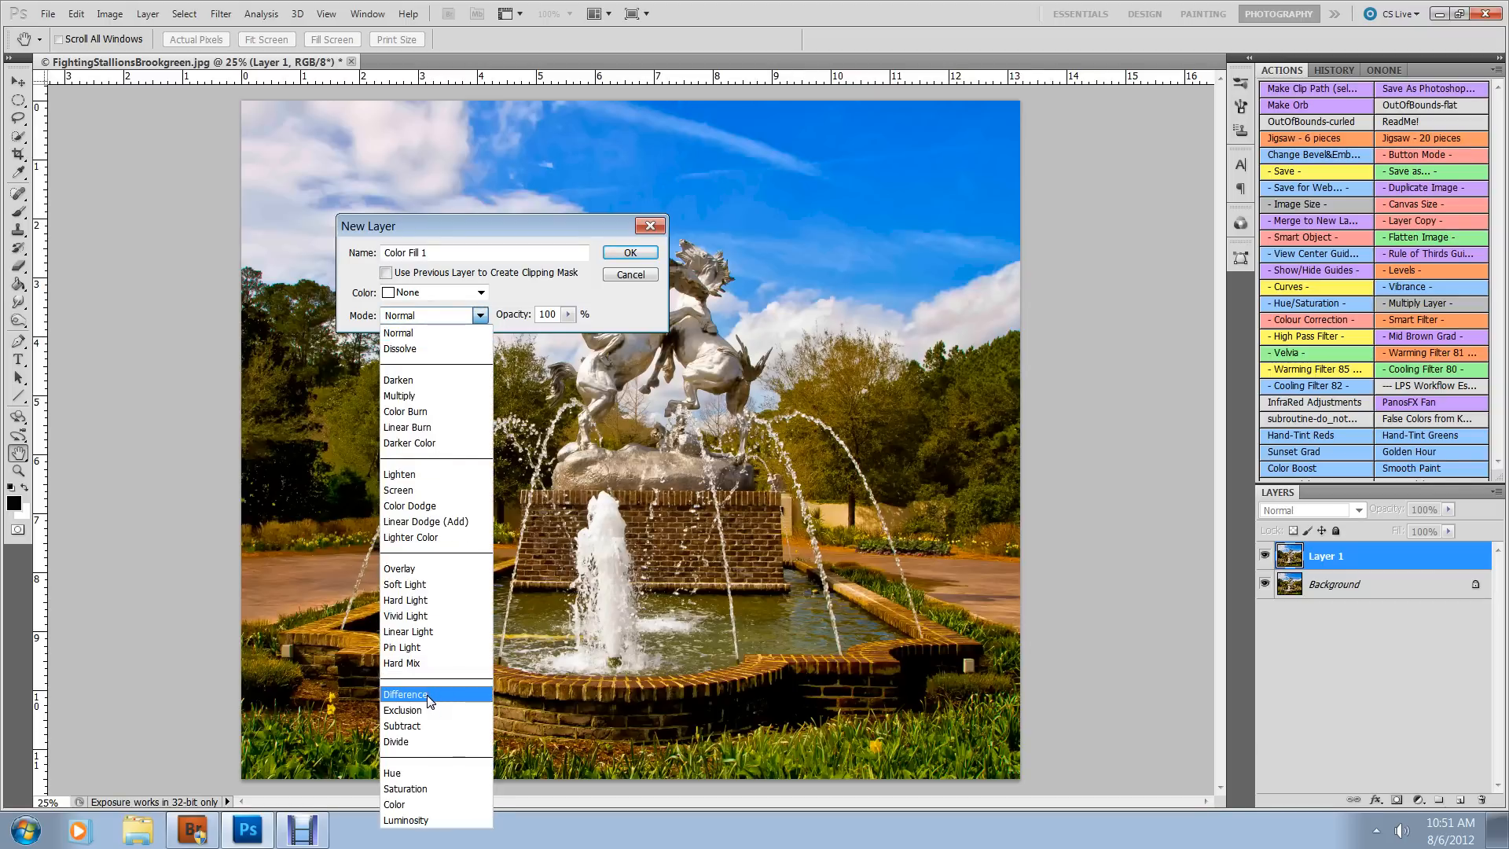
left_click(406, 694)
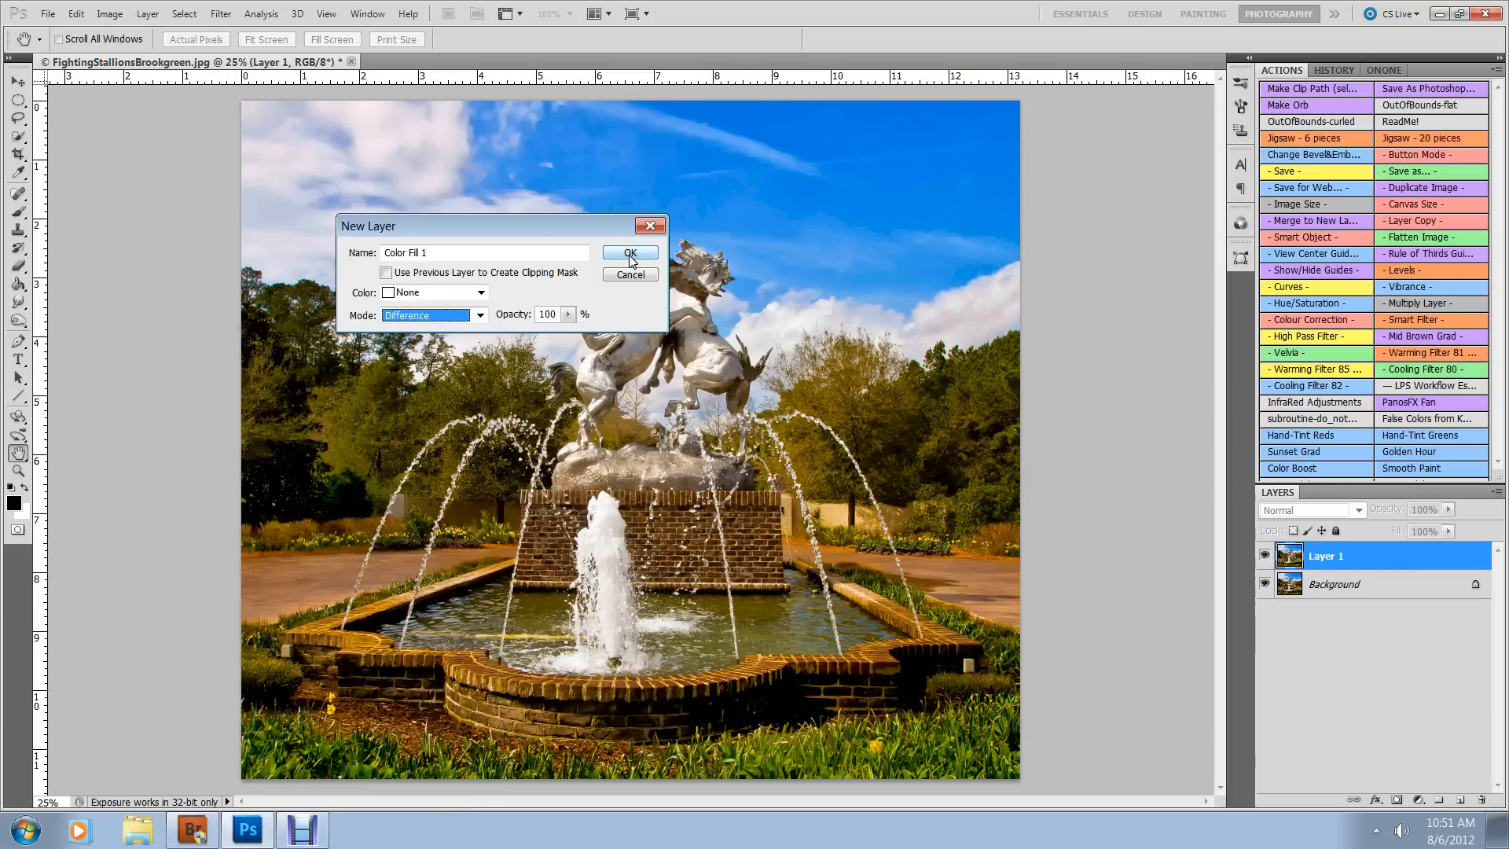
left_click(629, 251)
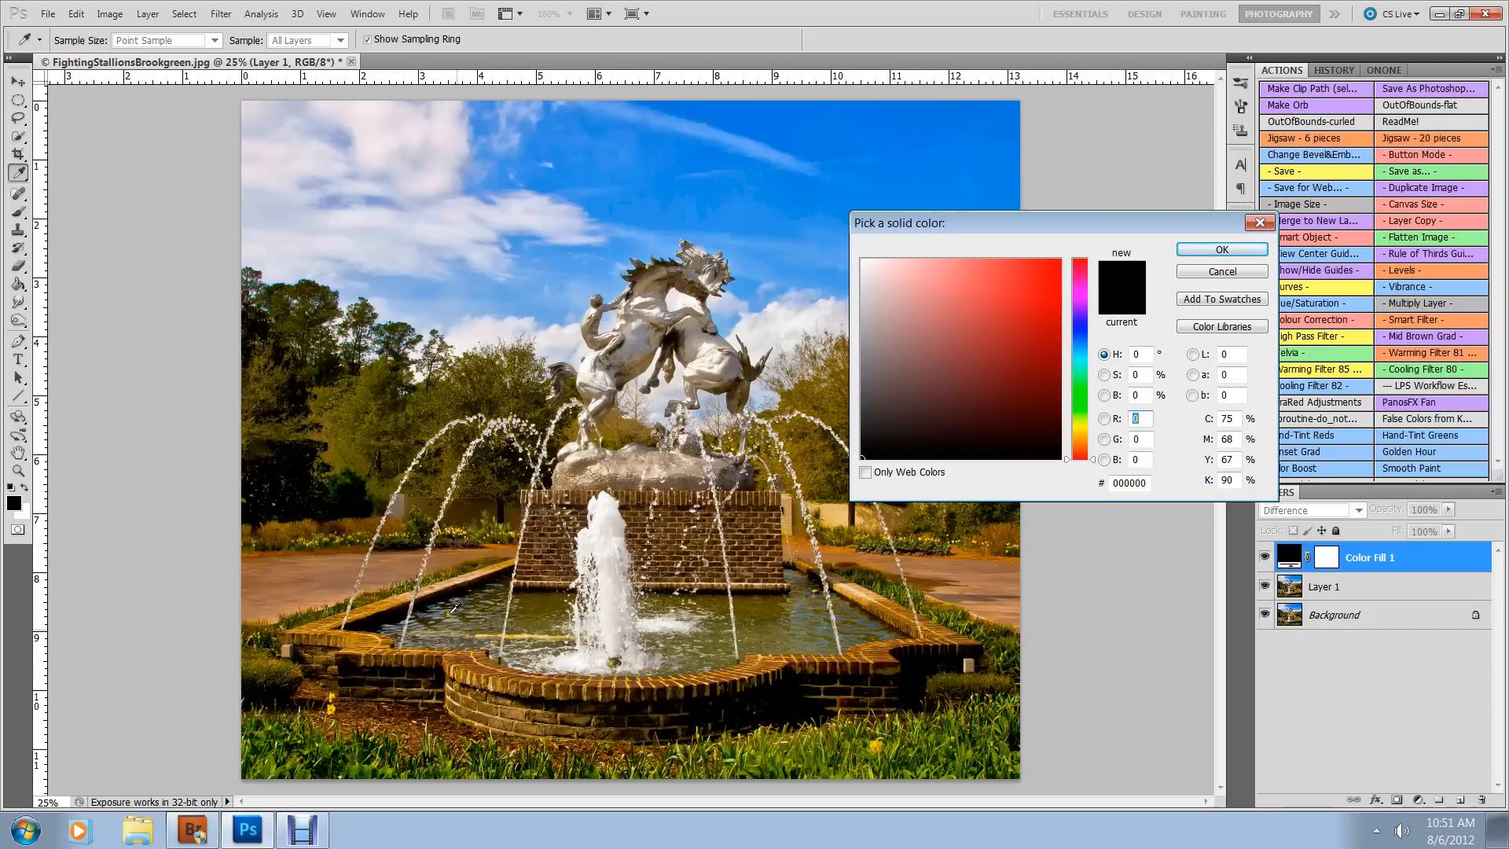
mouse_move(549, 418)
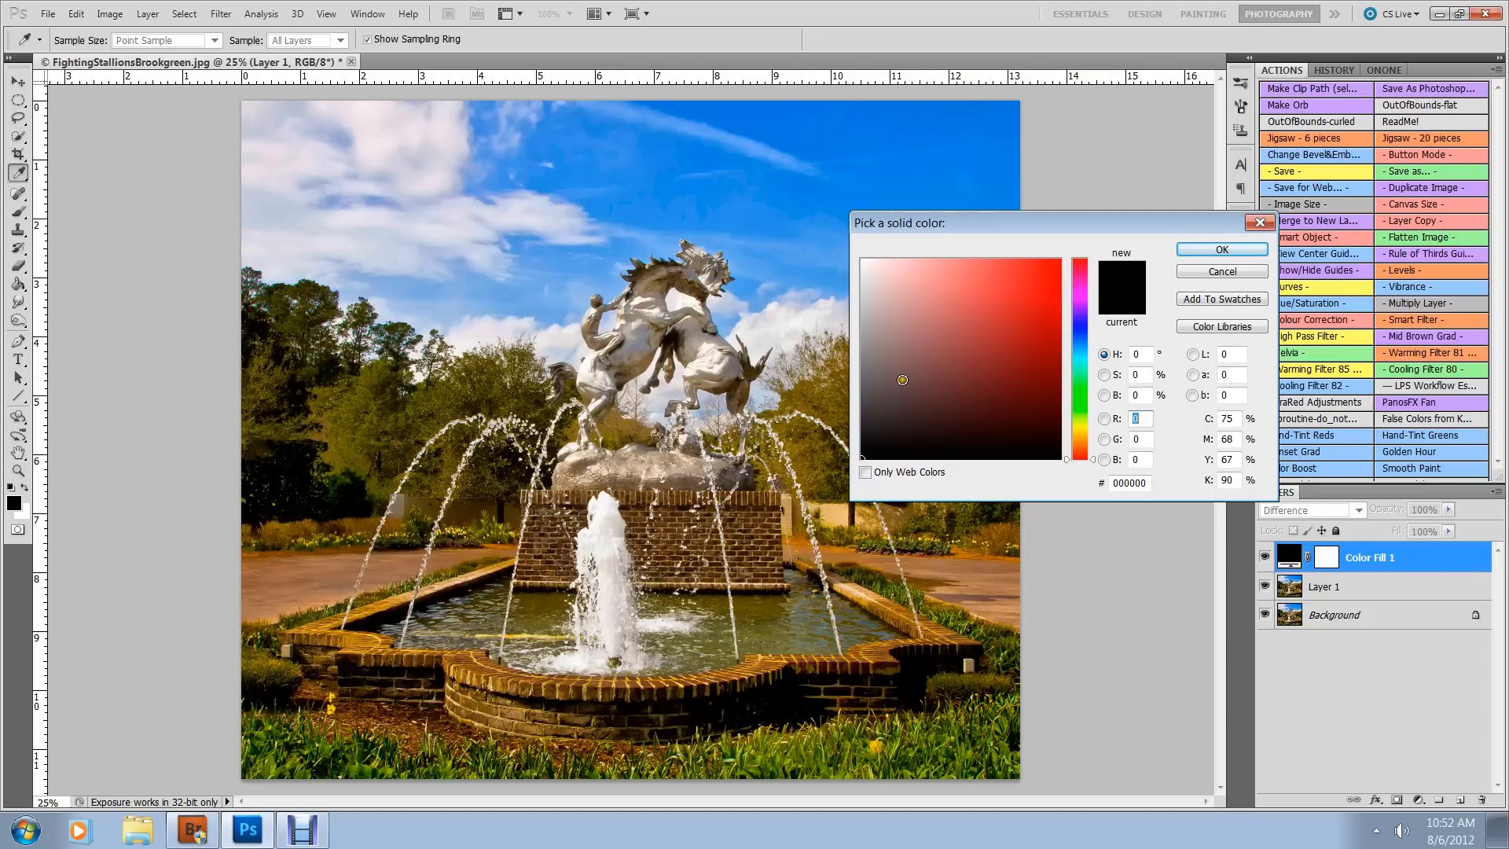
Try reddish, lighter pink and darker red candidates for the Difference fill colour
left_click(967, 313)
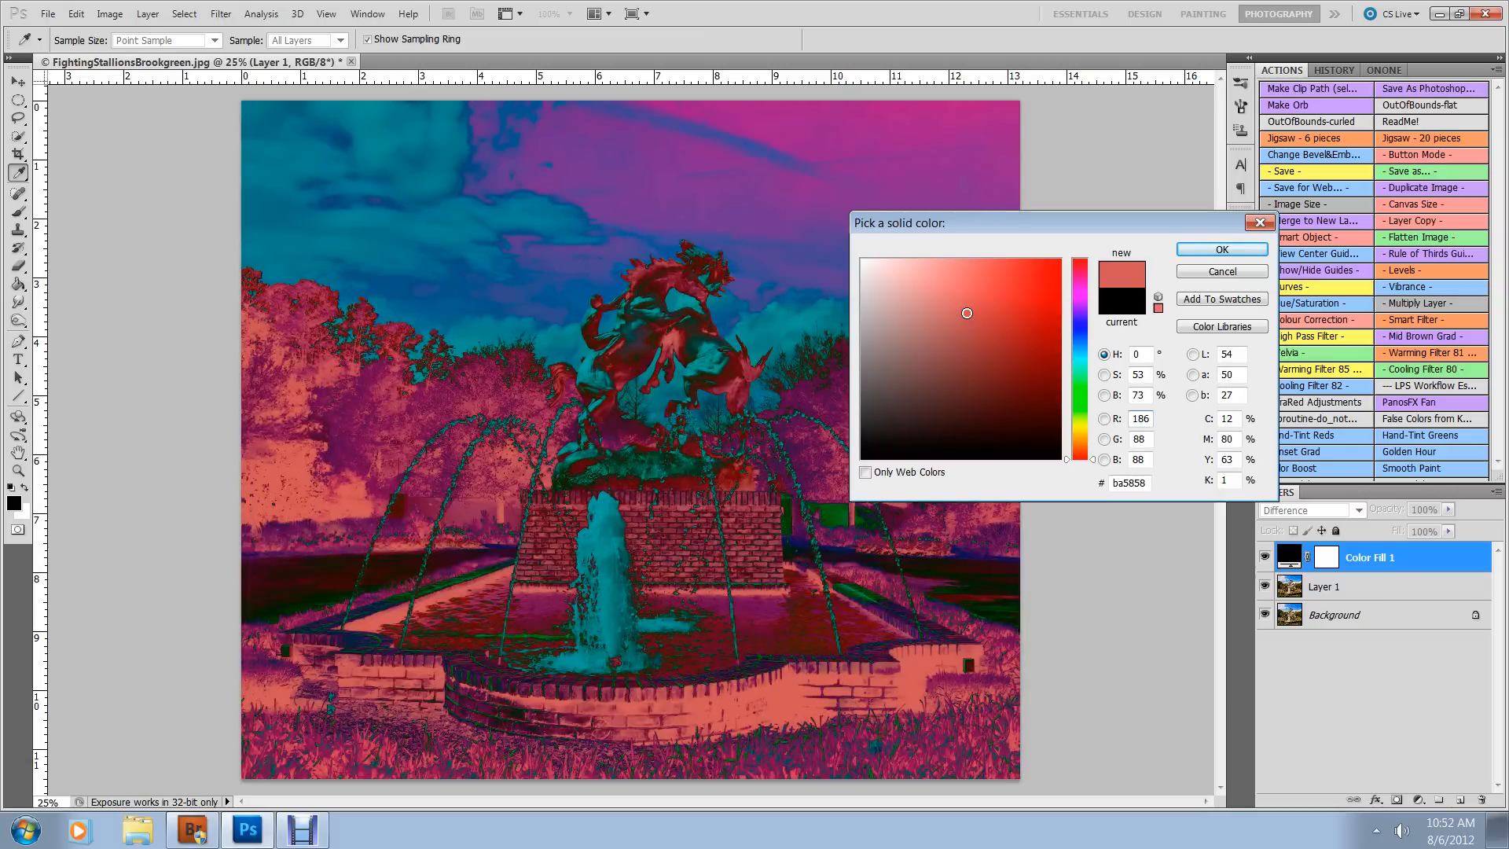
left_click(963, 289)
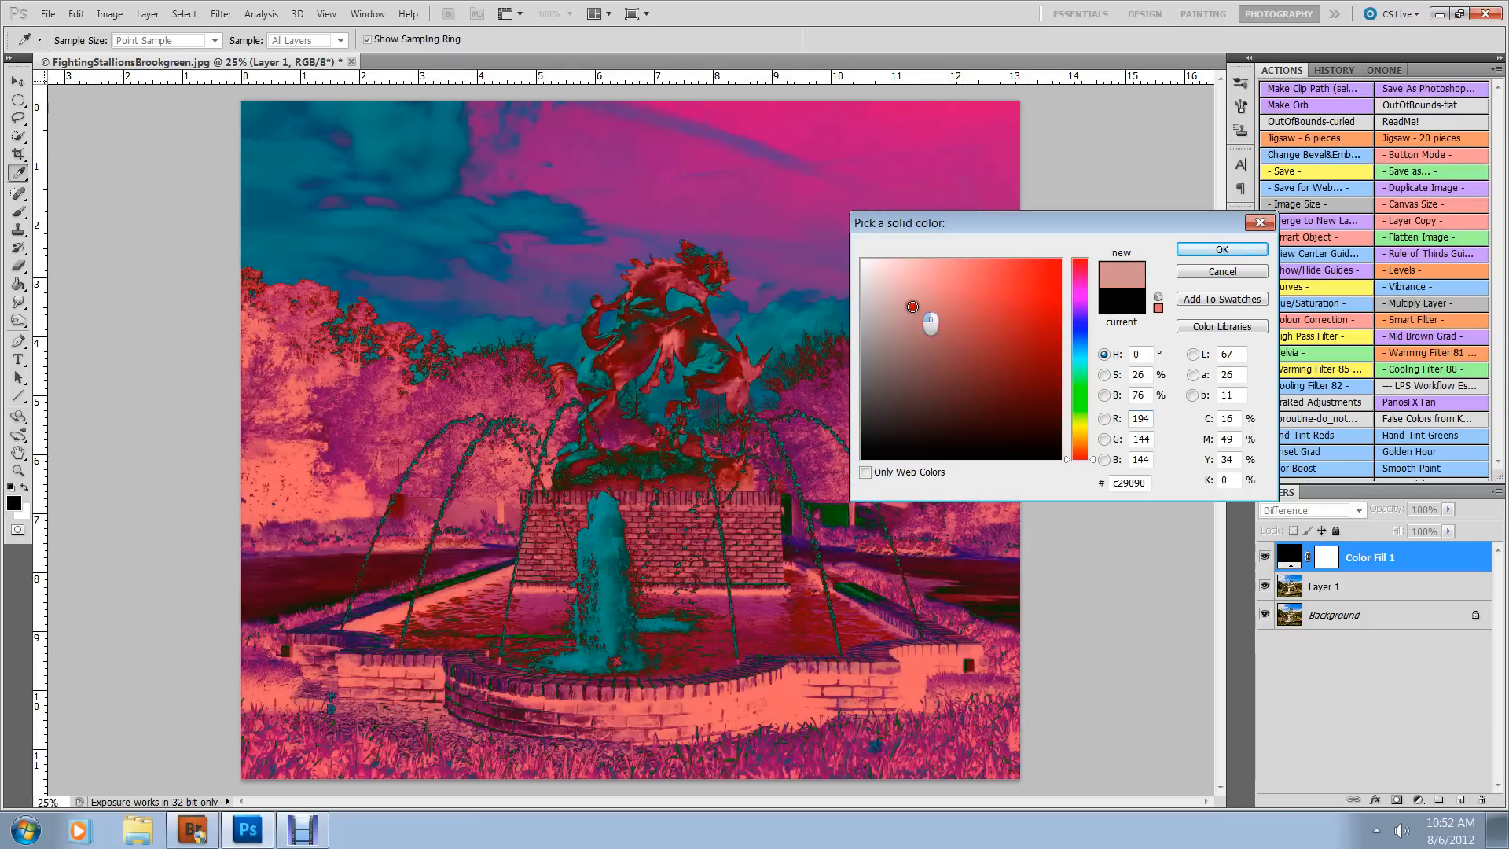
left_click(877, 271)
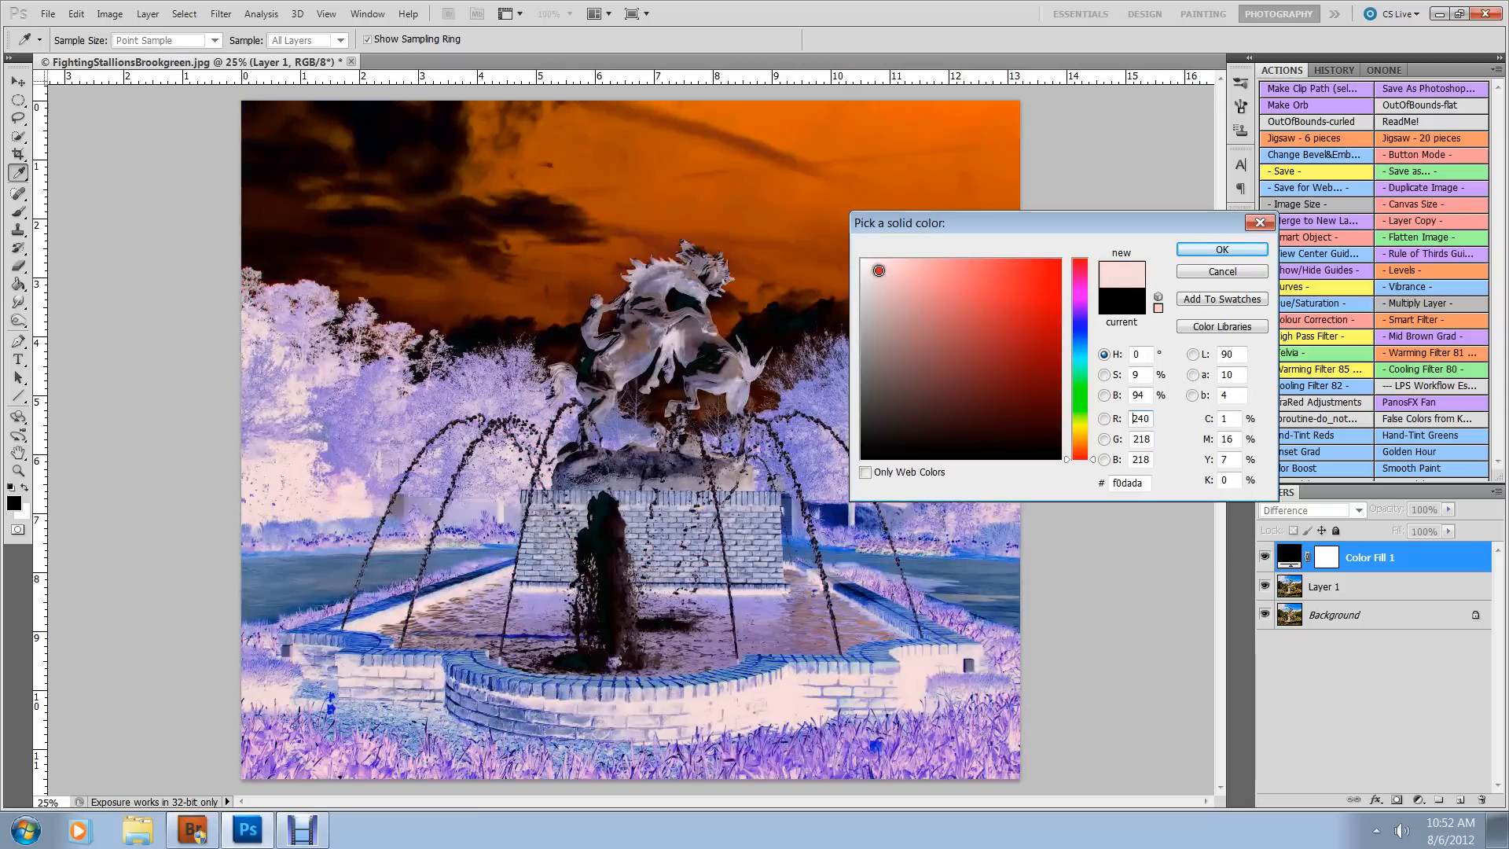
left_click(1011, 321)
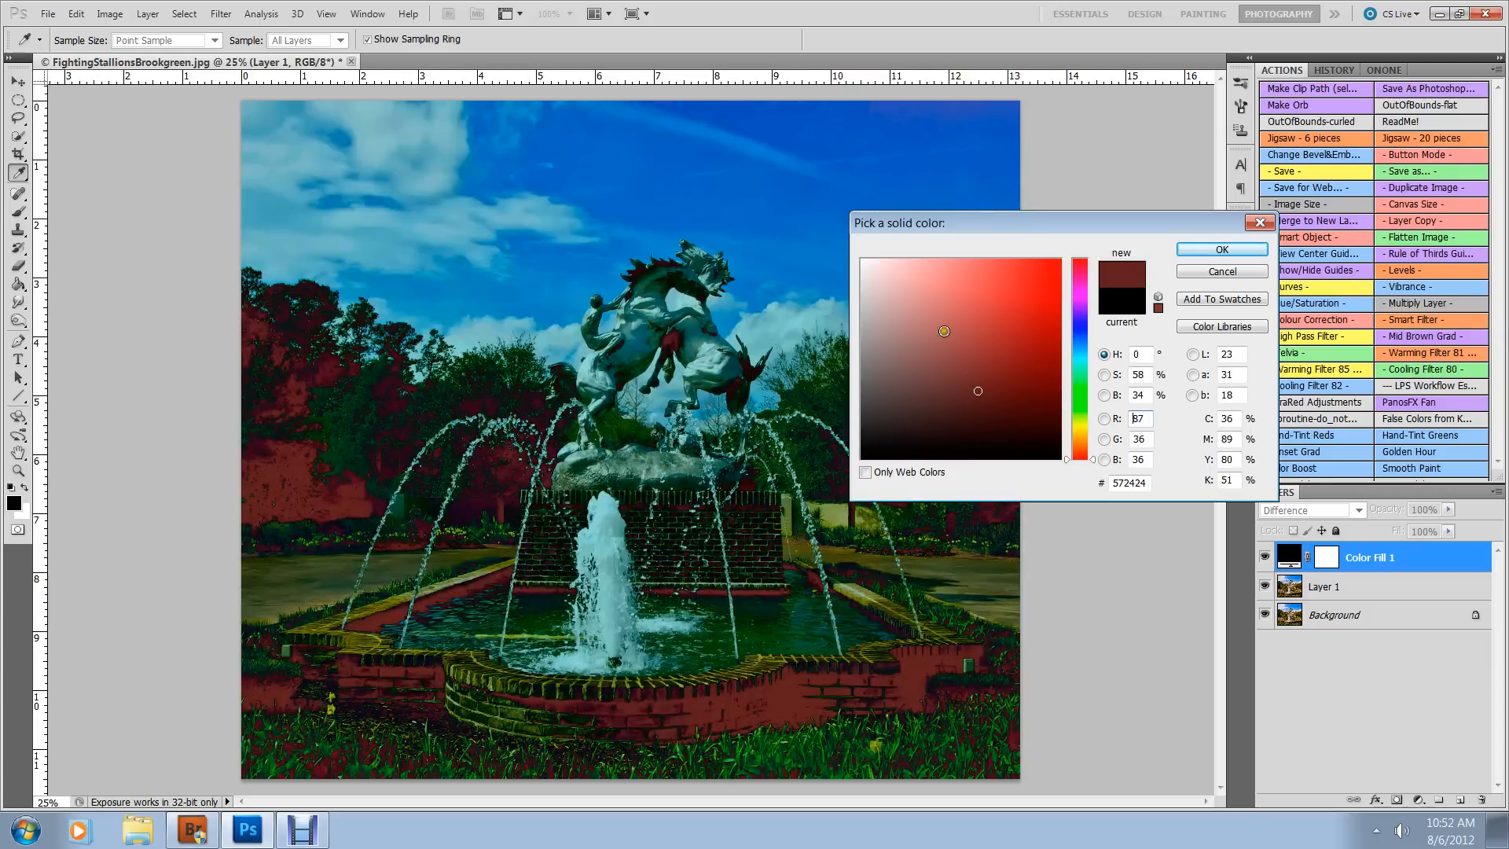
left_click(985, 423)
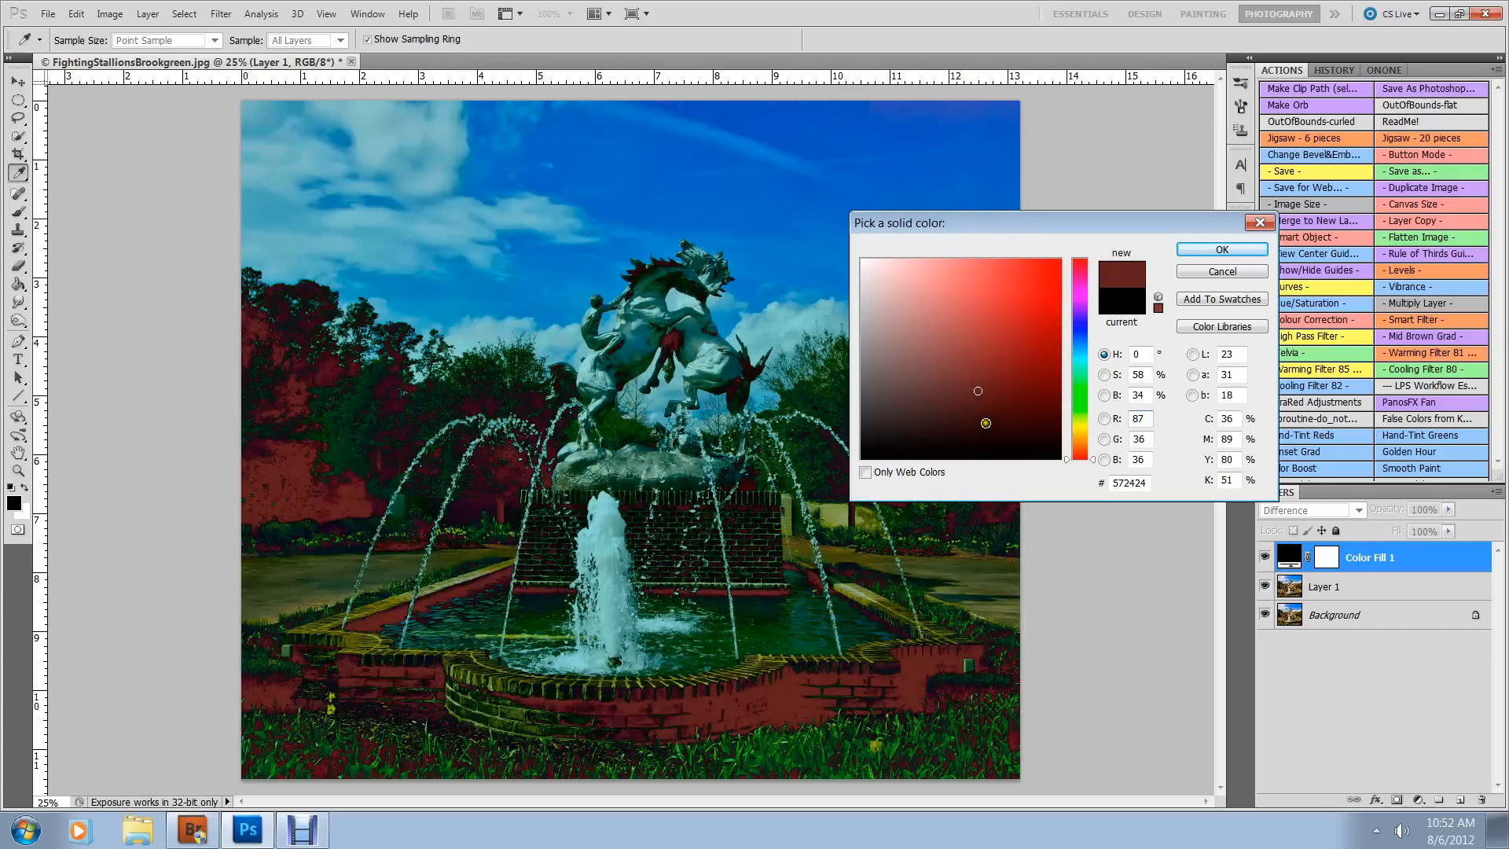
left_click(950, 310)
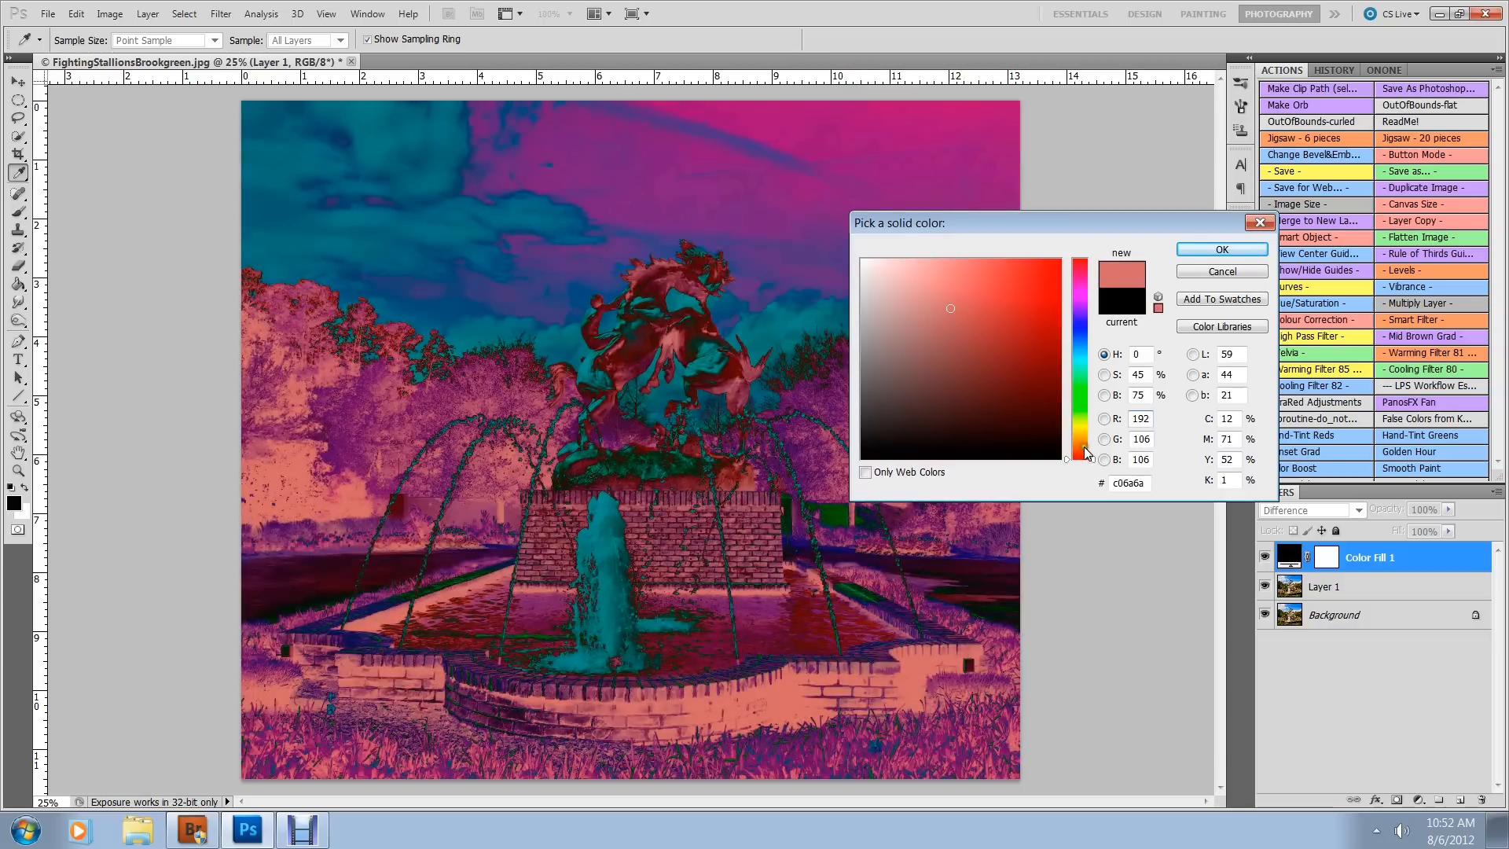
mouse_move(1066, 464)
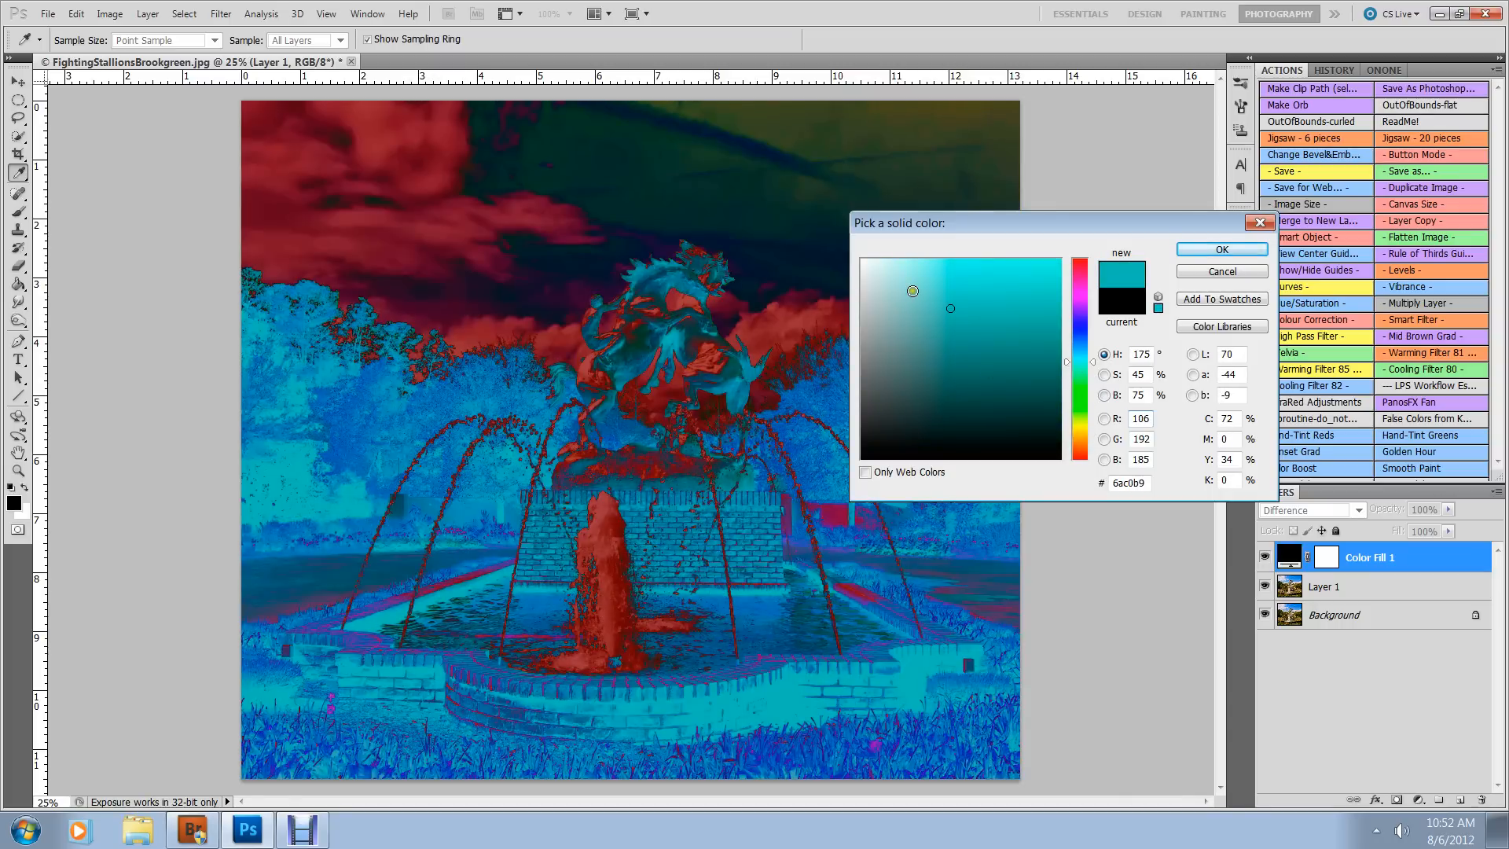
Try cyan and purple-pink shades, then confirm pale pink (e3a2f1) as the fill colour
left_click(885, 324)
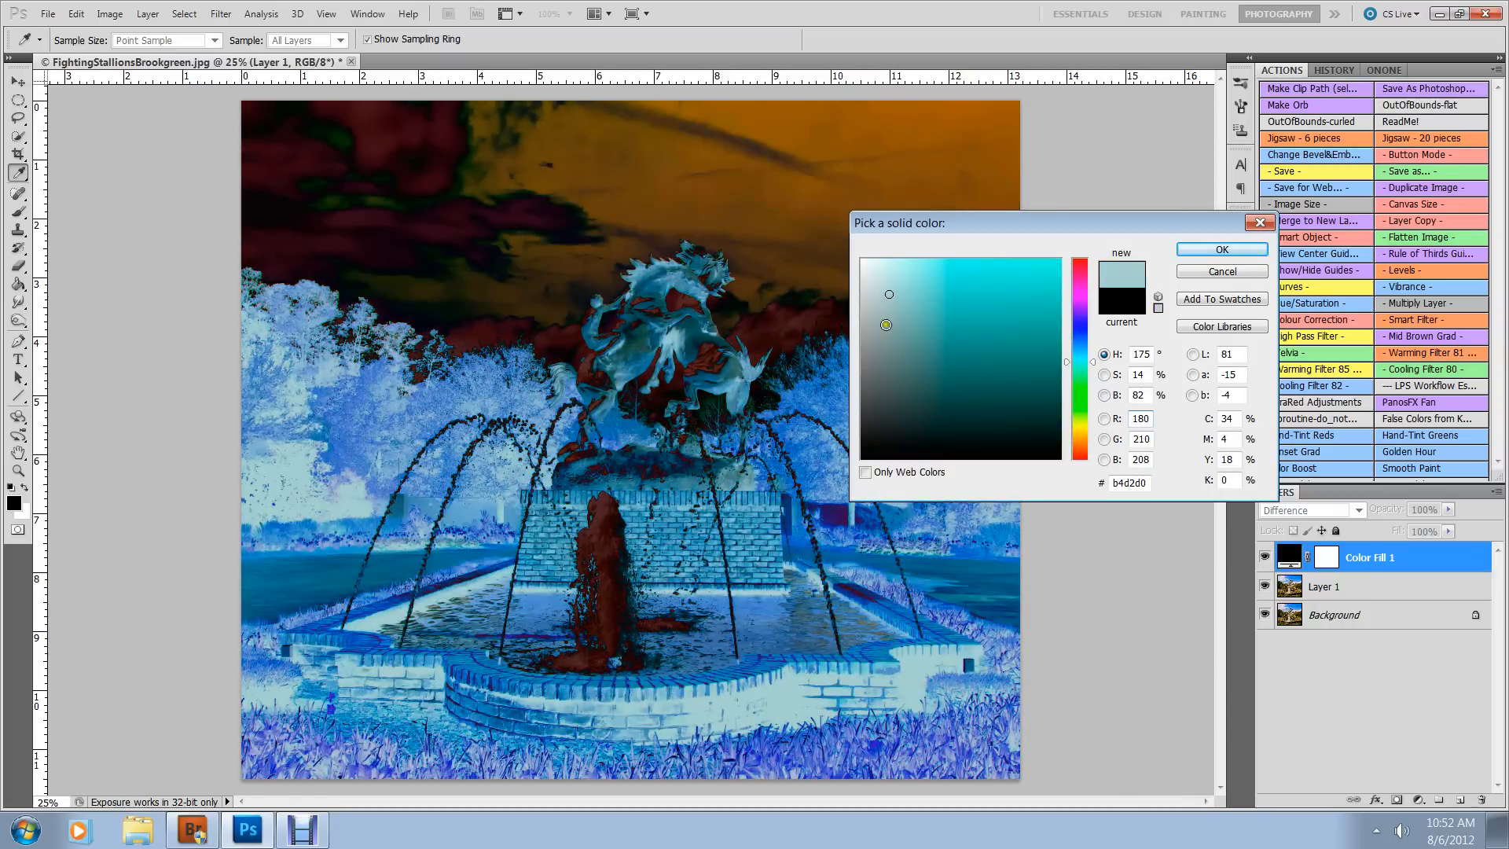
left_click(1047, 289)
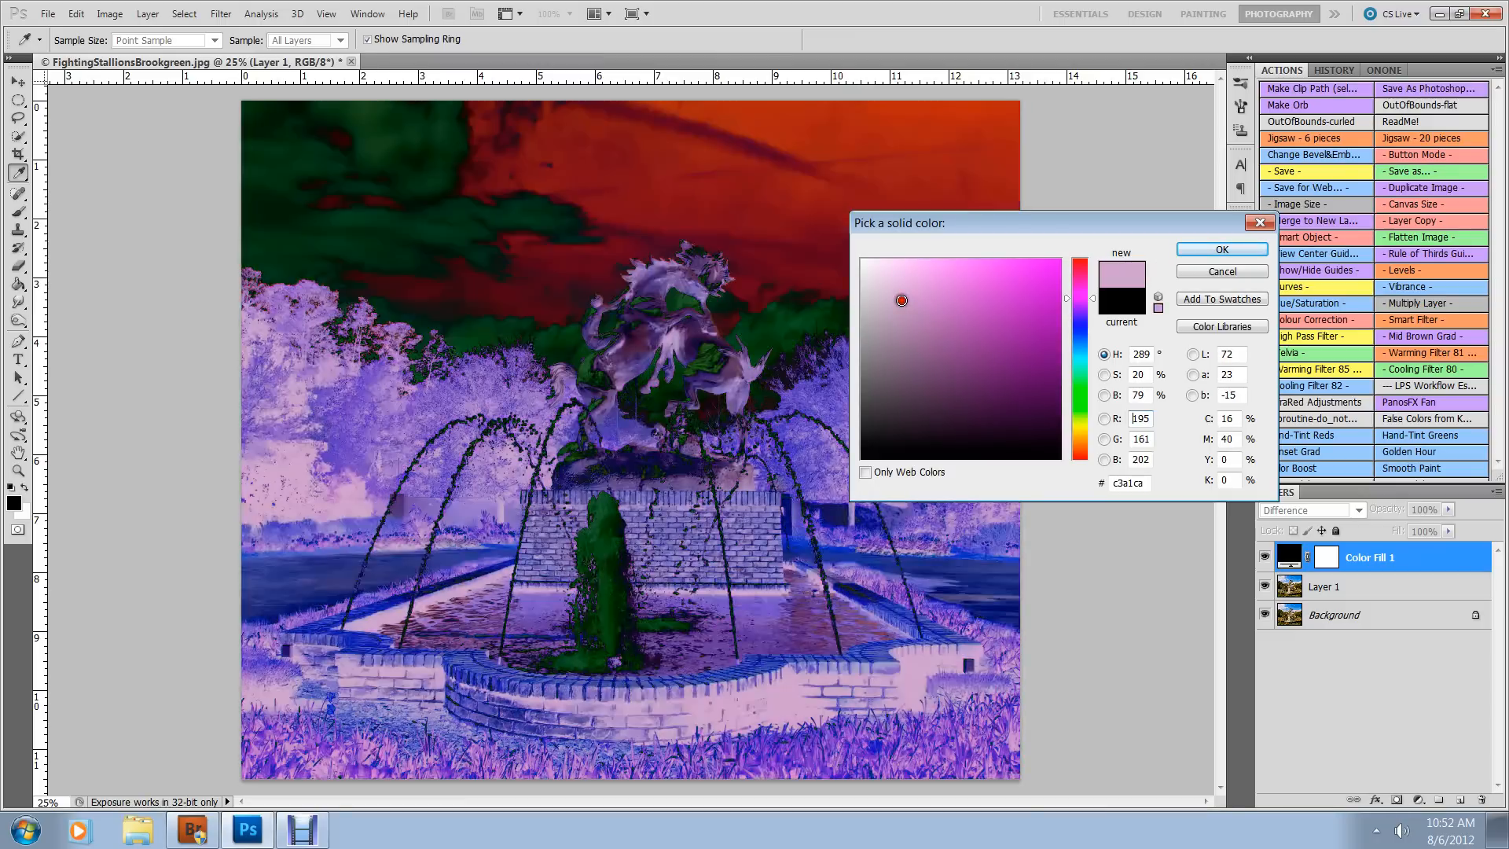
left_click(927, 267)
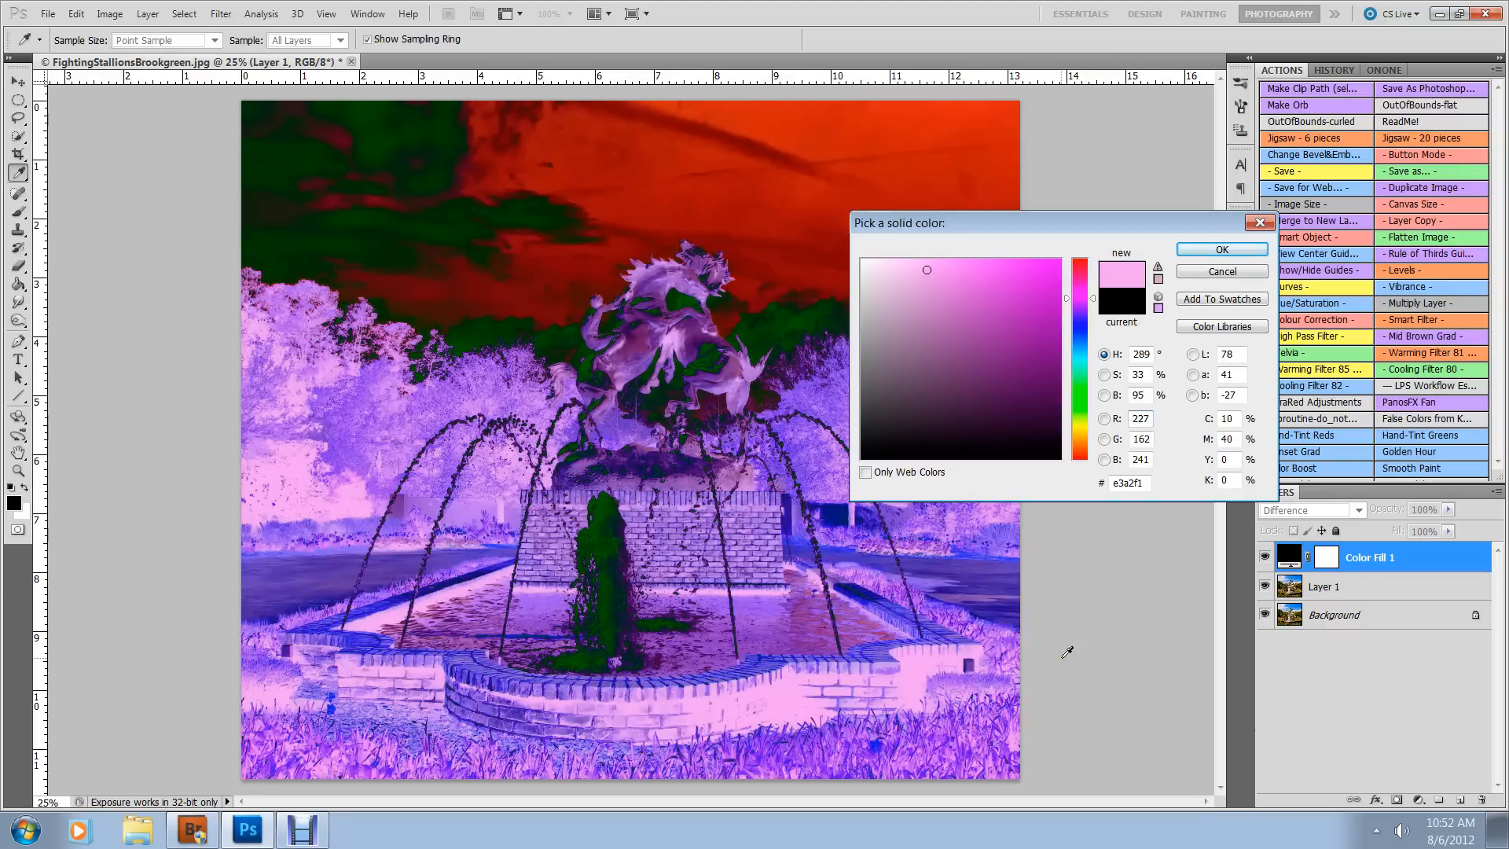
left_click(1139, 418)
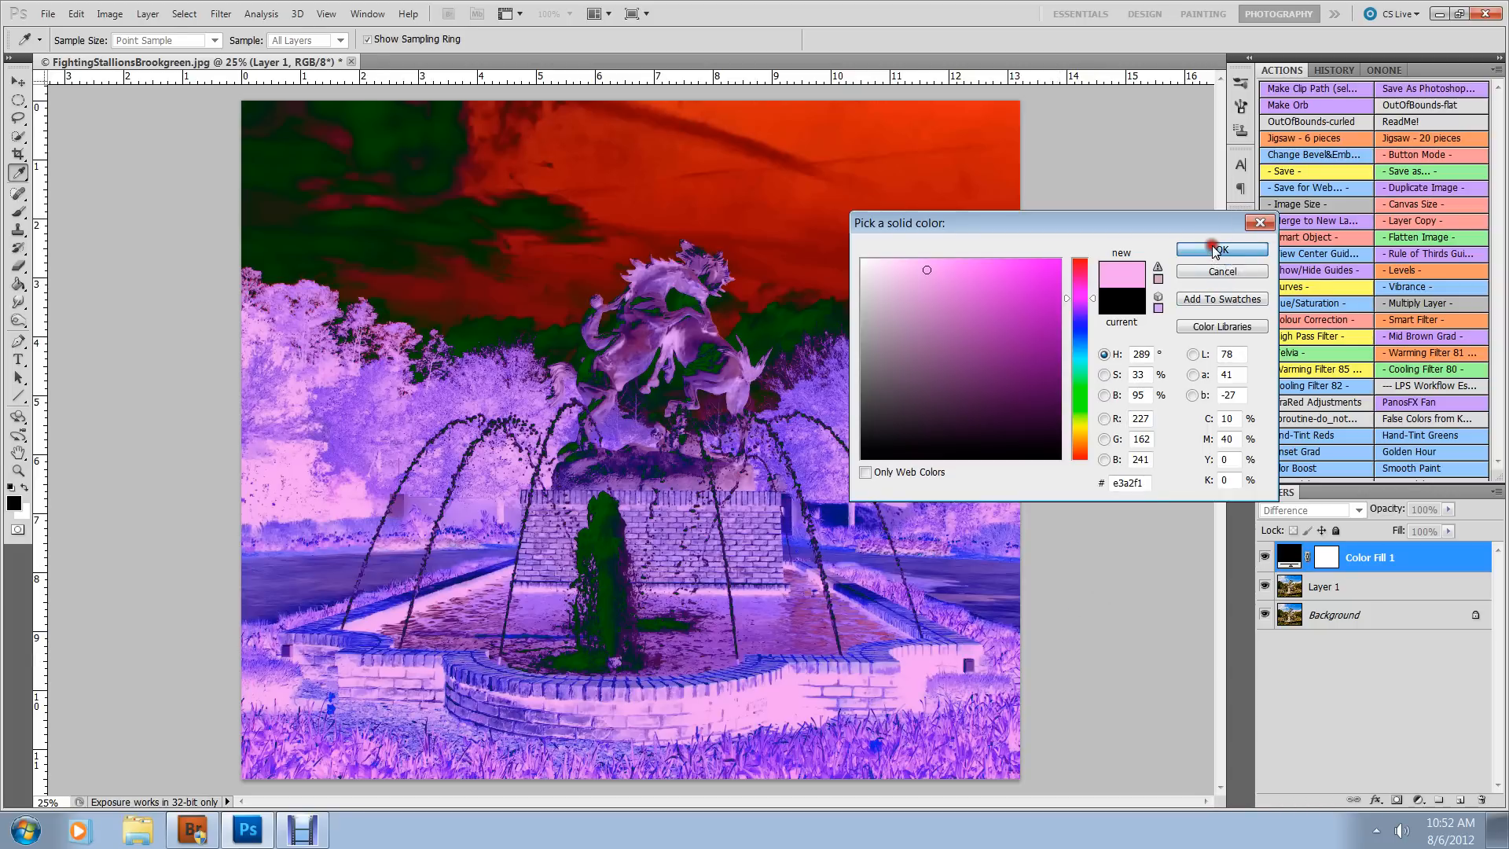
left_click(1221, 250)
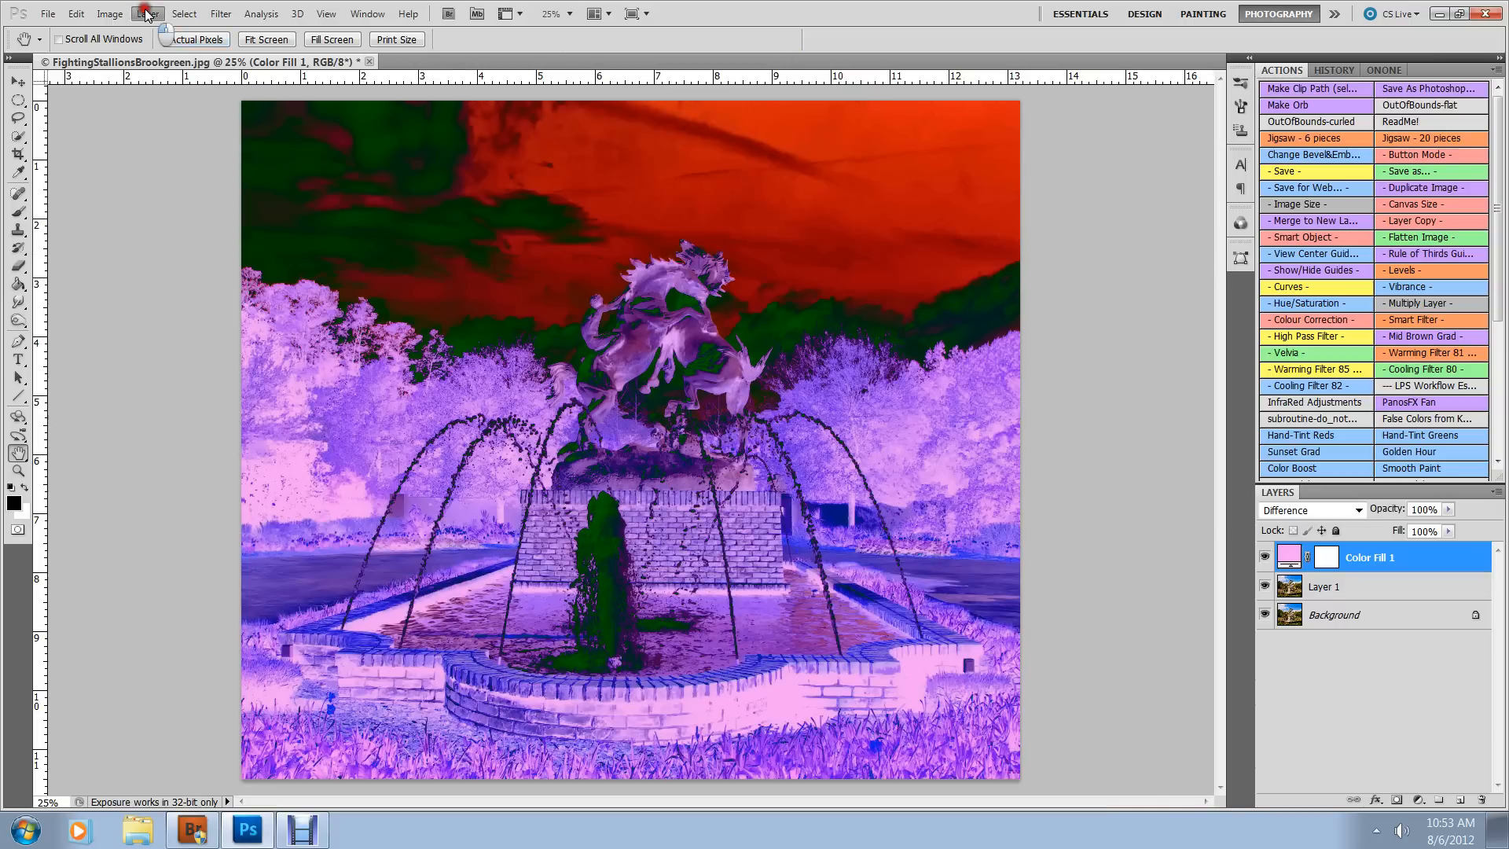
Add a Levels 1 adjustment layer above the pink fill on the fountain photo
left_click(146, 14)
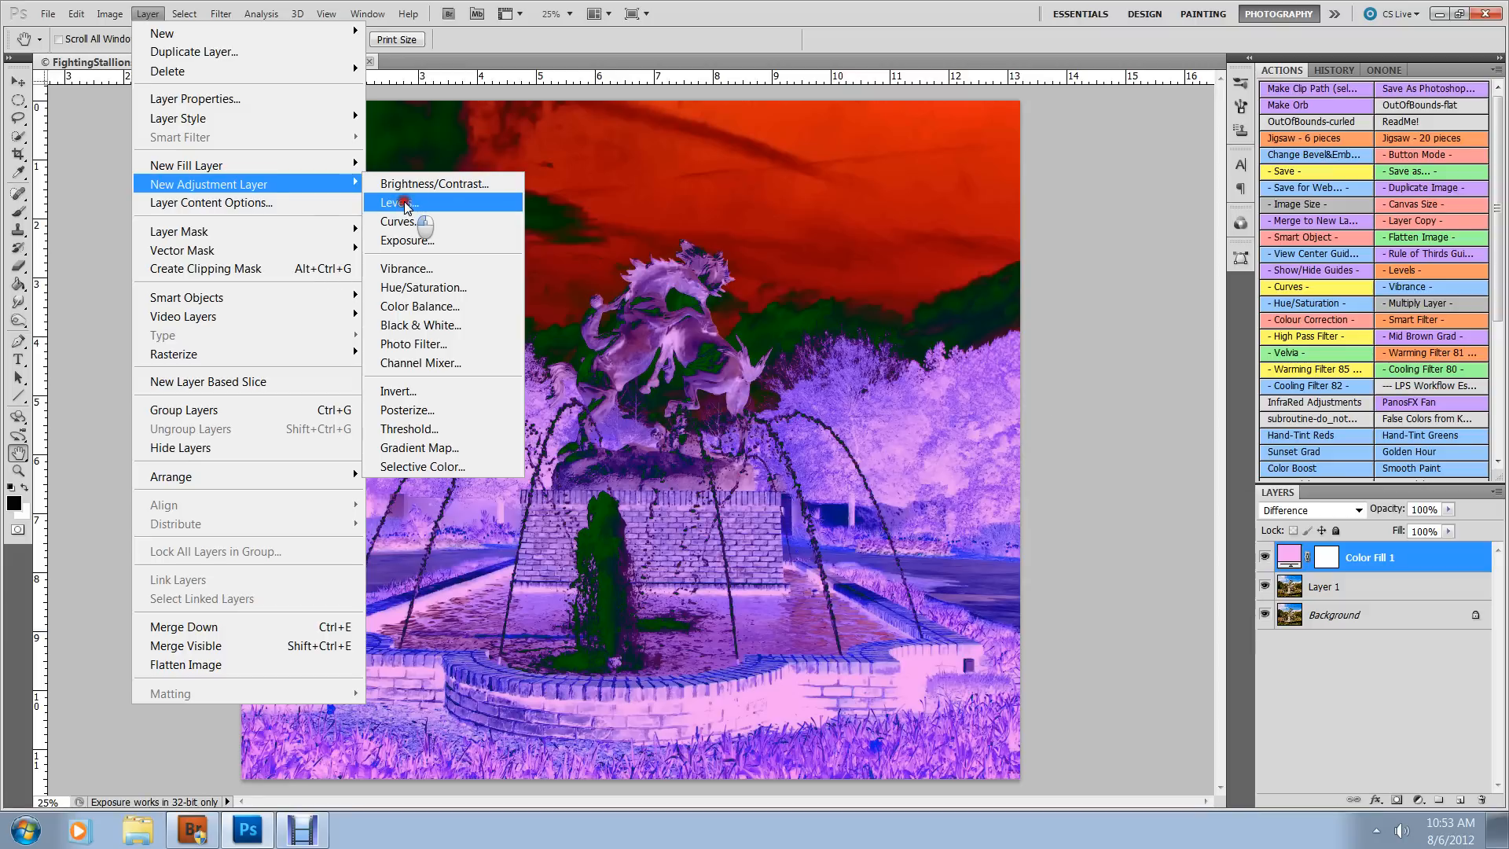
left_click(395, 203)
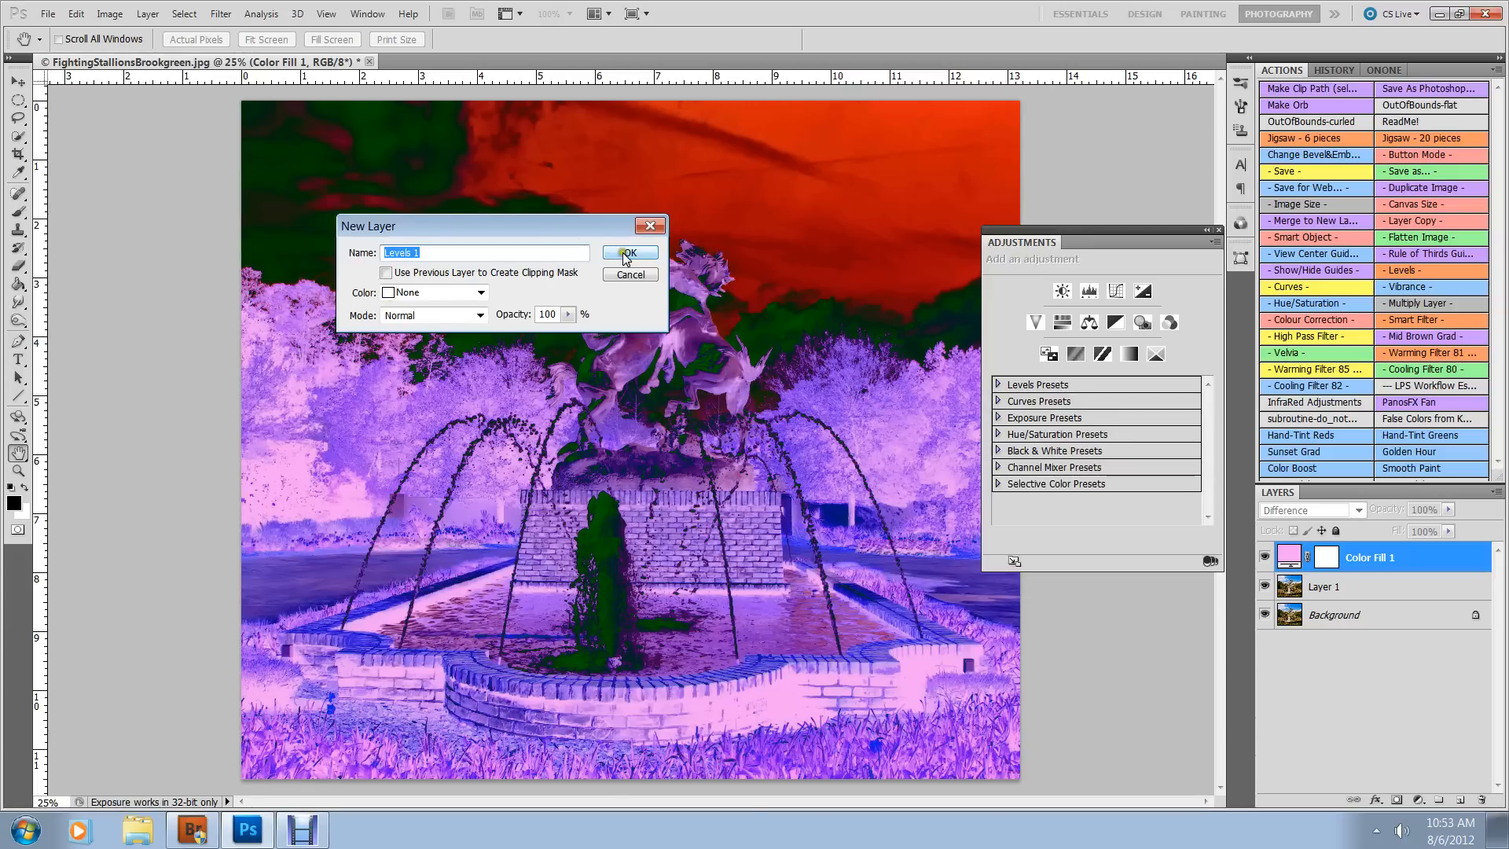
left_click(628, 253)
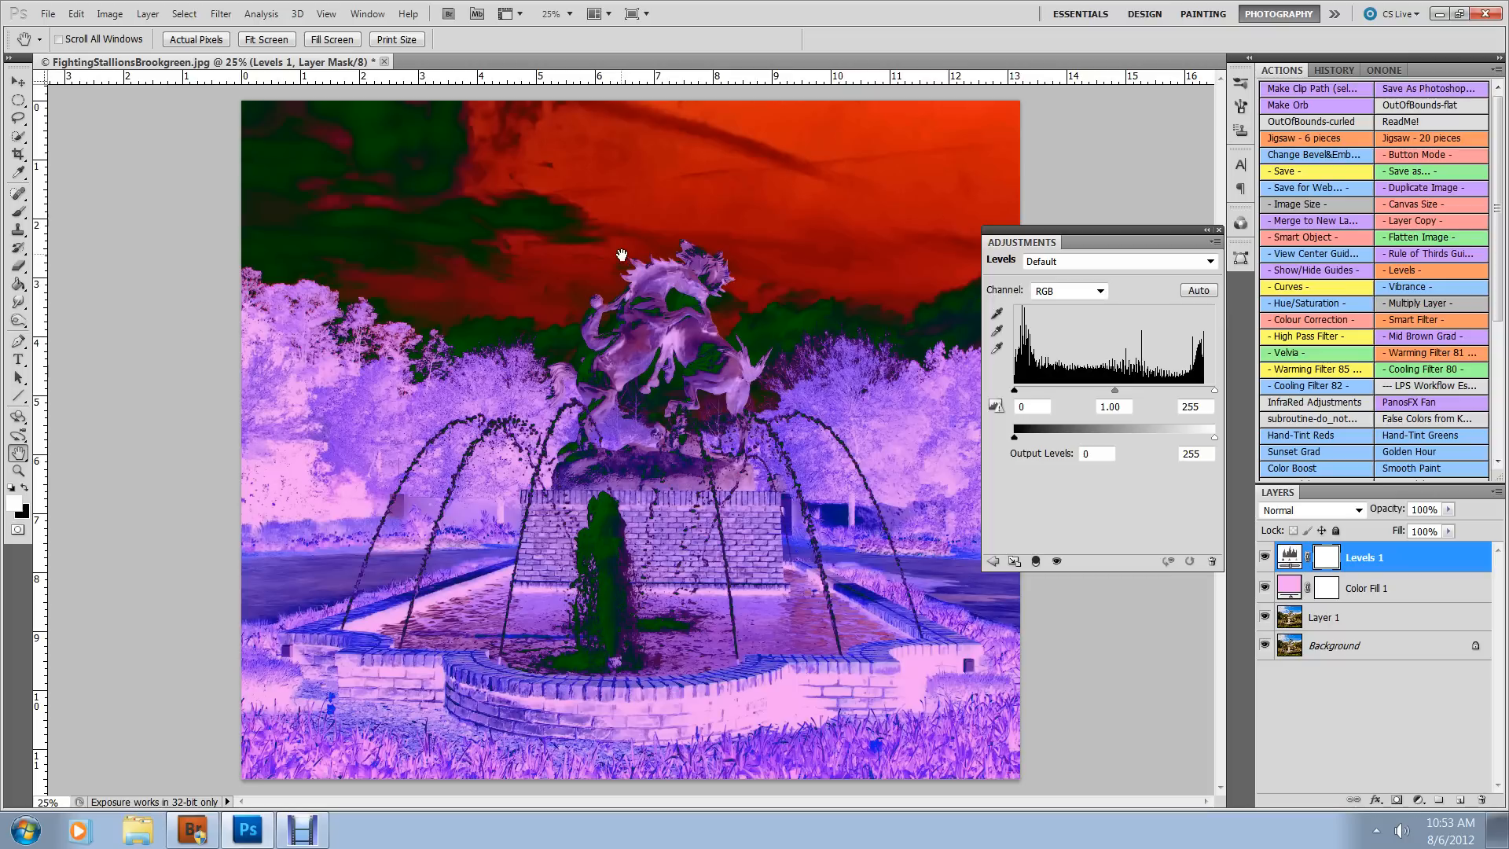
mouse_move(1053, 498)
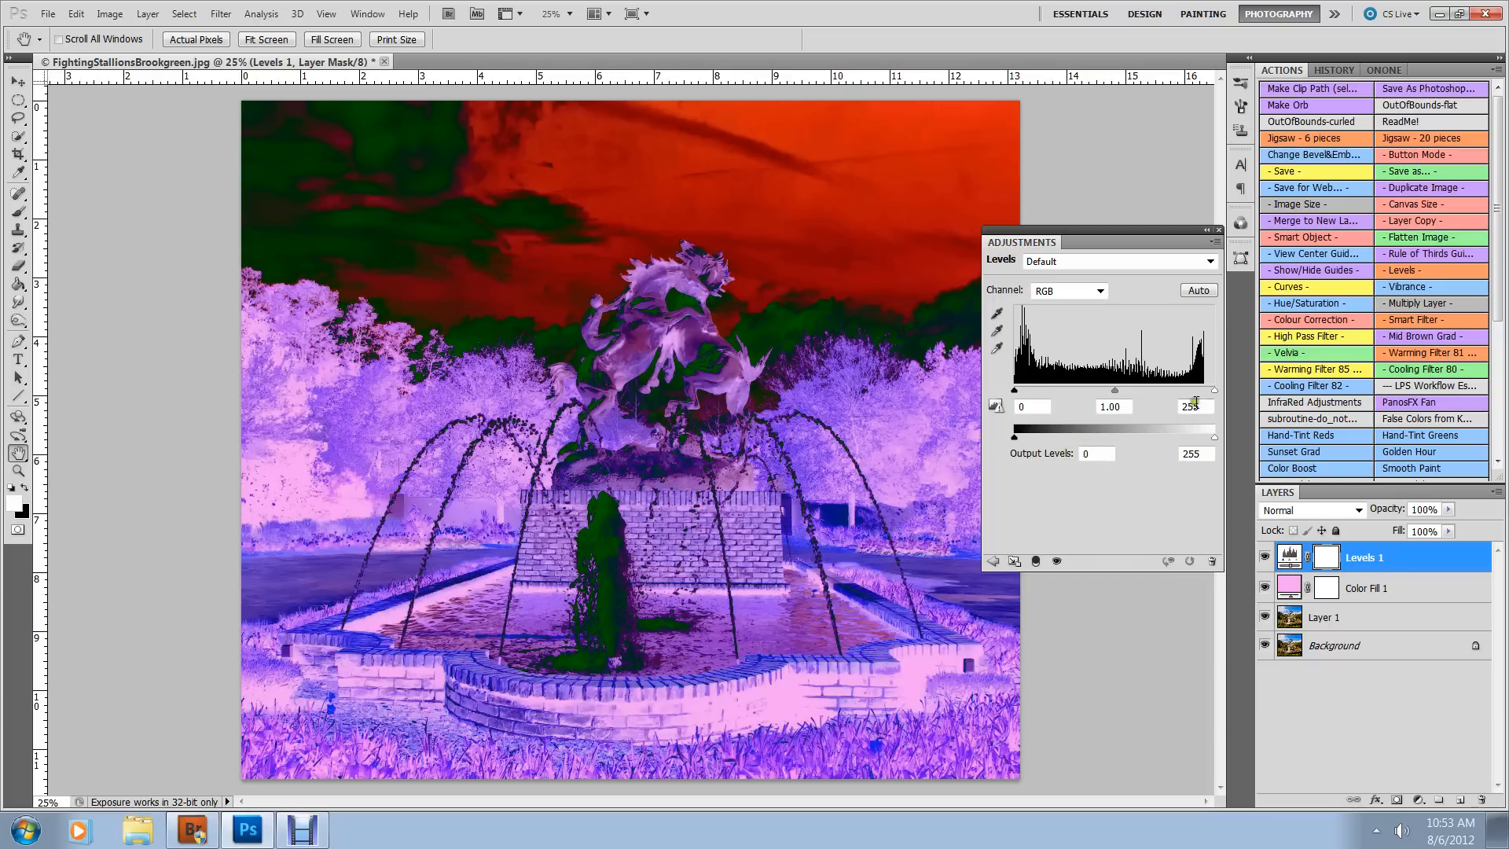
Set Levels input to 18, 0.93, 190 and output white to 222
left_click_drag(1212, 390, 1192, 391)
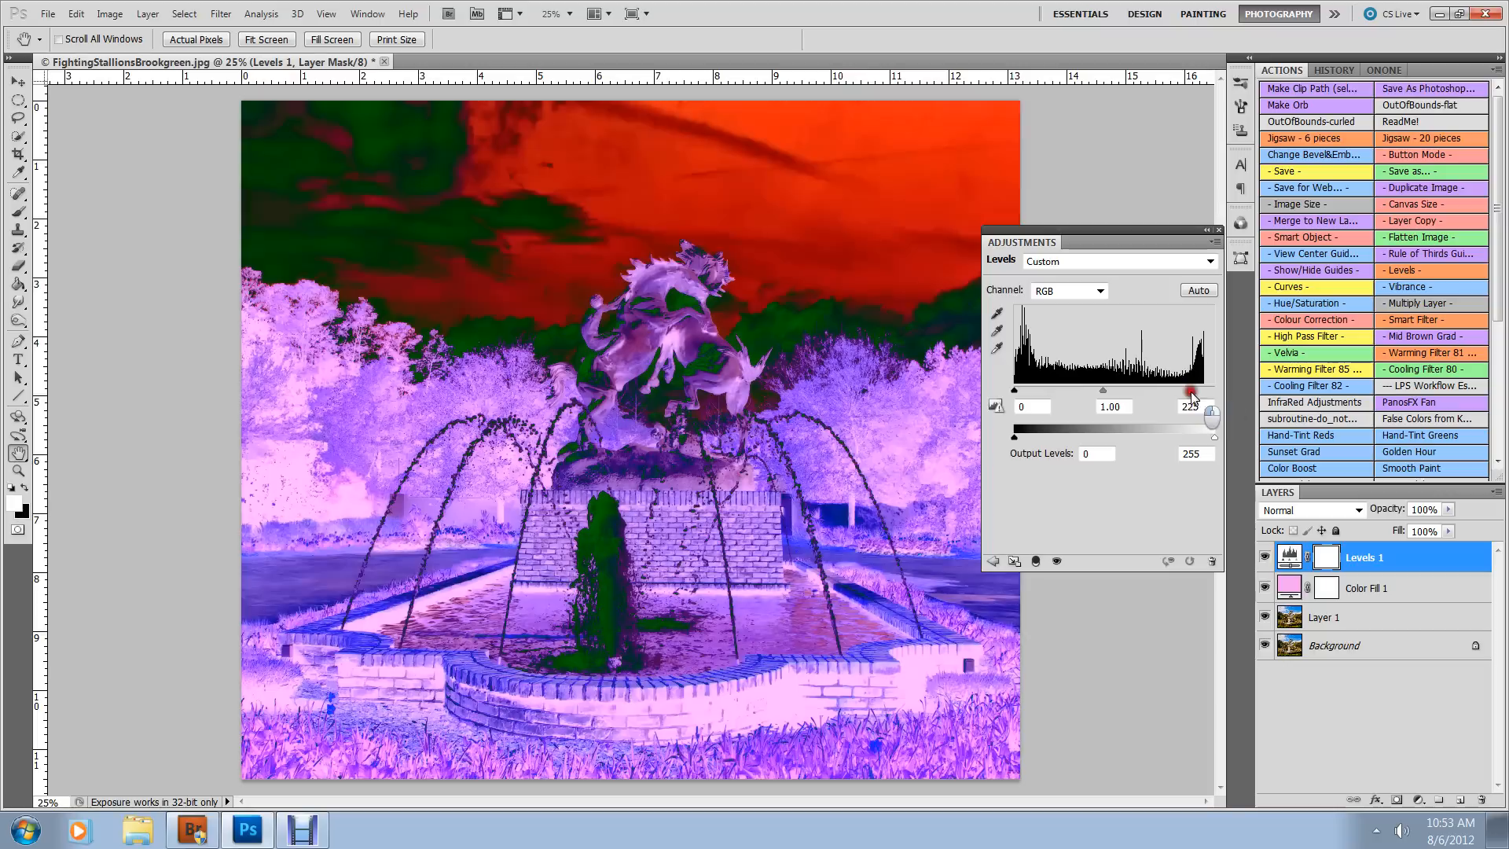
left_click_drag(1193, 392, 1170, 419)
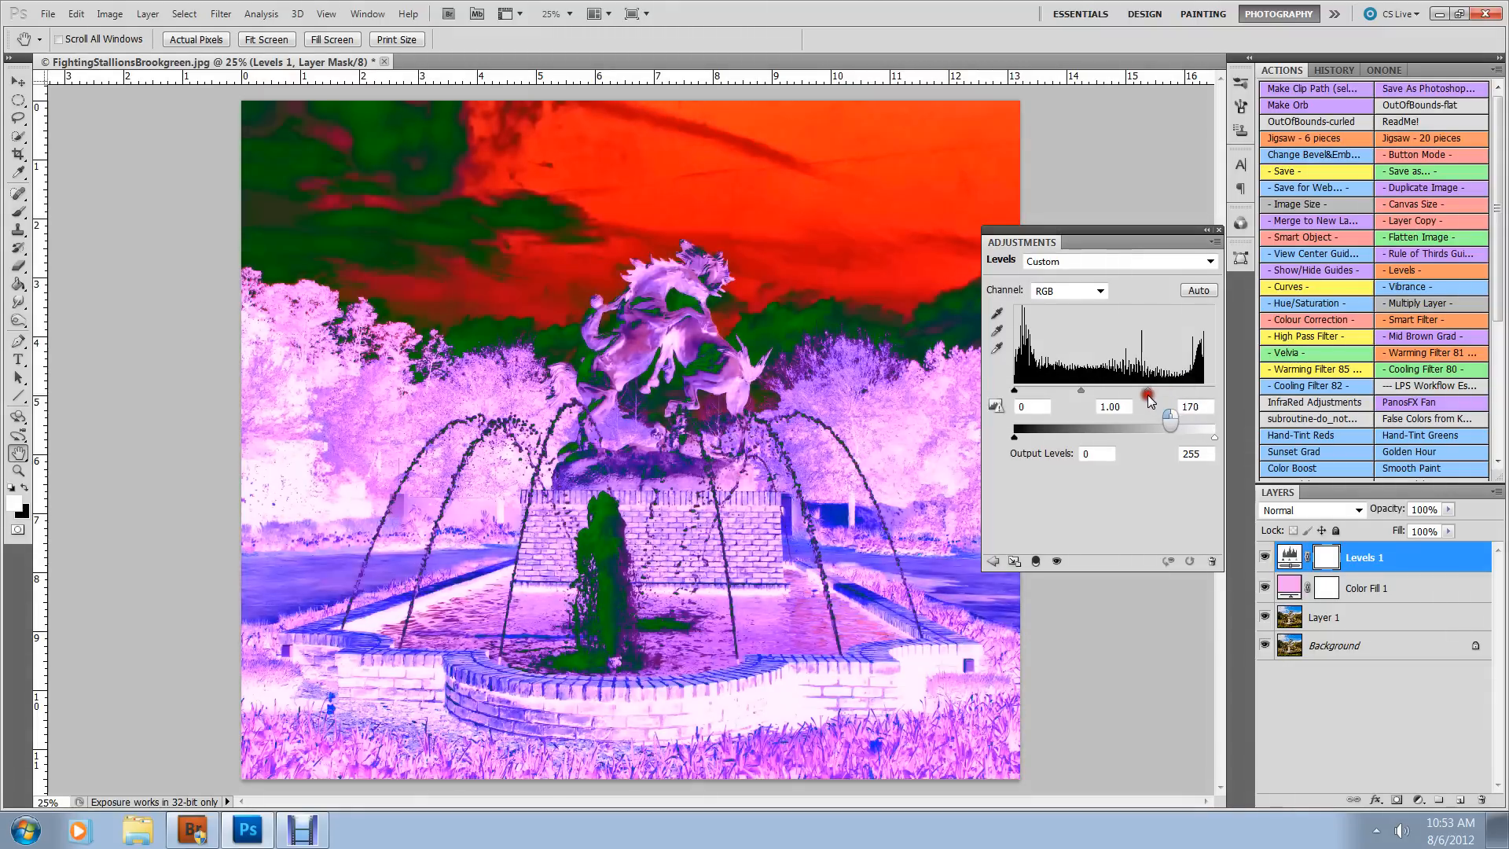
left_click_drag(1148, 415, 1163, 416)
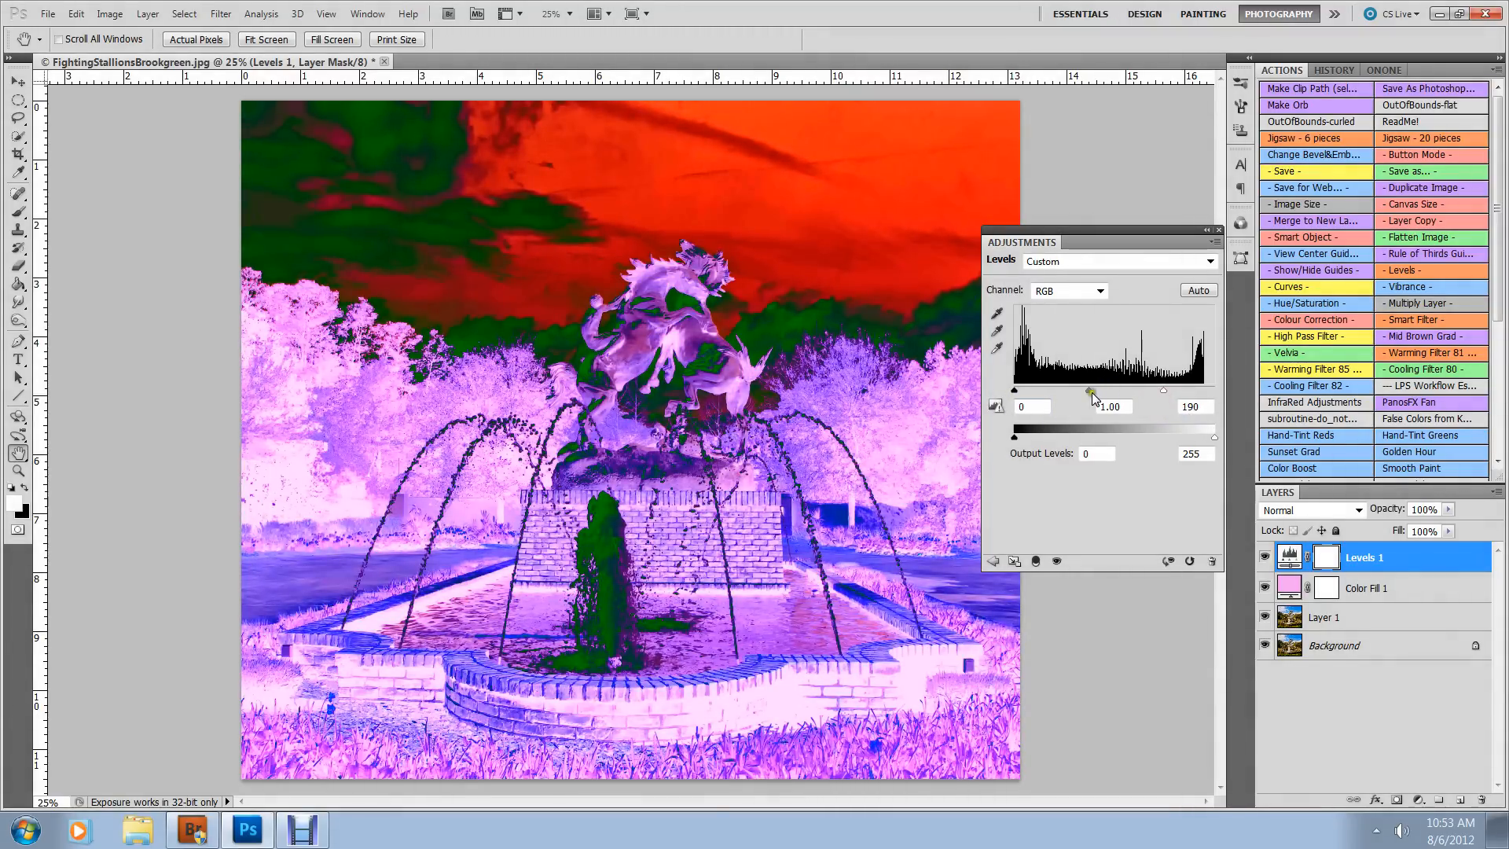
left_click_drag(1091, 390, 1135, 413)
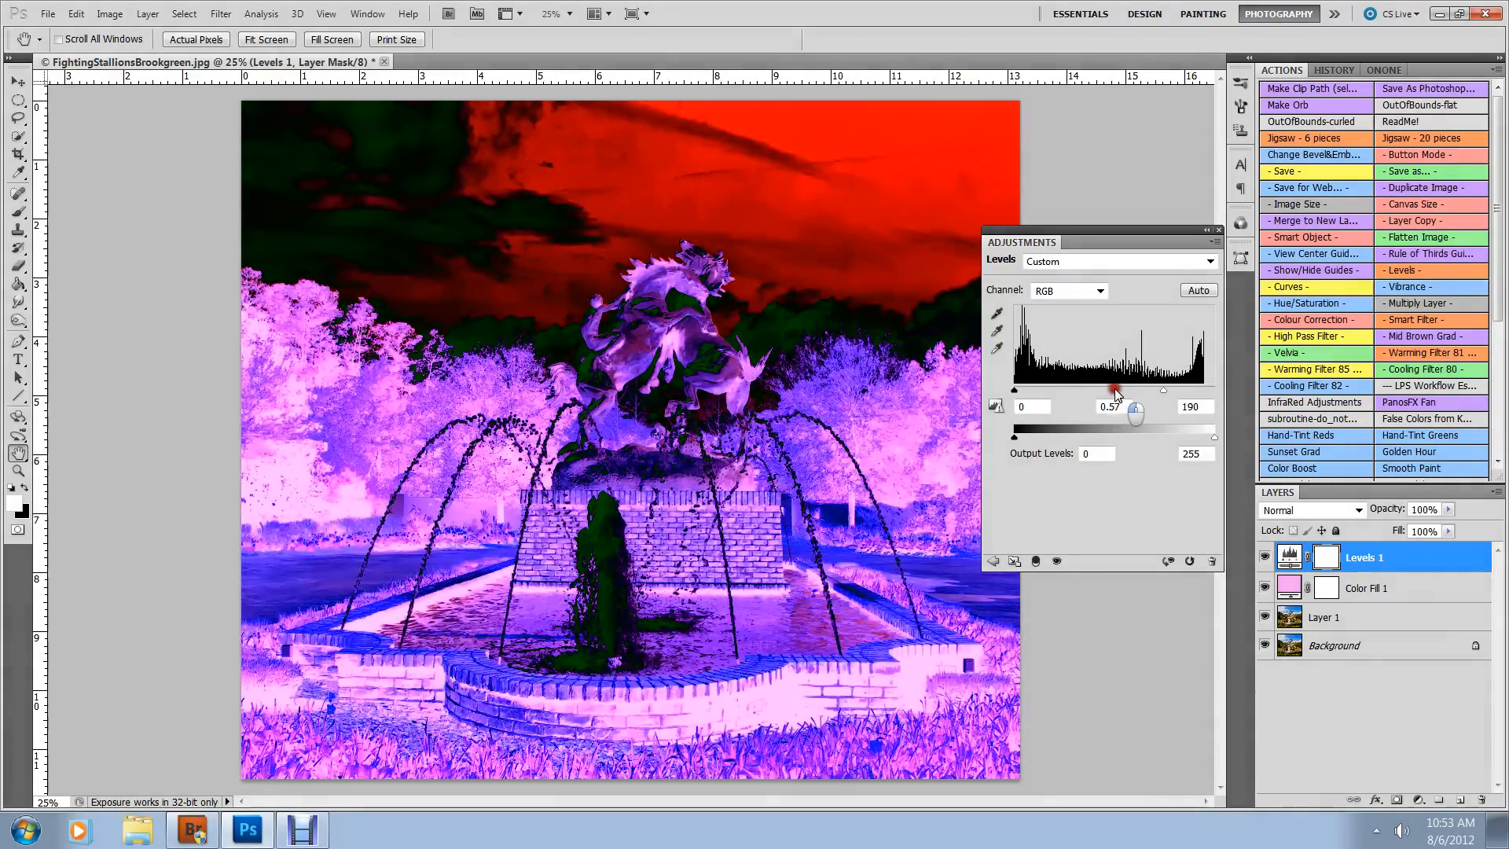
left_click_drag(1134, 414, 1092, 389)
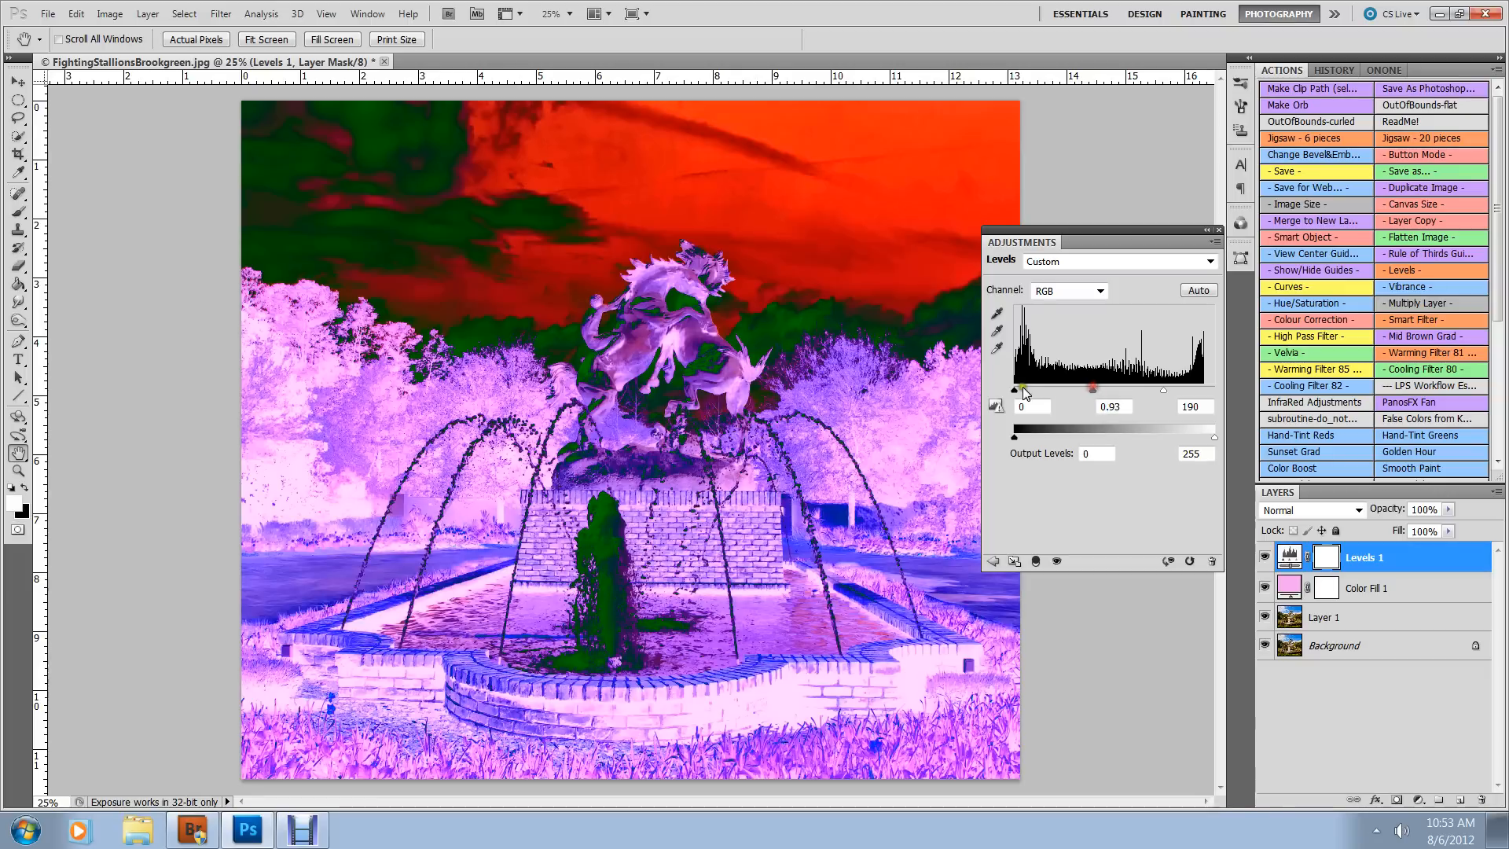
left_click_drag(1014, 388, 1039, 389)
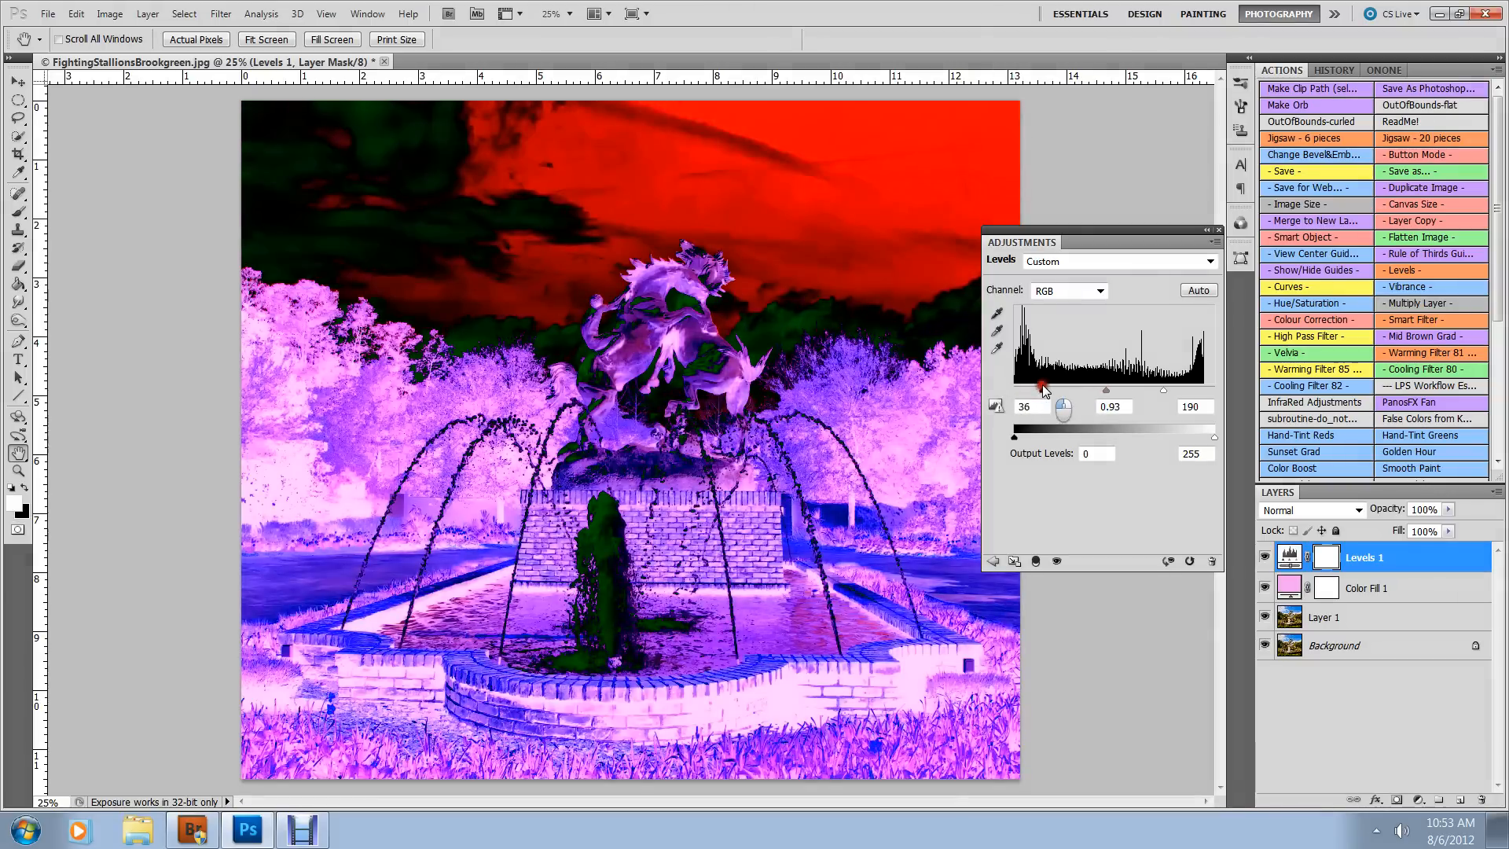
left_click_drag(1041, 390, 1020, 432)
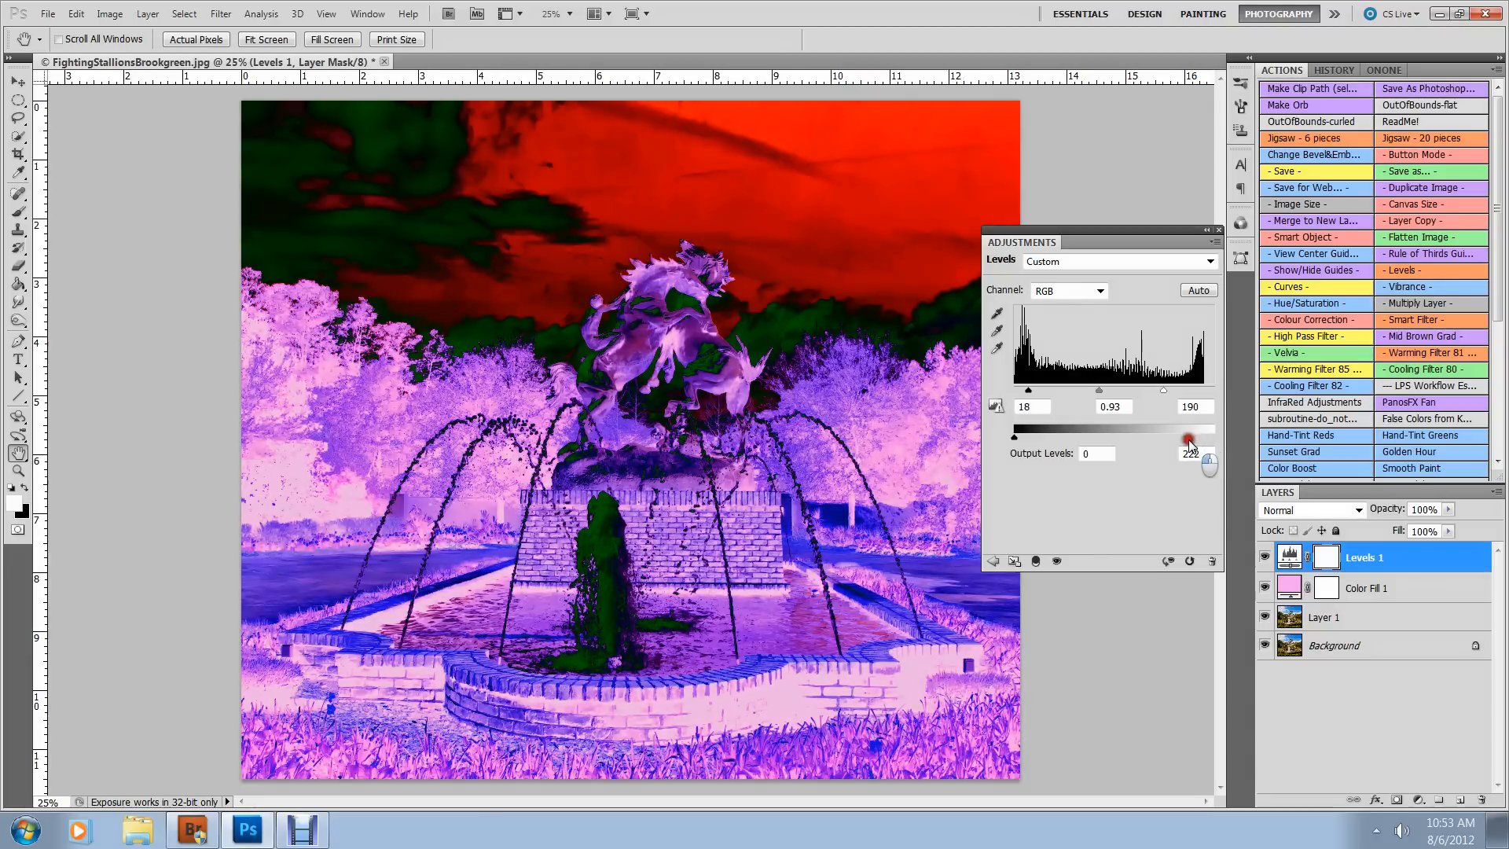
left_click_drag(1192, 436, 1192, 436)
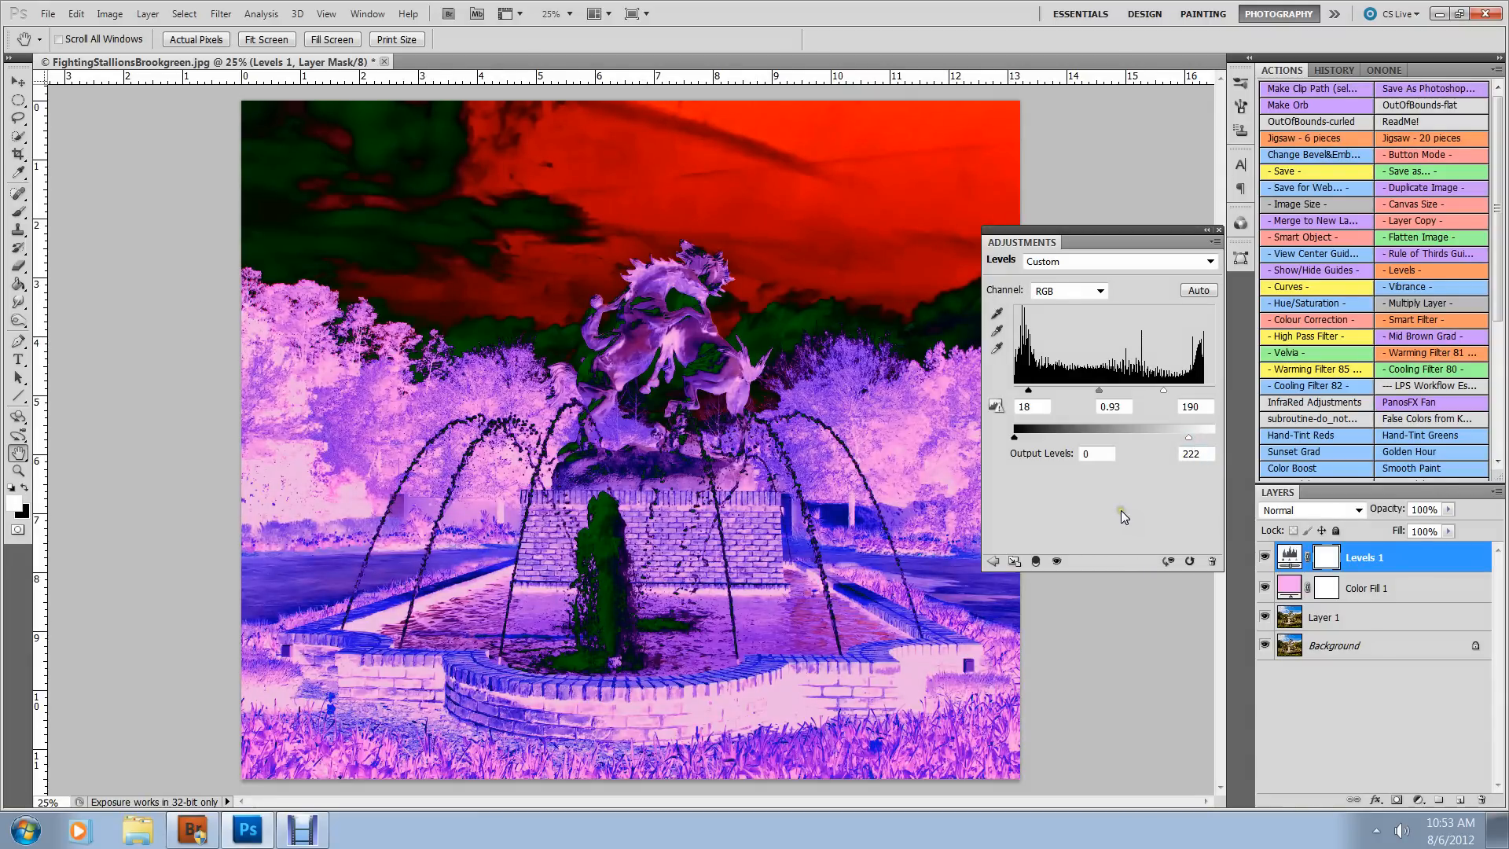
mouse_move(1241, 225)
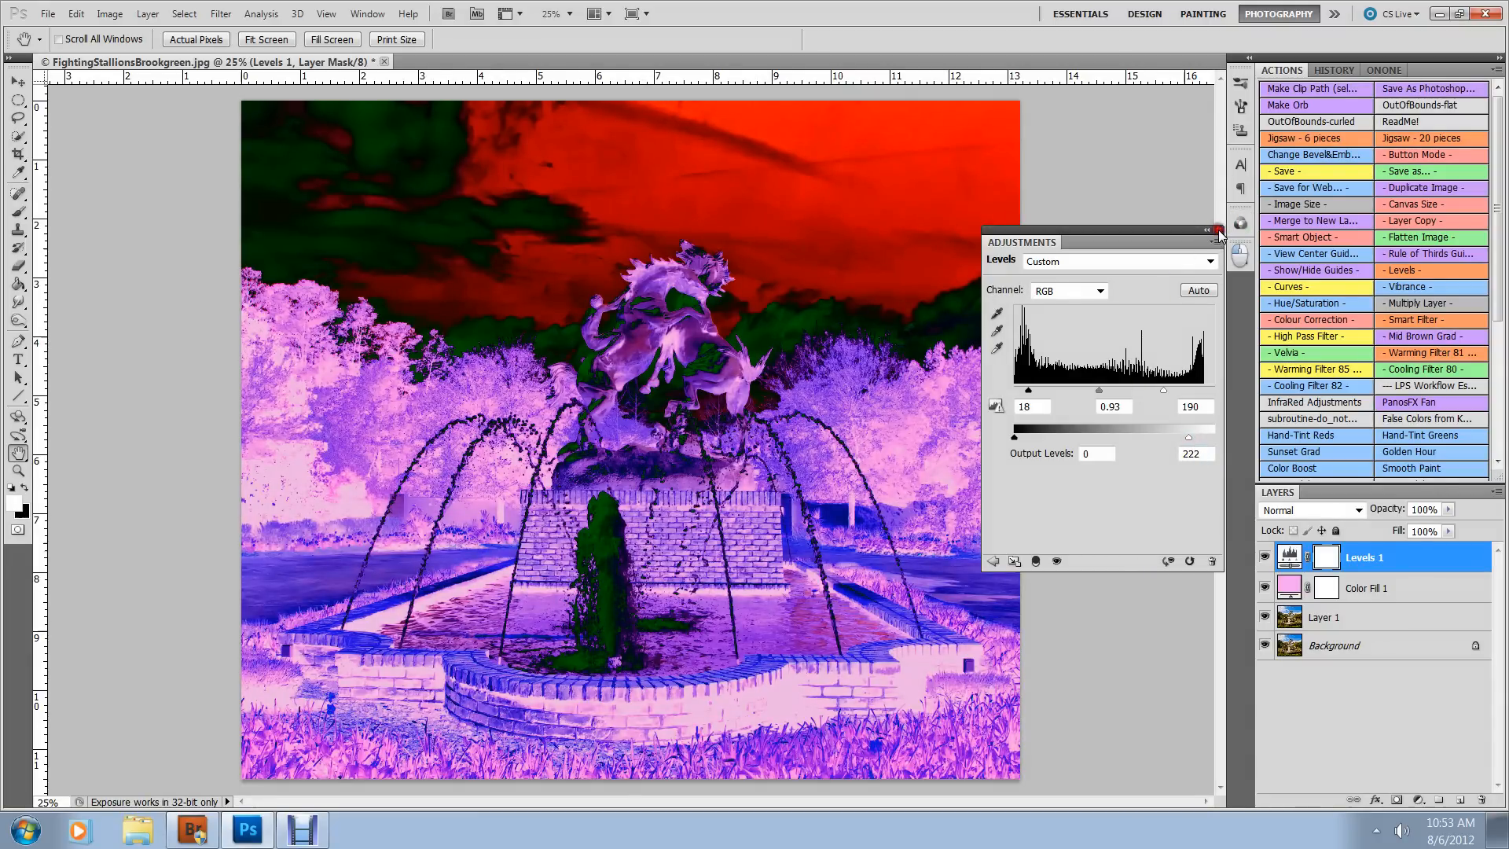
Close the Adjustments panel, leaving the fountain with a red sky and violet foliage
left_click(1220, 231)
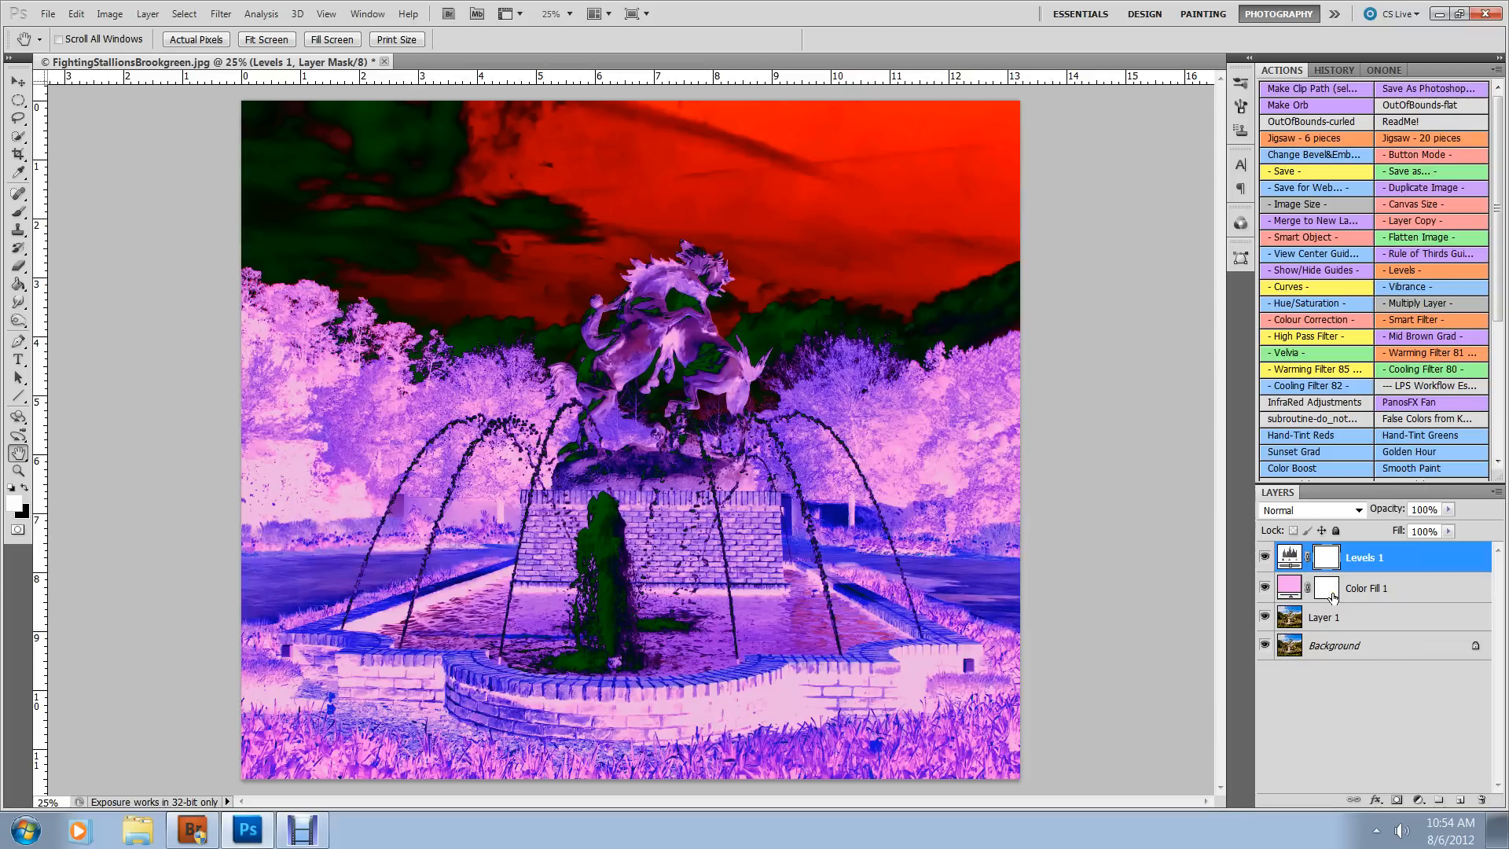
mouse_move(1326, 560)
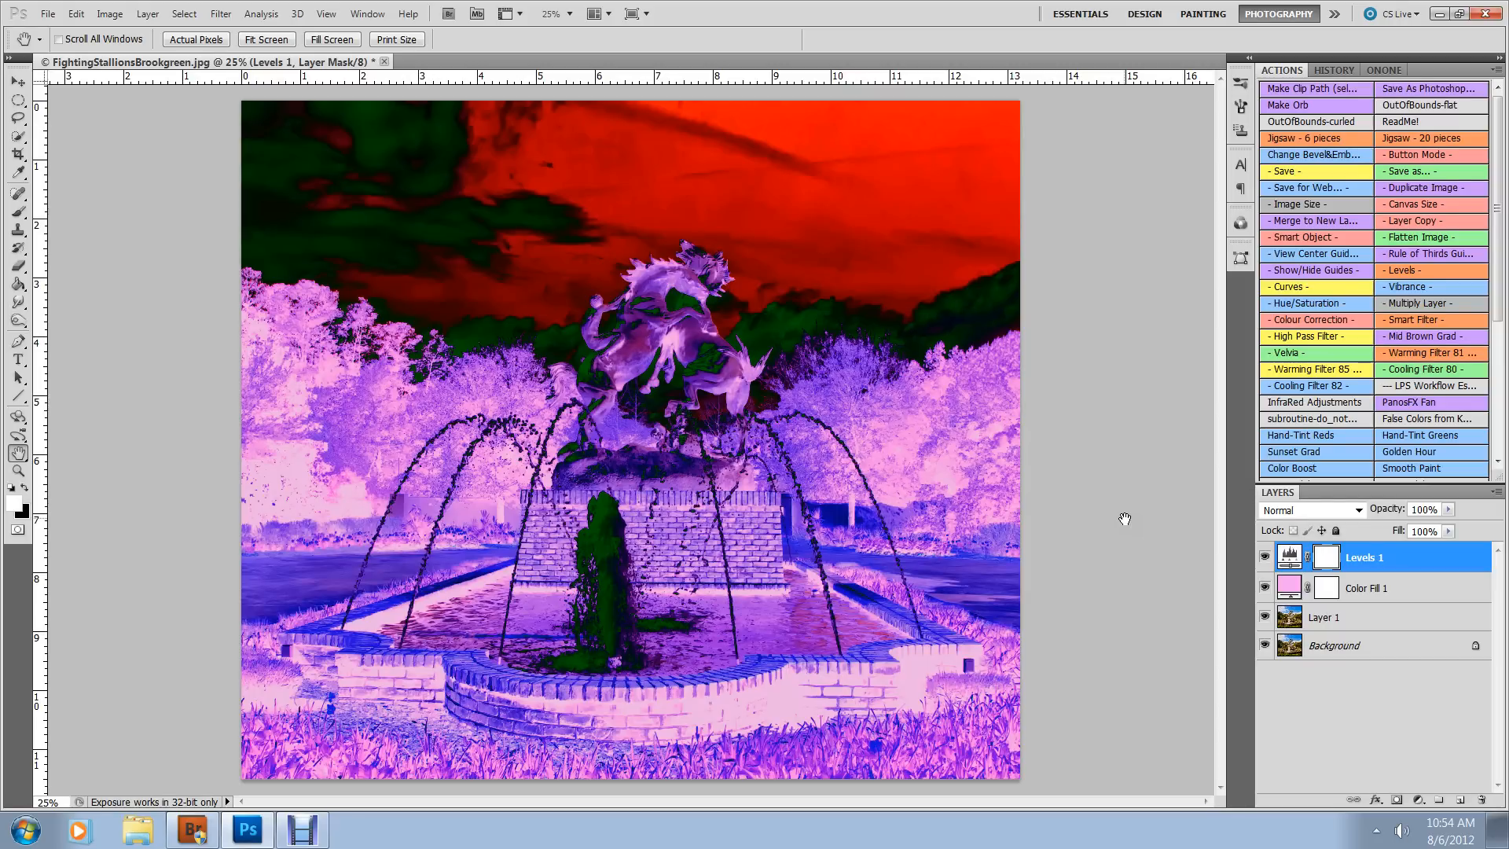
mouse_move(57, 32)
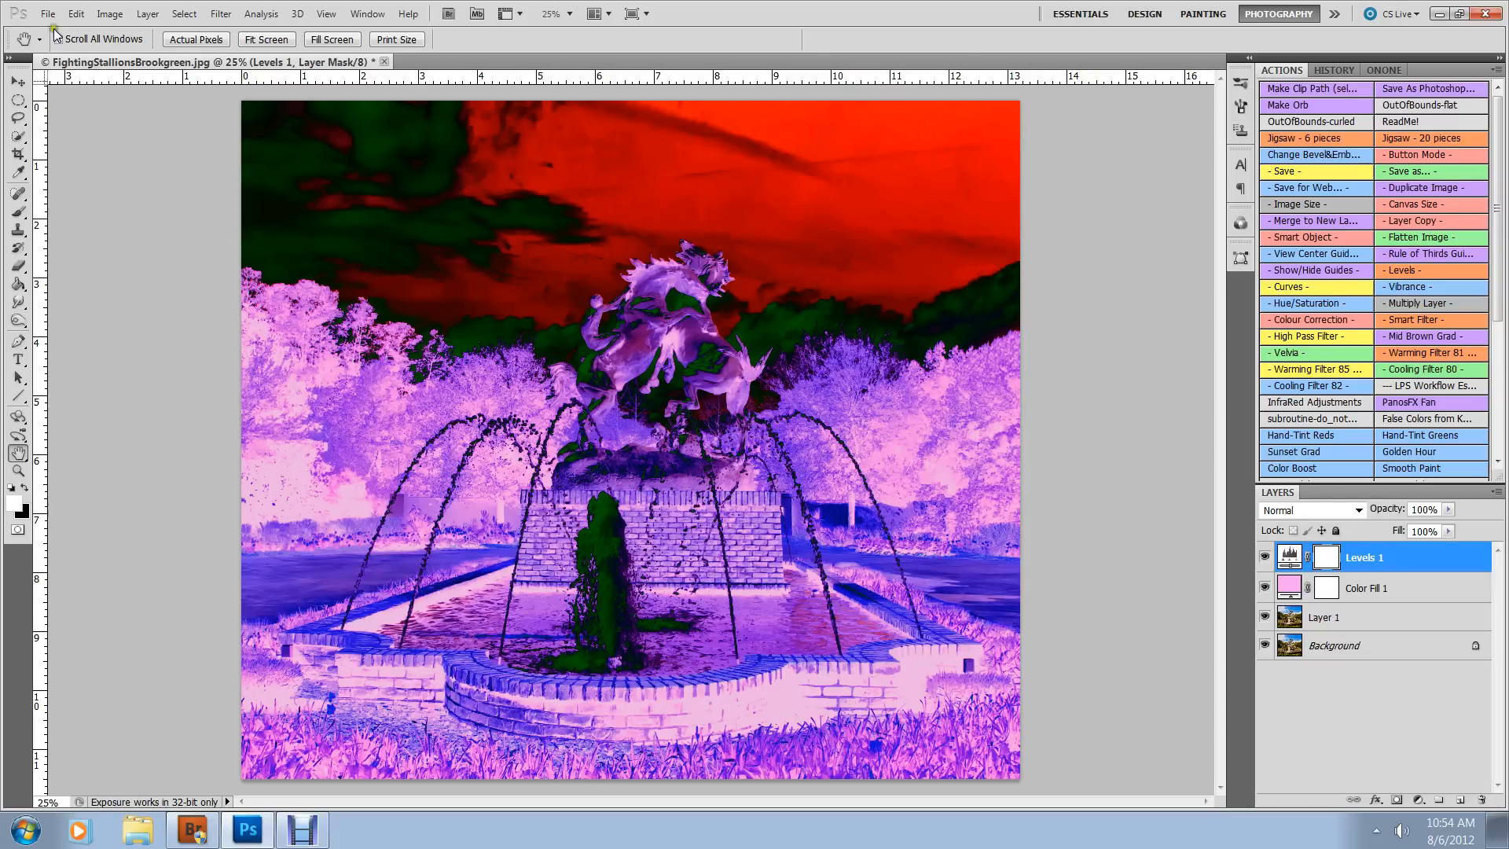
left_click(45, 14)
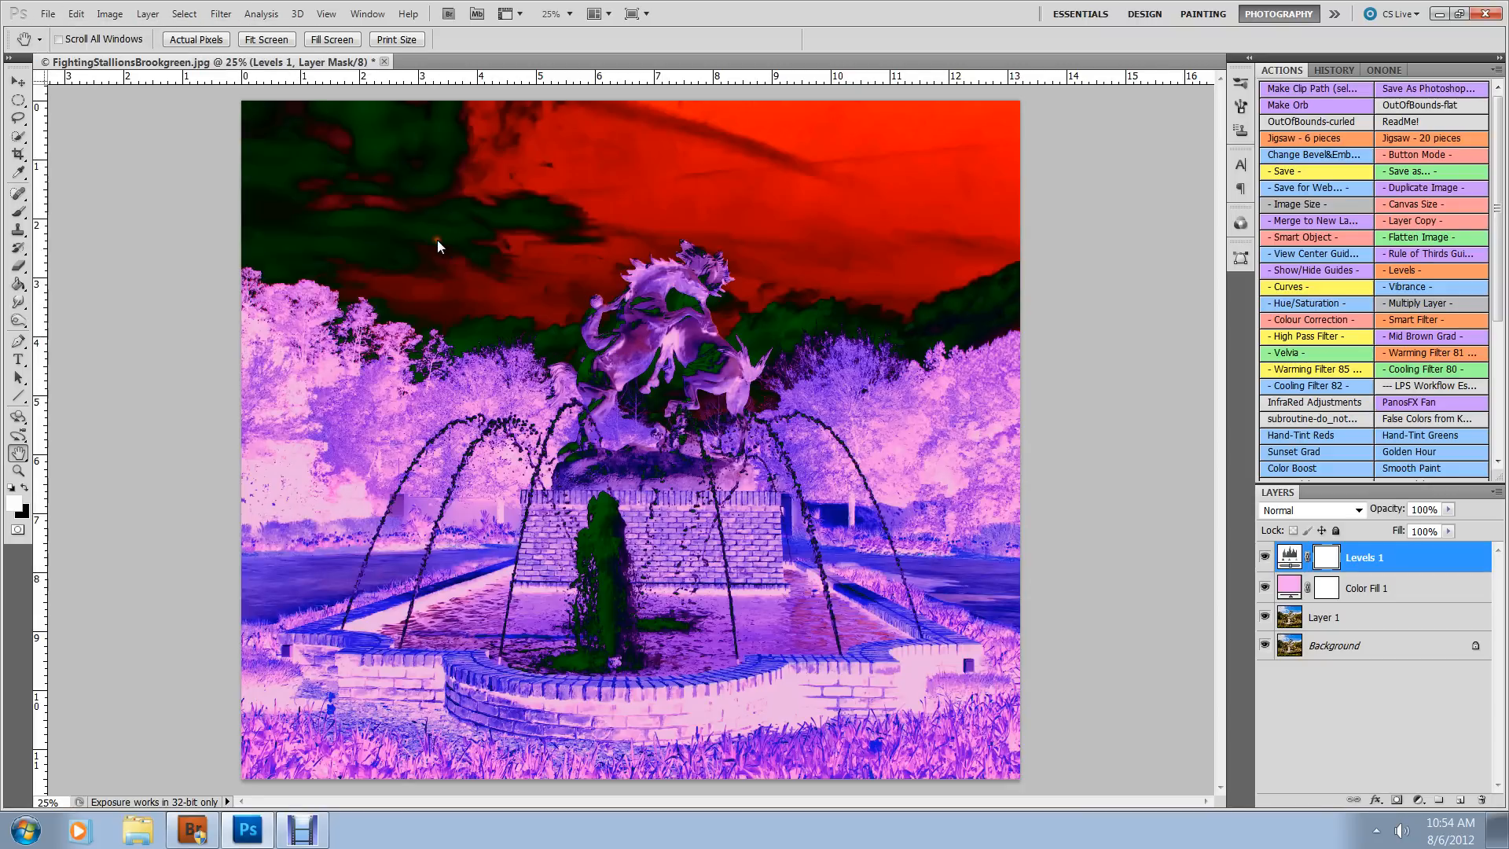
Switch to the WaterLilly photo and add a Difference-mode Solid Color fill layer
left_click(462, 61)
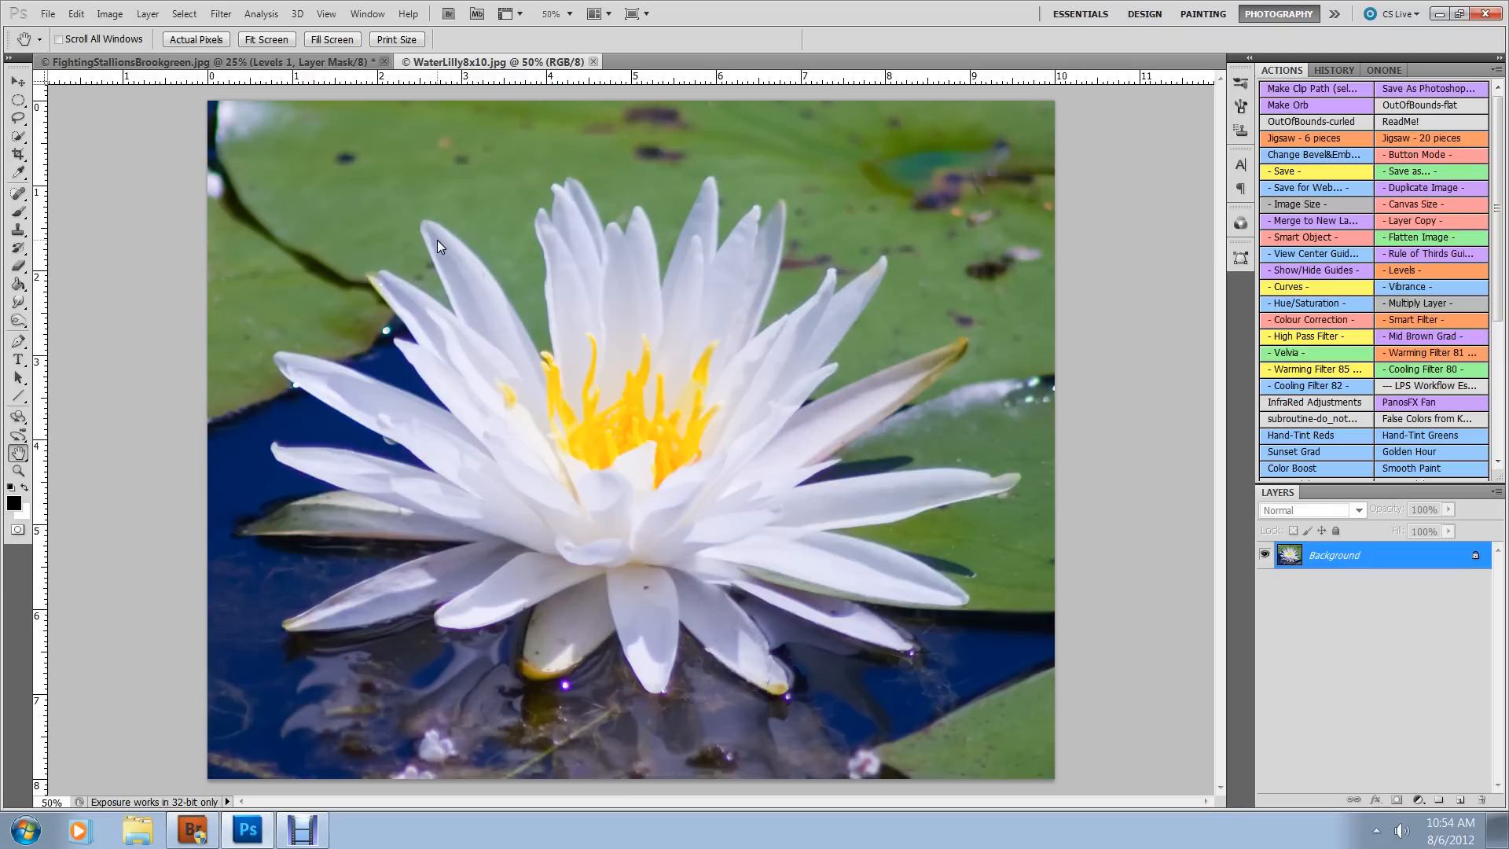
mouse_move(427, 267)
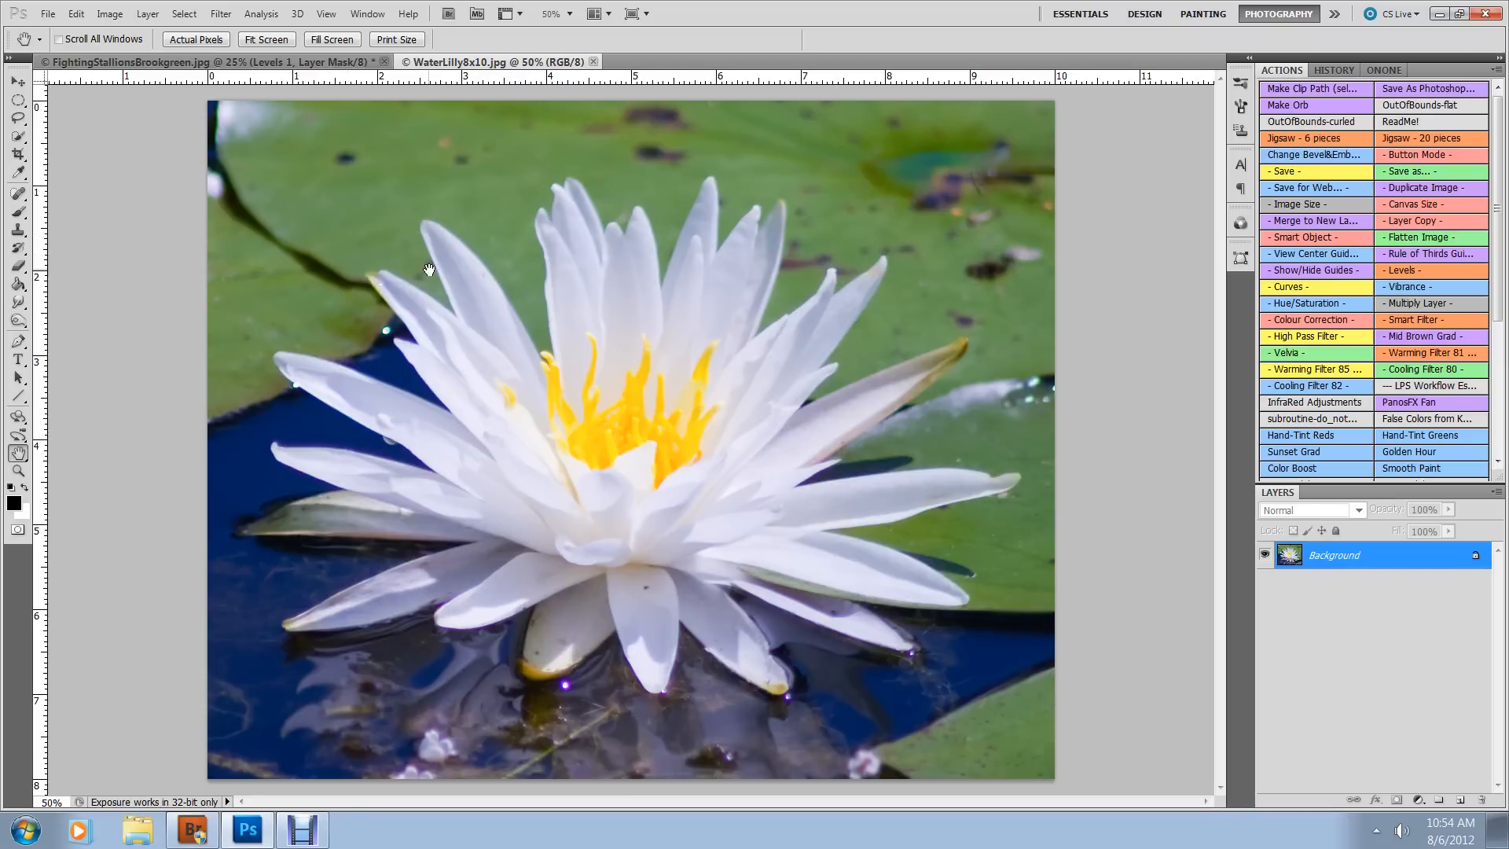
mouse_move(424, 270)
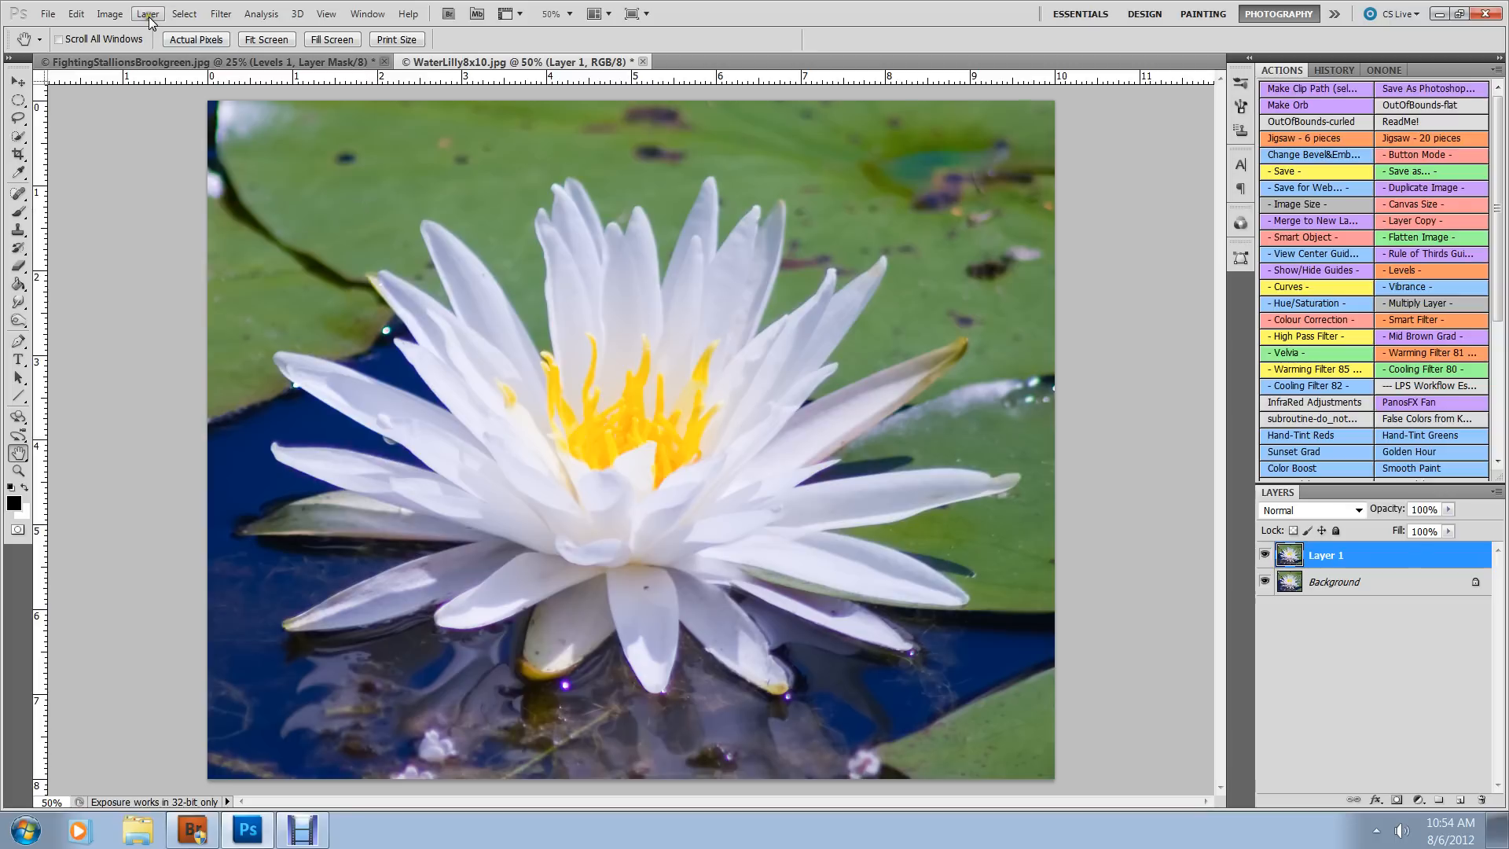
left_click(148, 14)
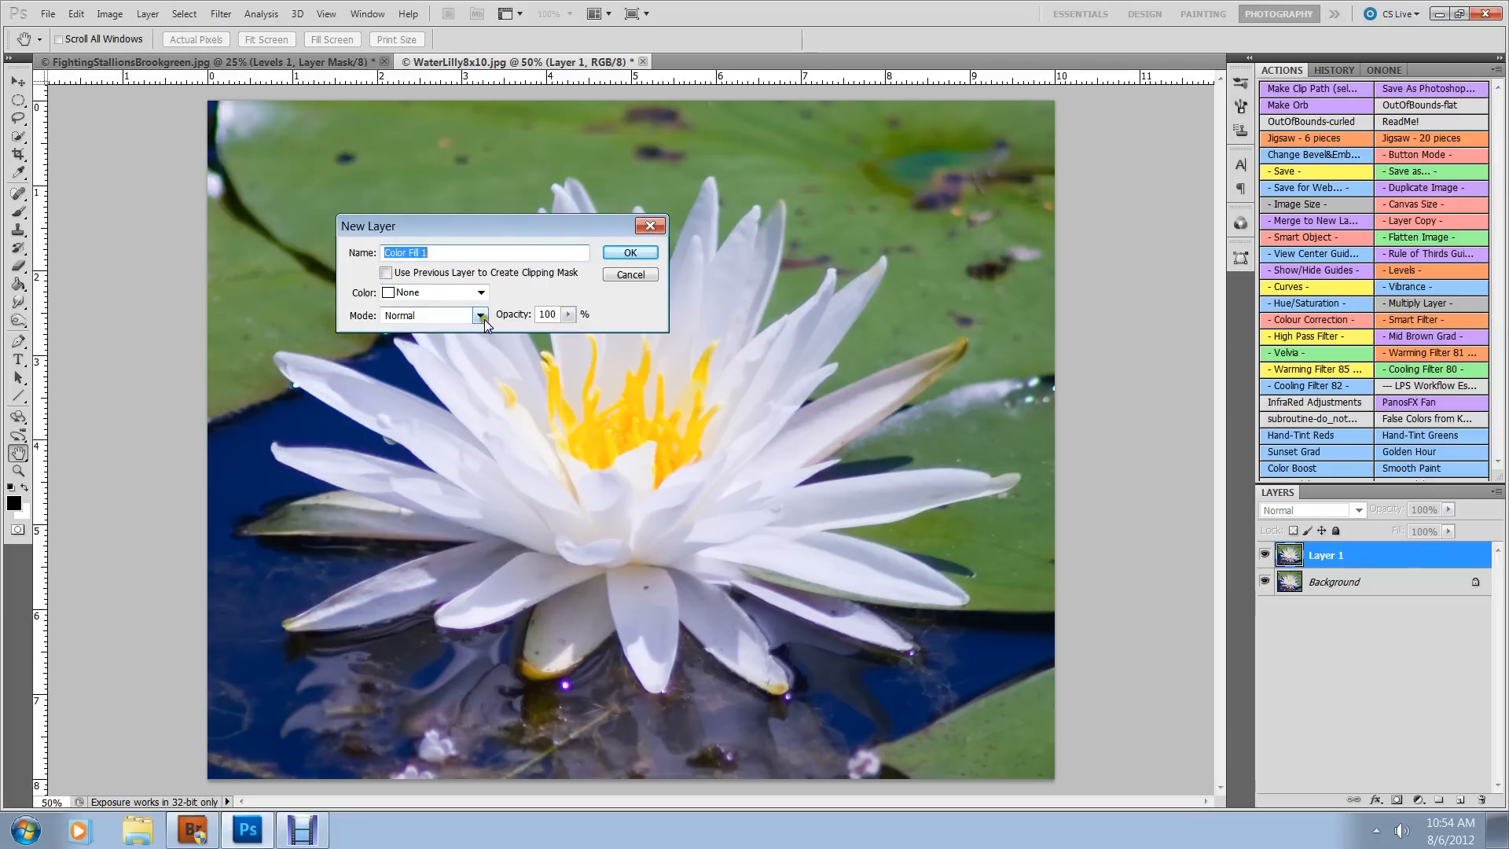
left_click(481, 314)
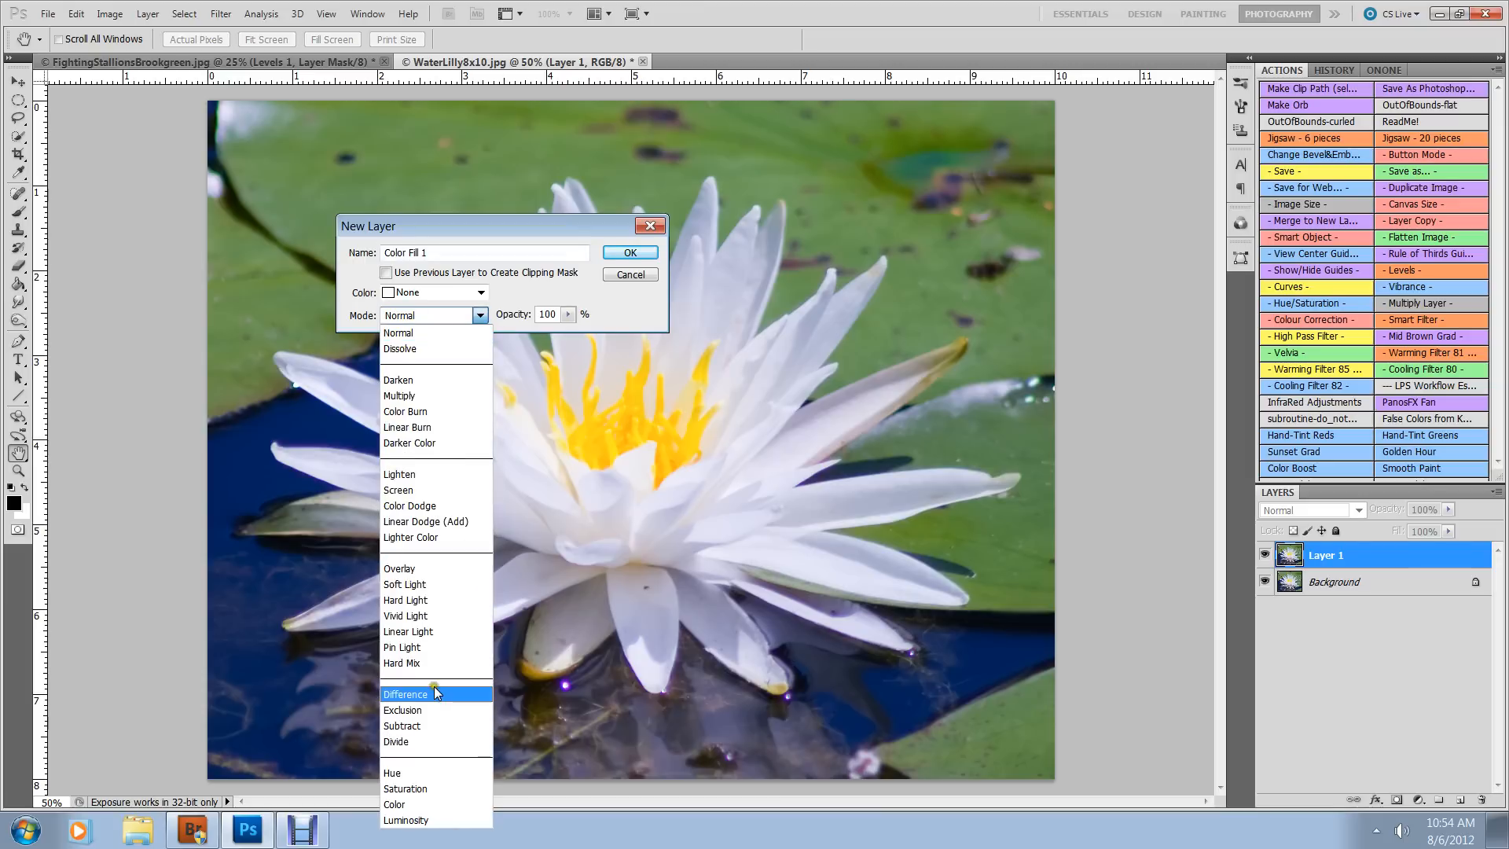
left_click(406, 693)
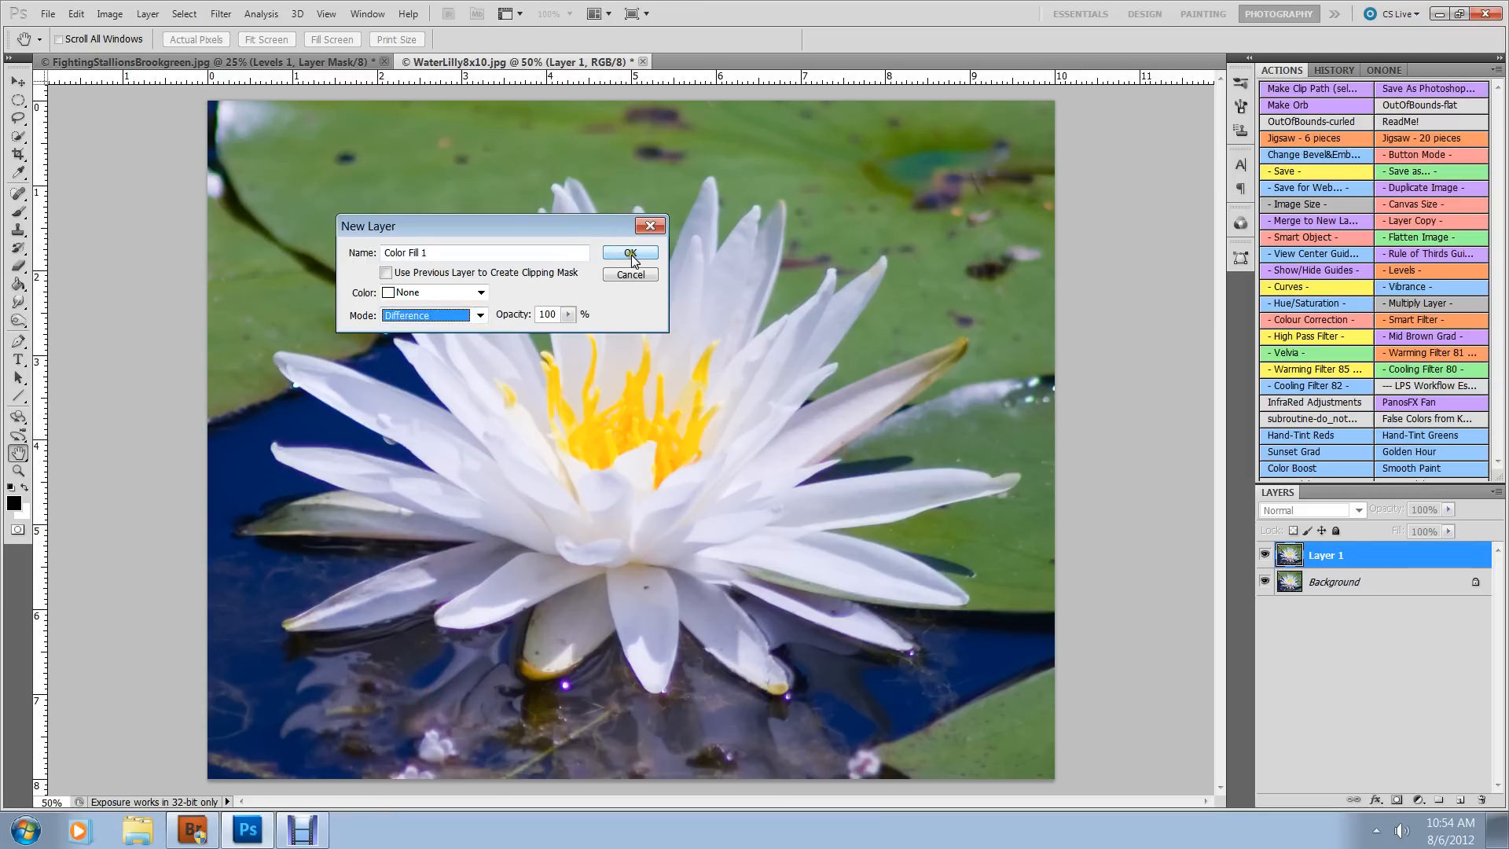
left_click(630, 252)
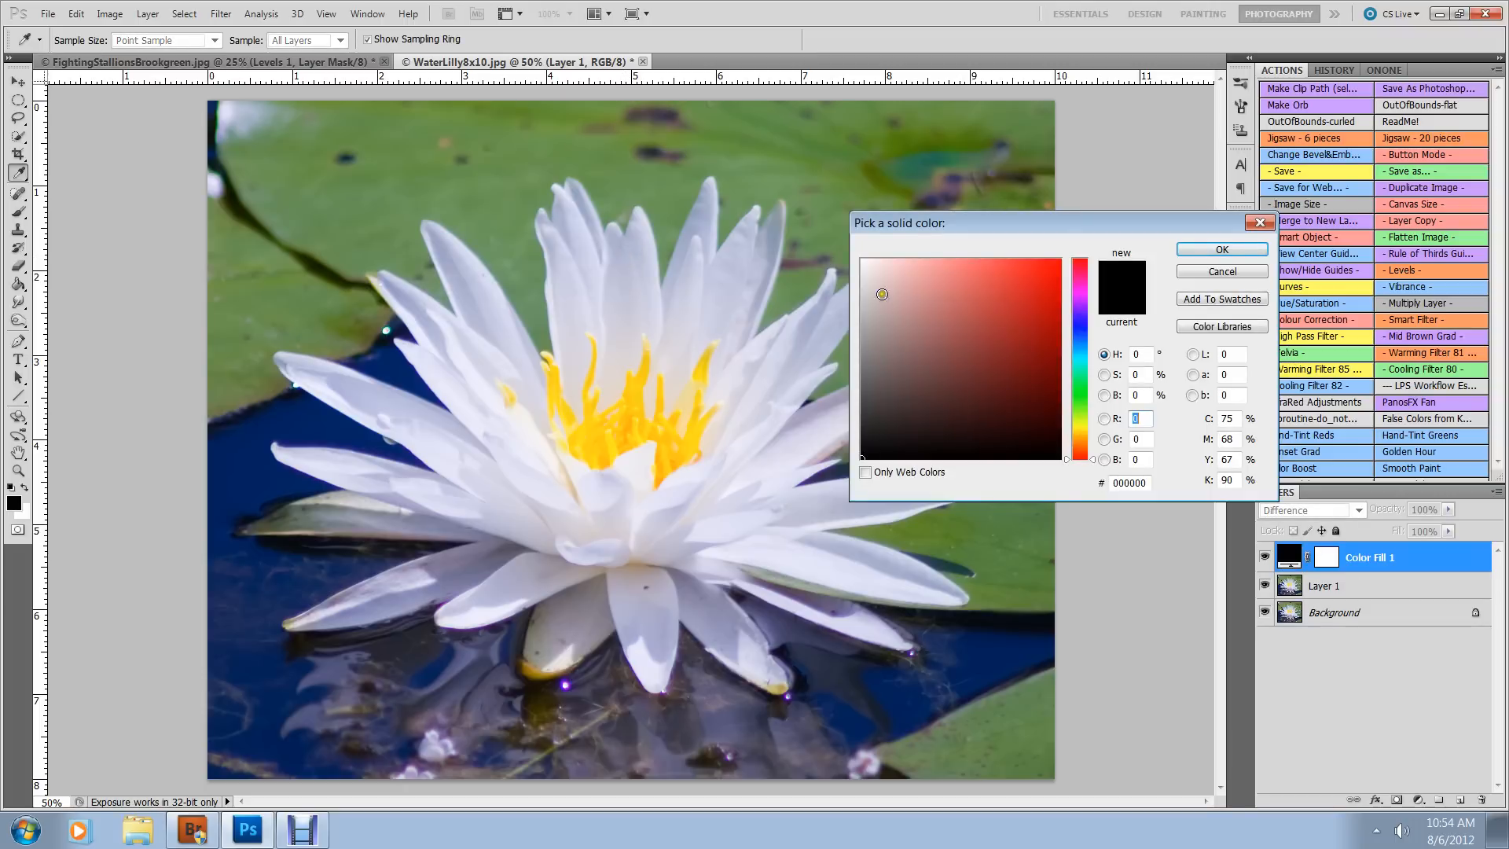
Try pale pink, greyish red and stronger red candidates for the water lily fill
left_click(894, 297)
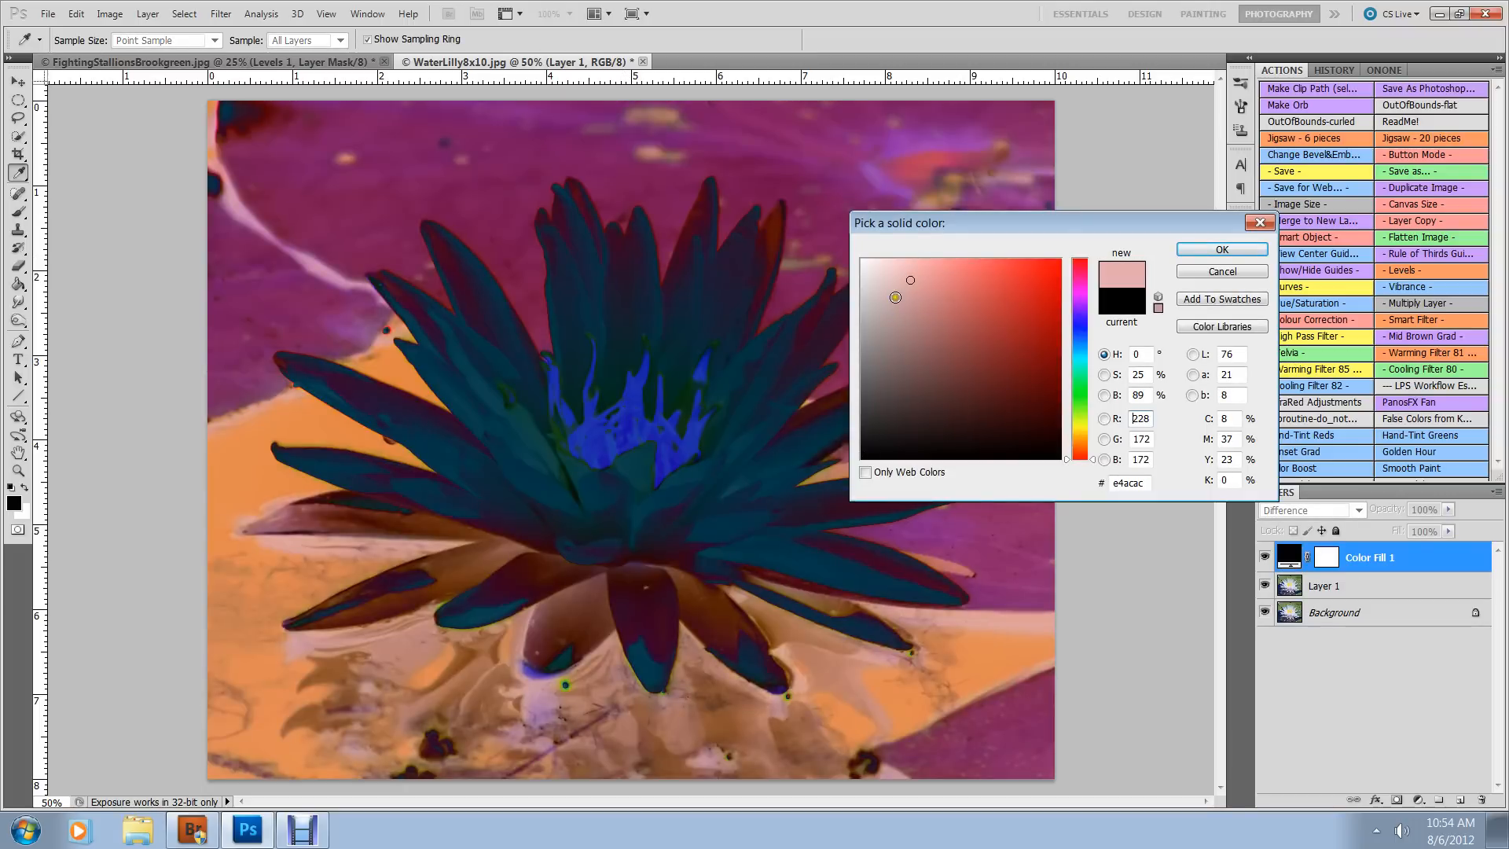
left_click(890, 339)
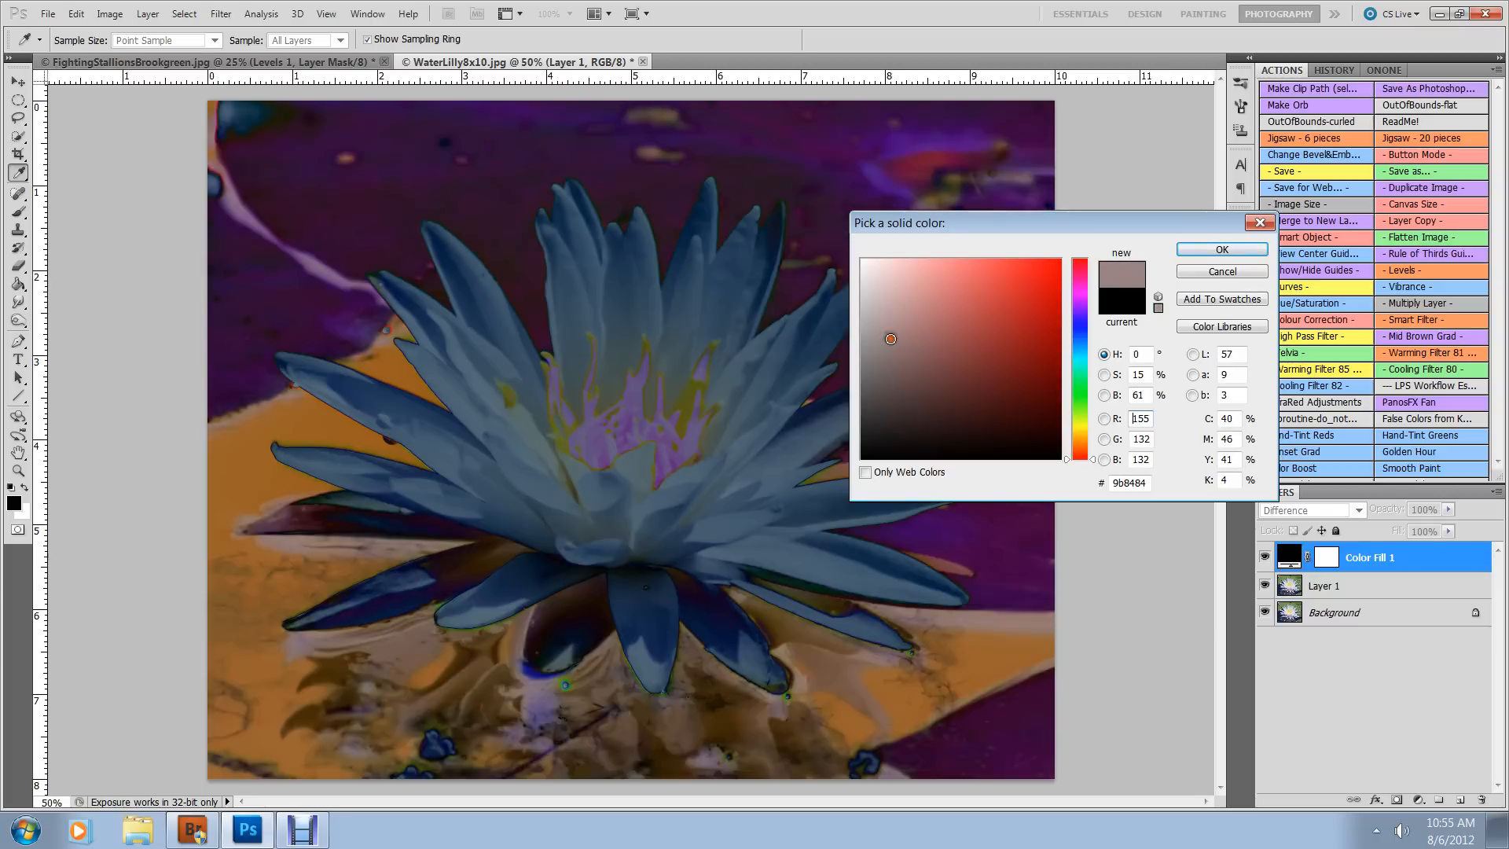
left_click(1018, 289)
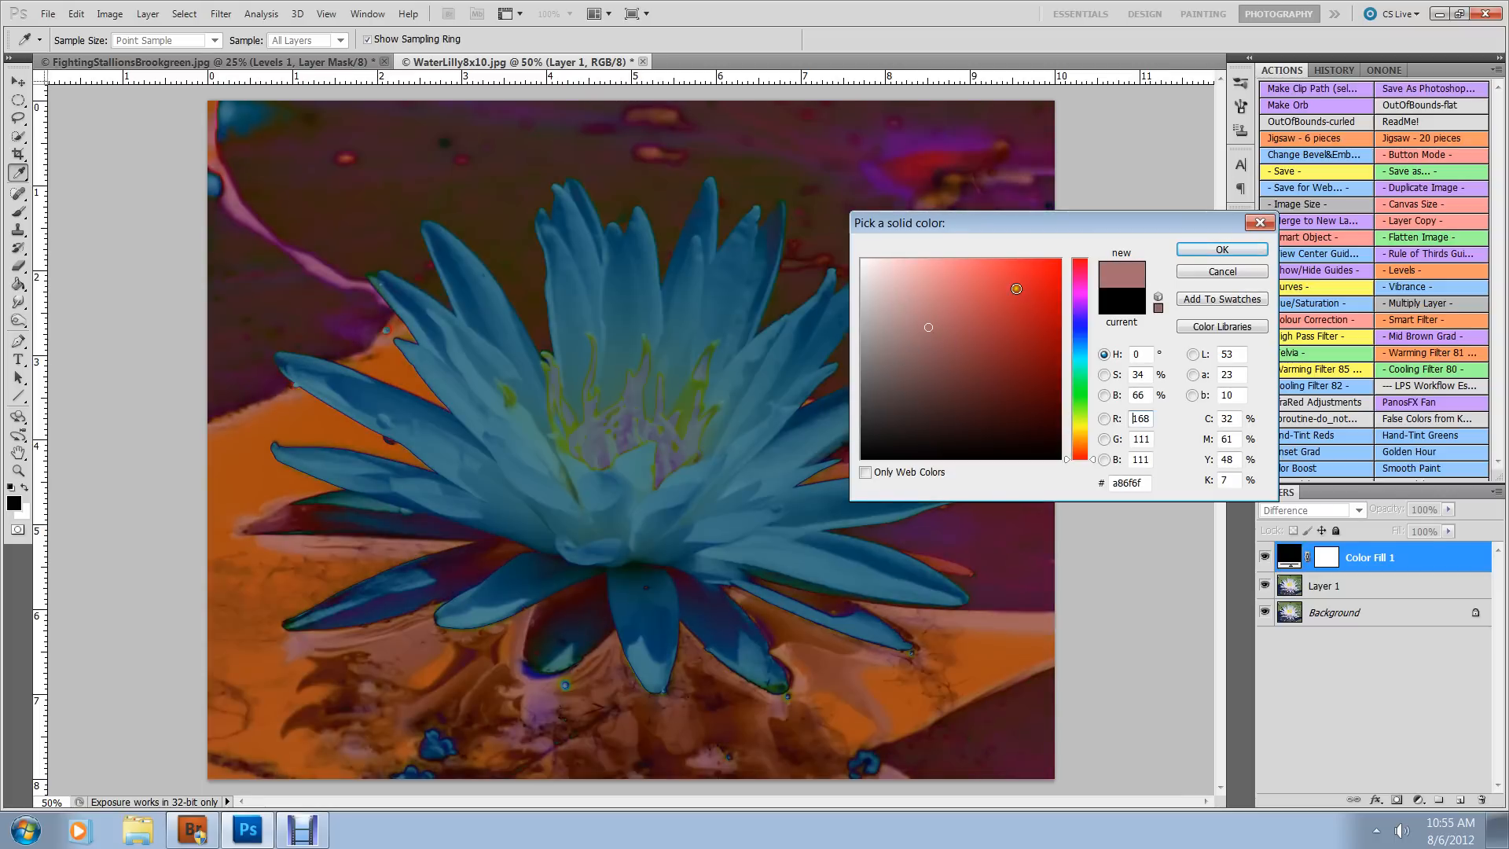
left_click(1028, 354)
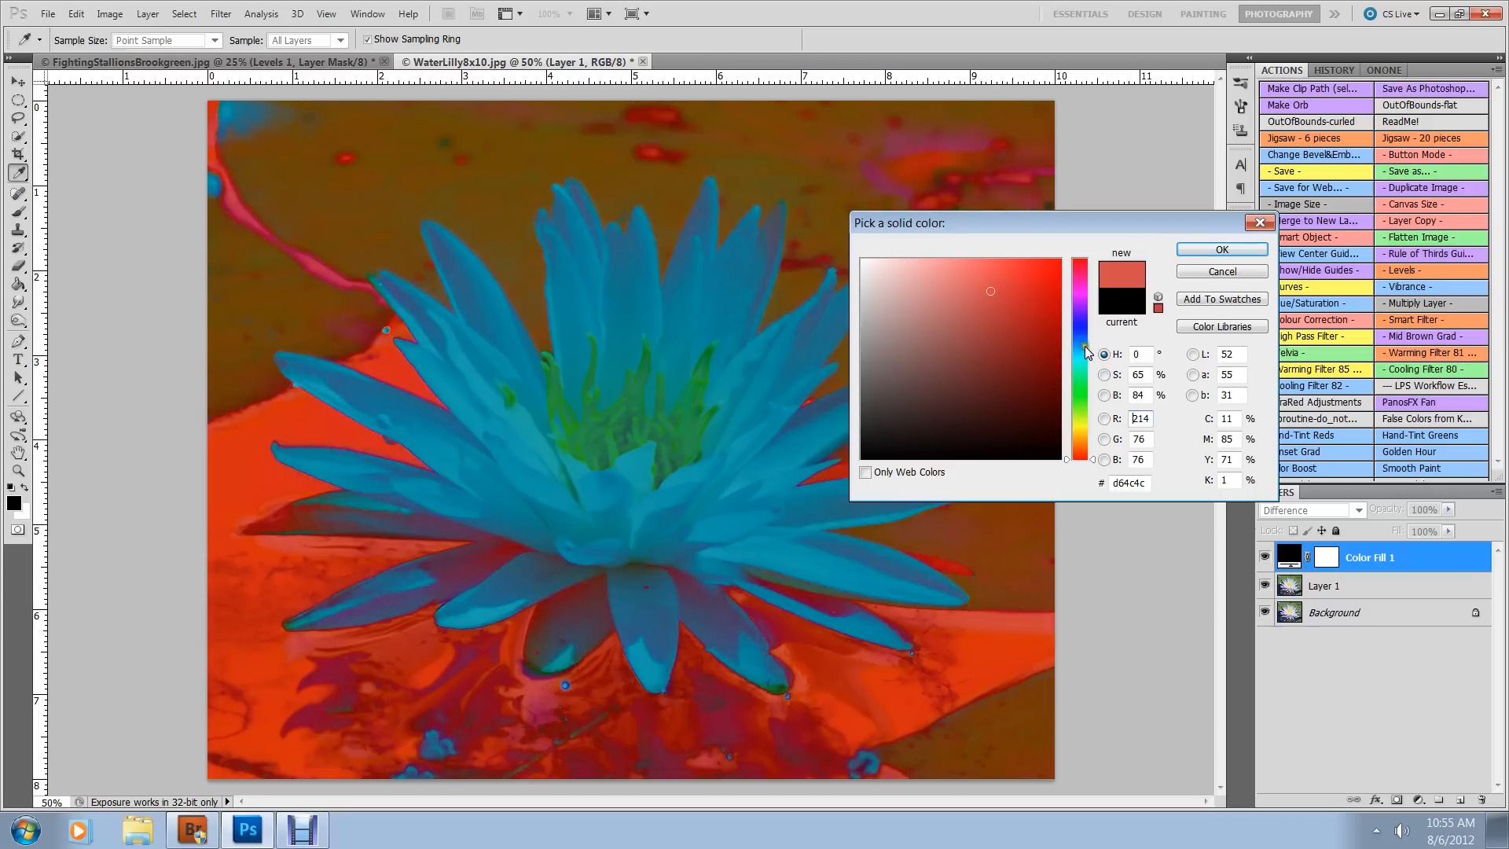
Shift the hue to green and confirm a saturated green fill colour
left_click_drag(1080, 351, 1080, 384)
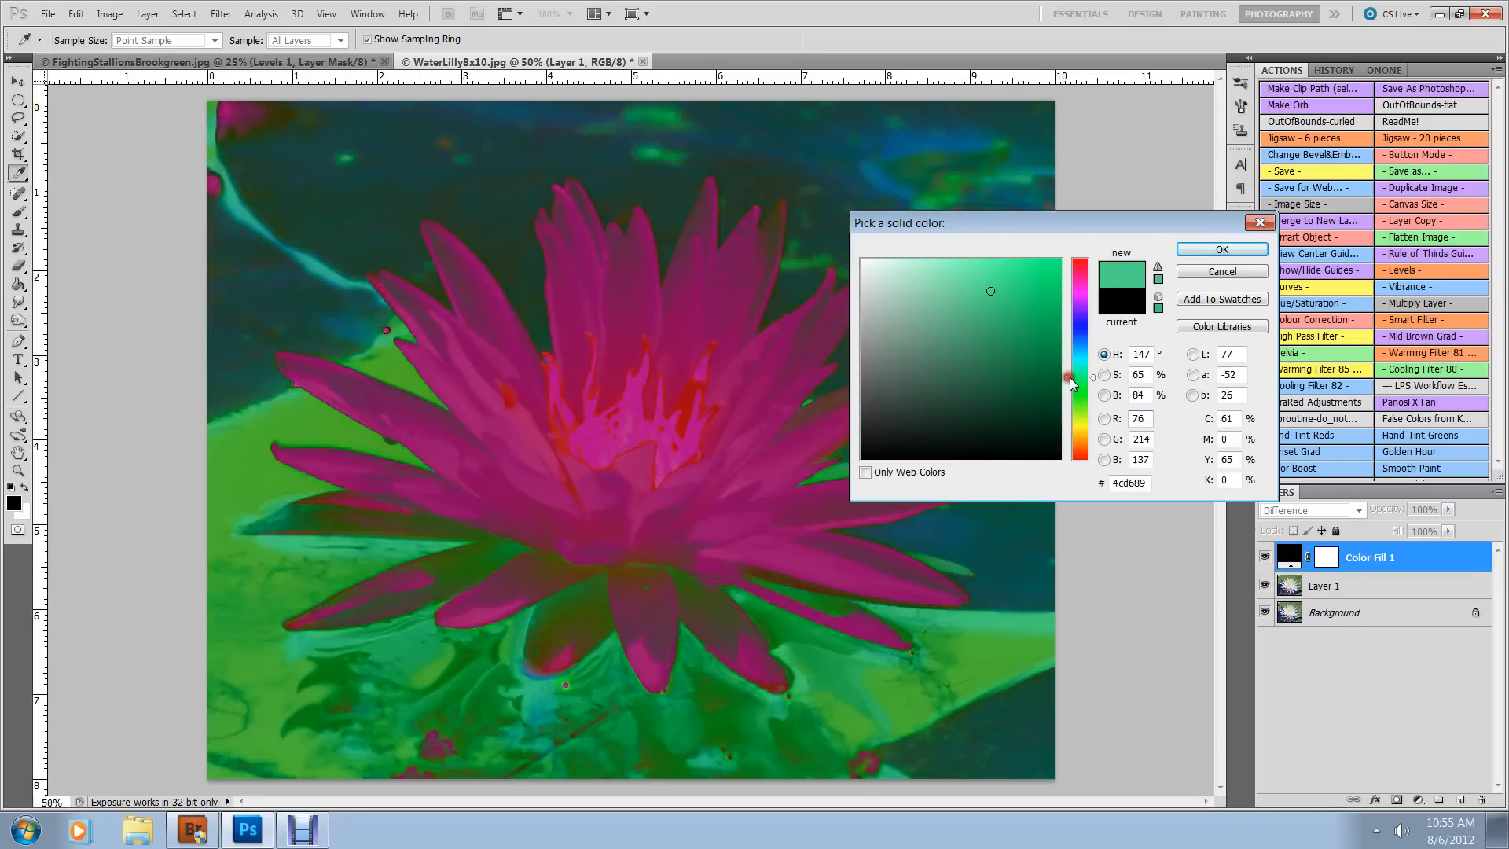
left_click_drag(989, 290, 910, 294)
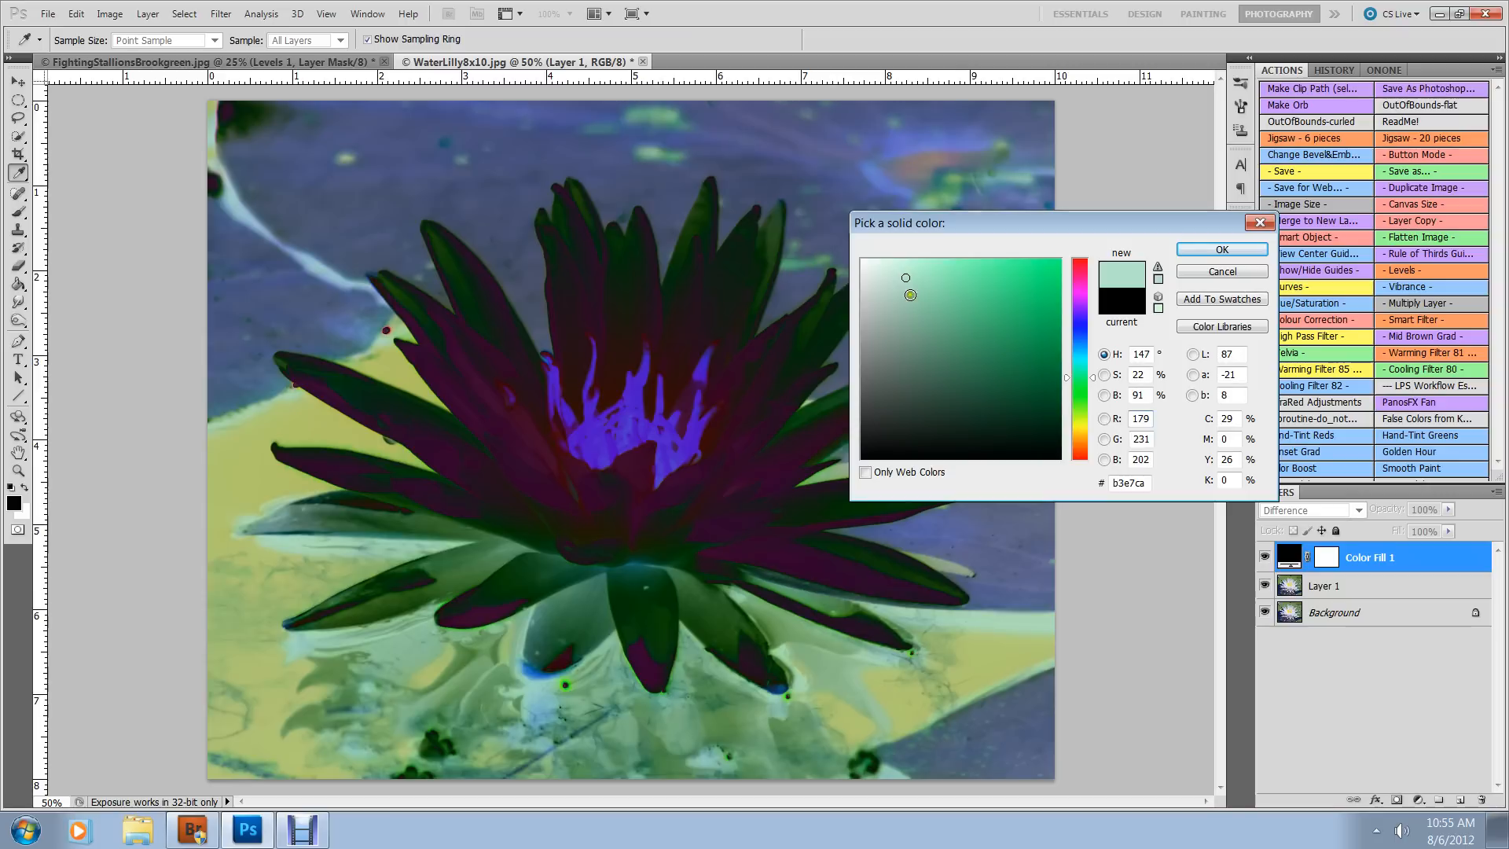
left_click(870, 310)
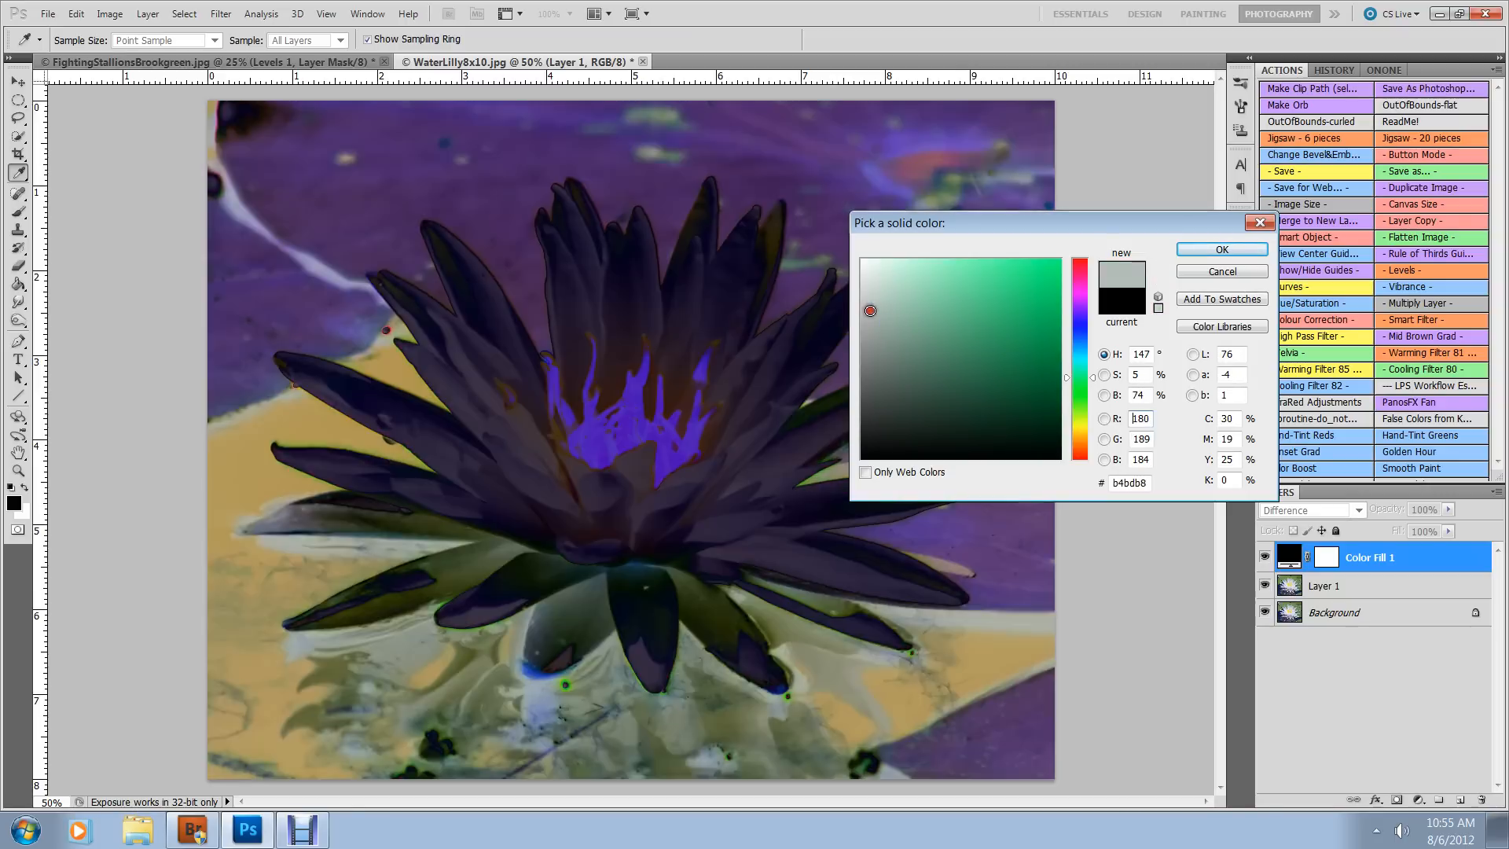
left_click(988, 294)
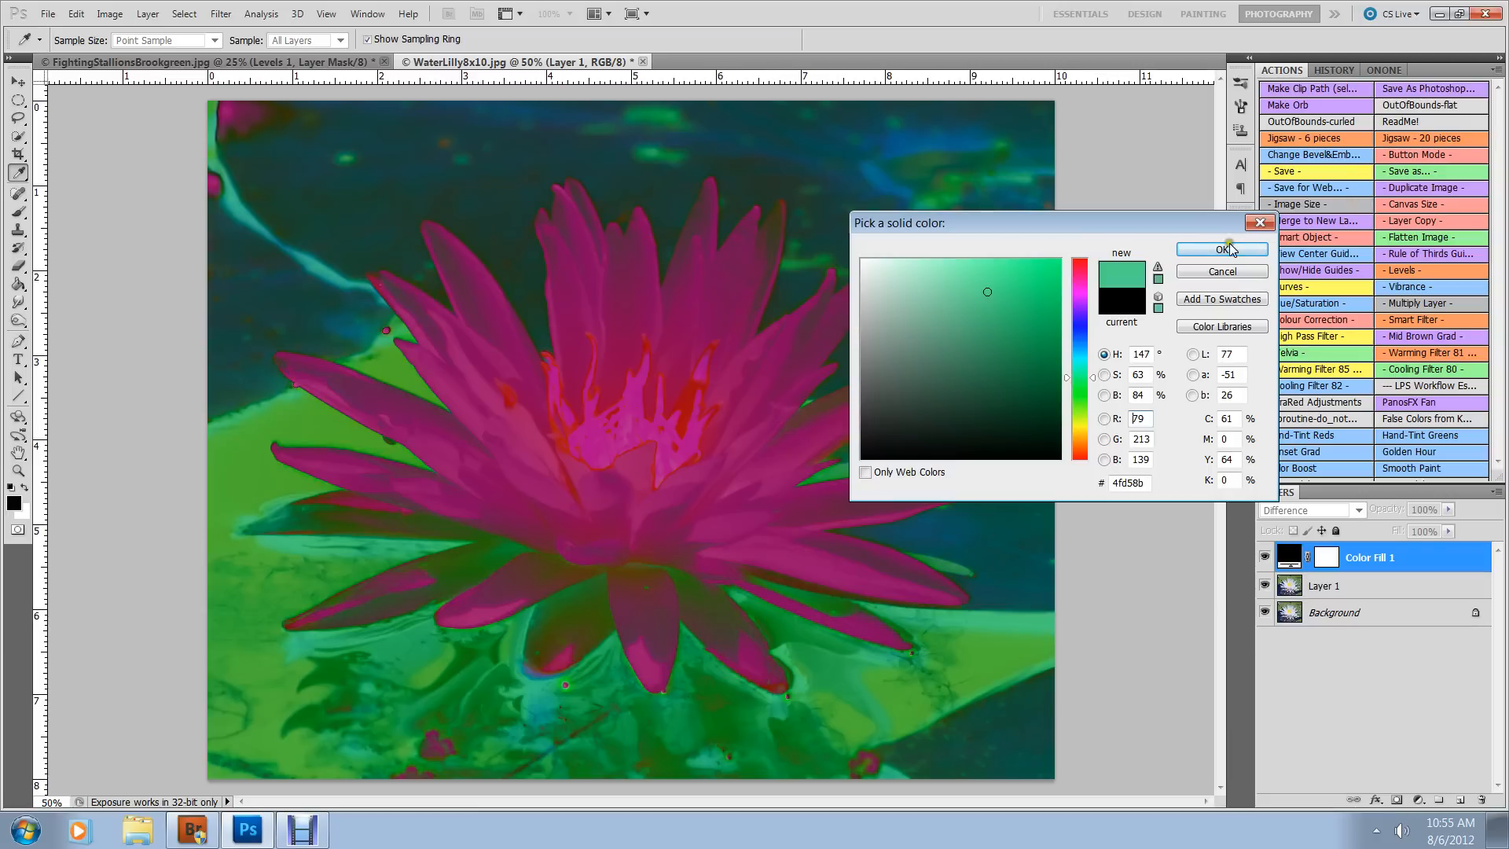
left_click(1222, 248)
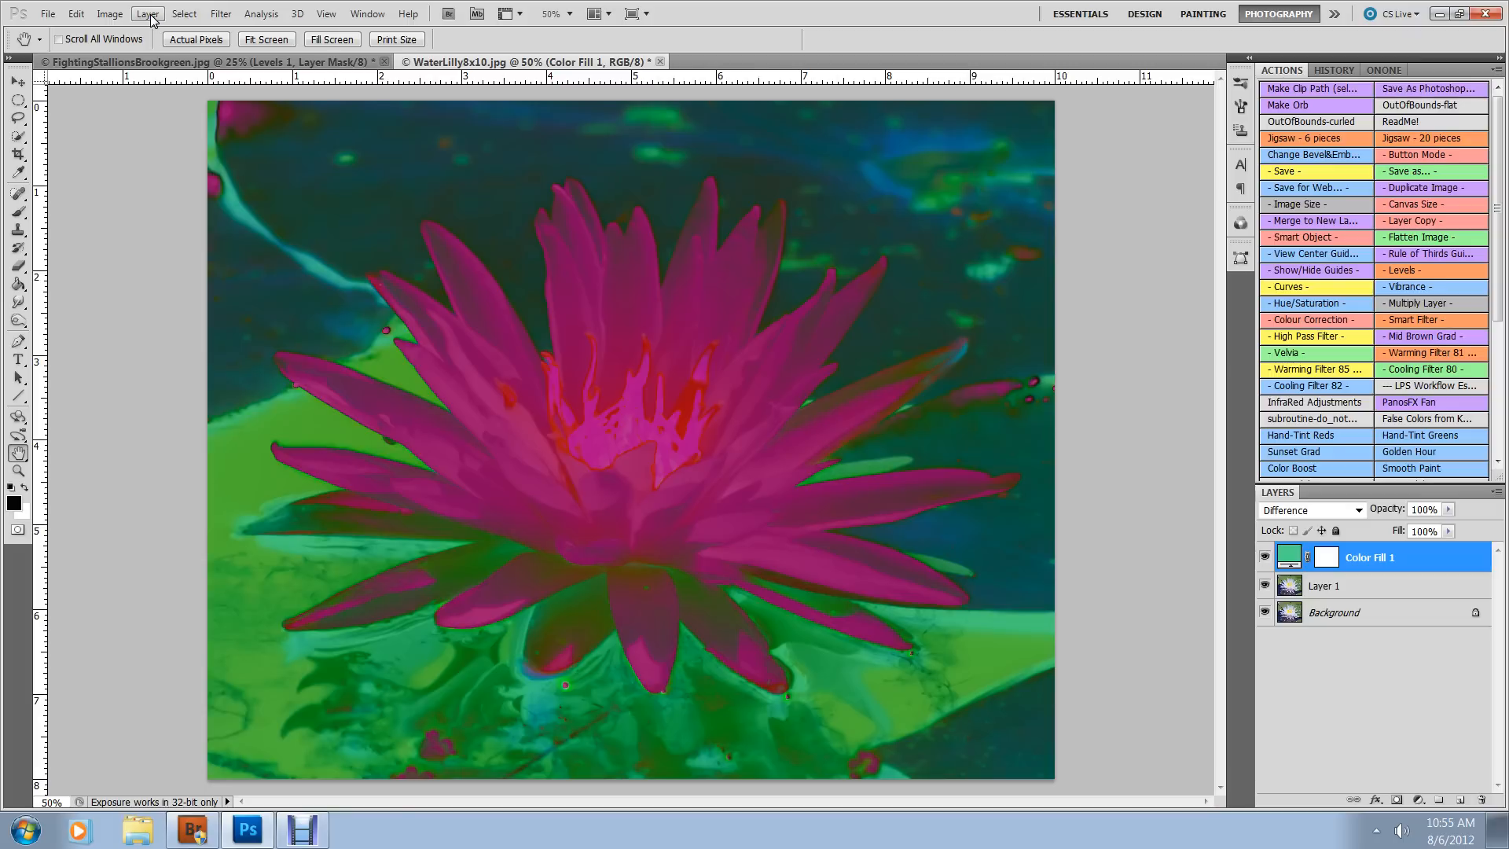
Add a Levels 1 adjustment layer above the green Color Fill 1
left_click(146, 14)
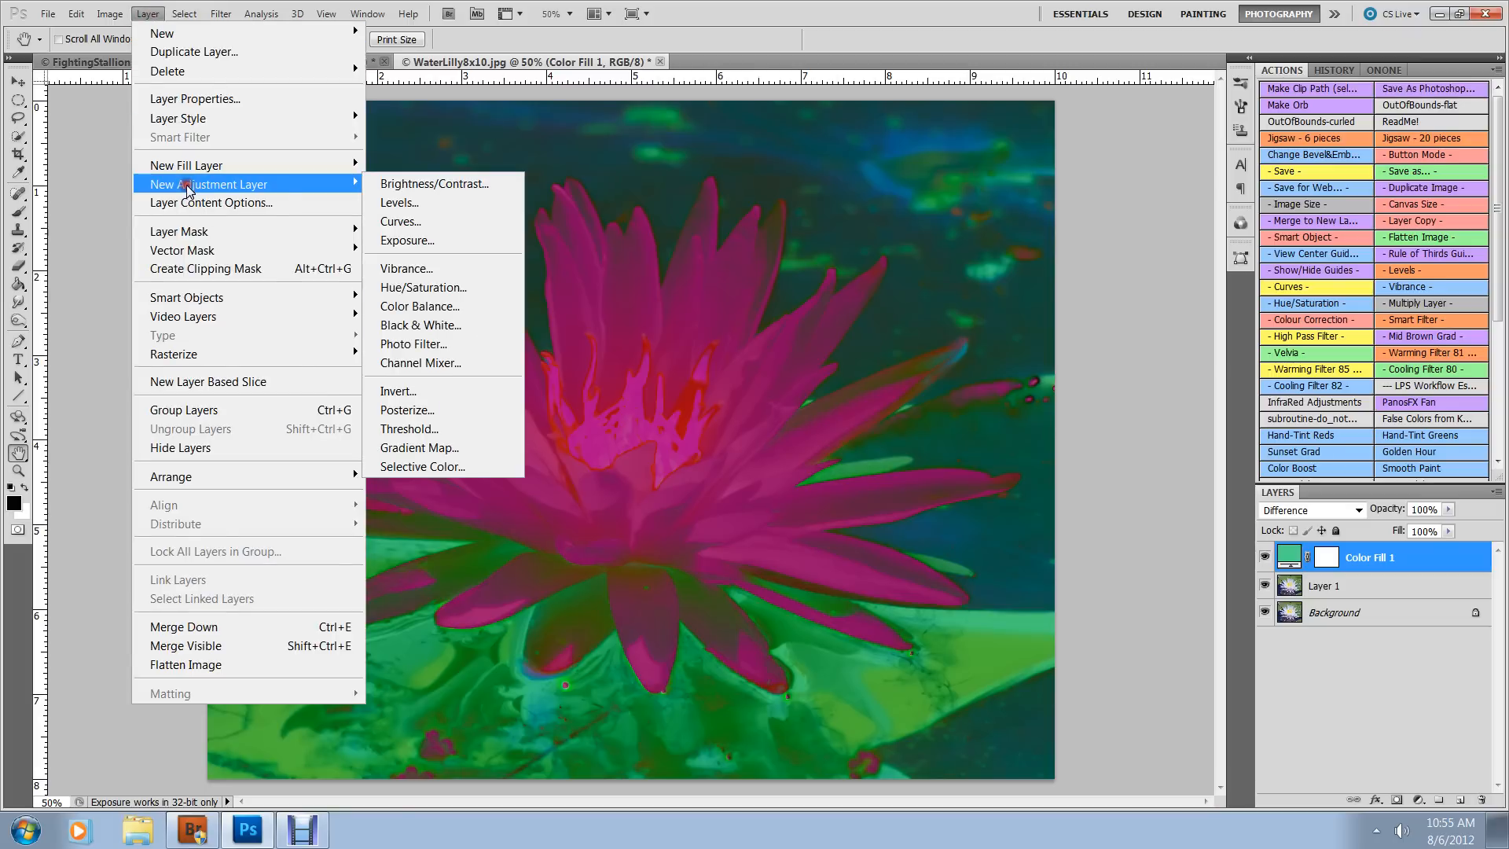
left_click(397, 203)
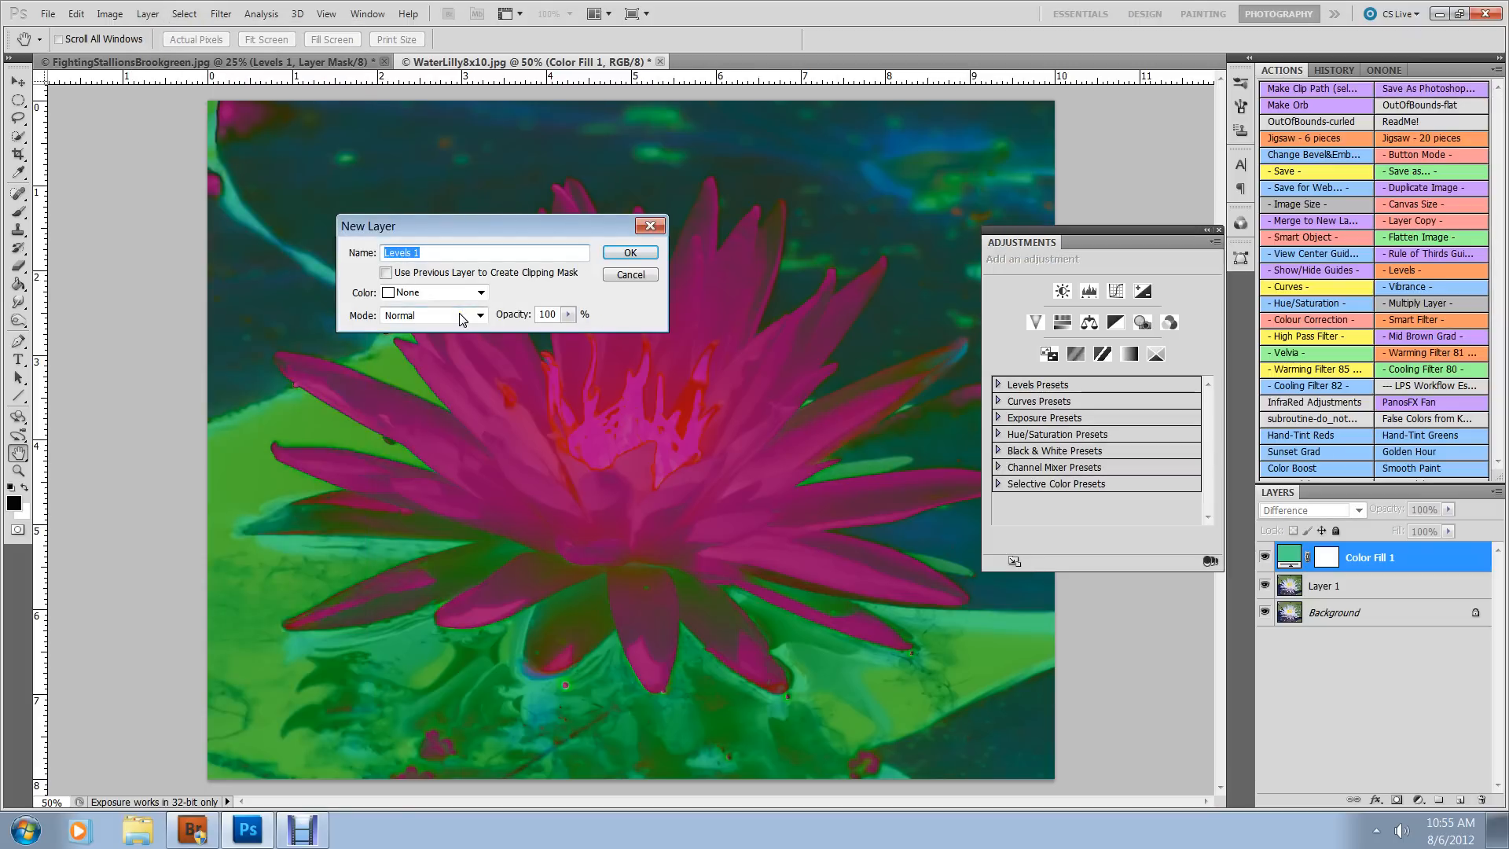
left_click(629, 252)
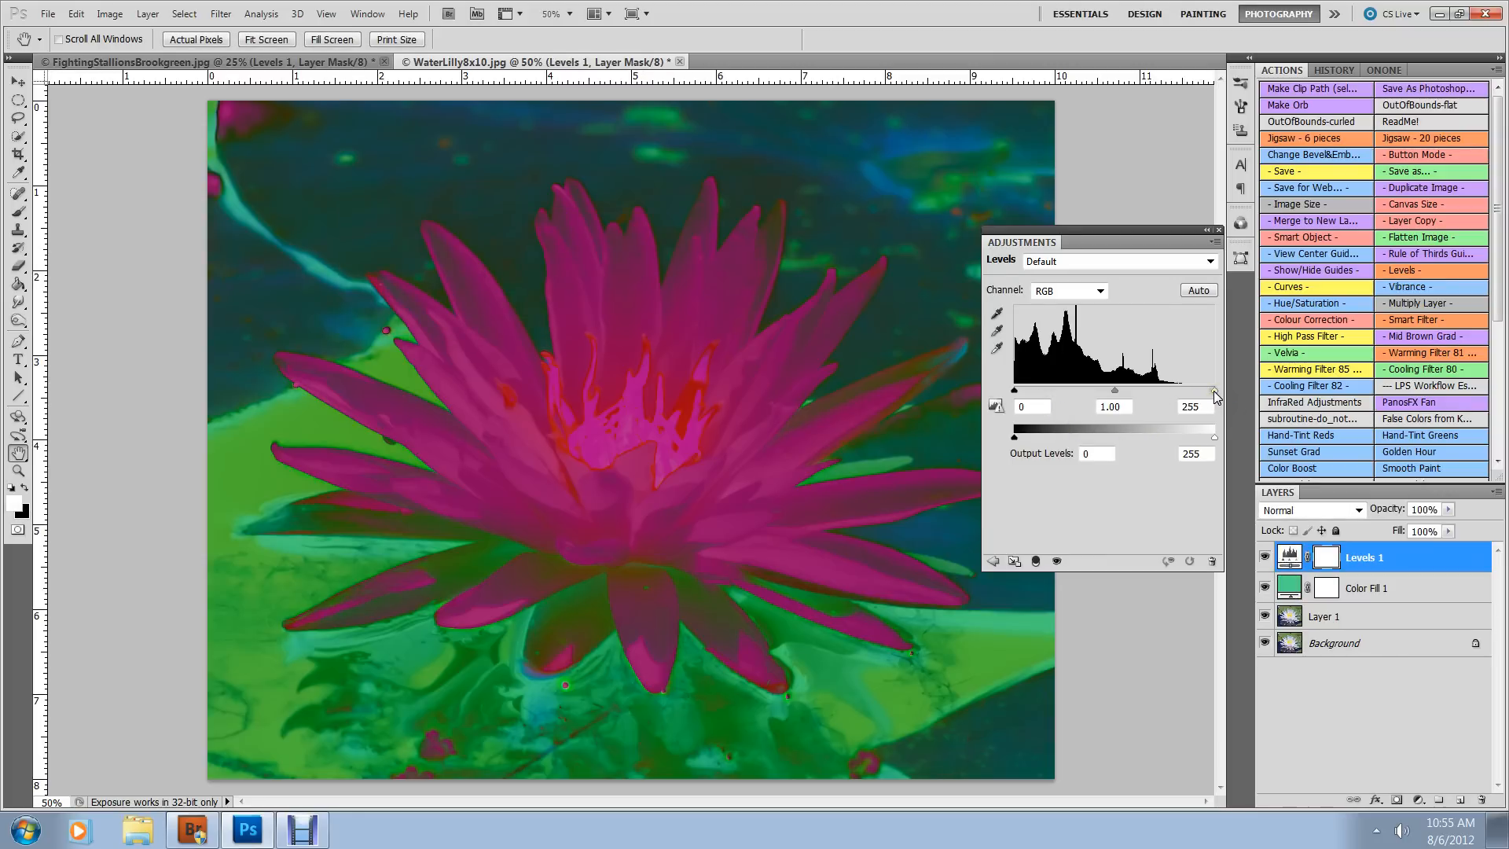
Set Levels input white to 214, midtones to 0.87 and output white to 235
left_click_drag(1213, 391, 1182, 392)
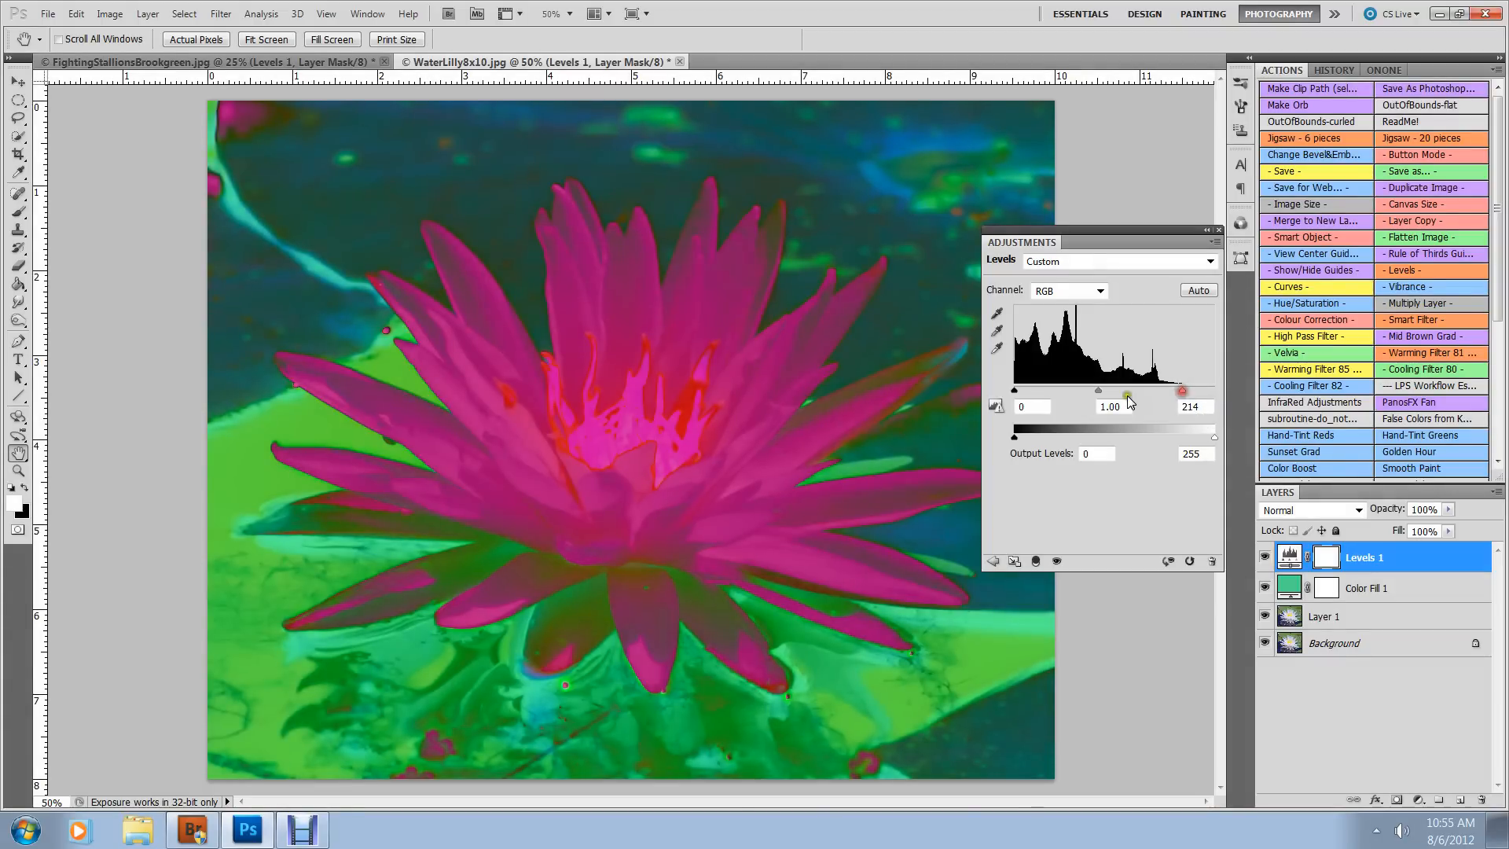
left_click_drag(1128, 393, 1100, 393)
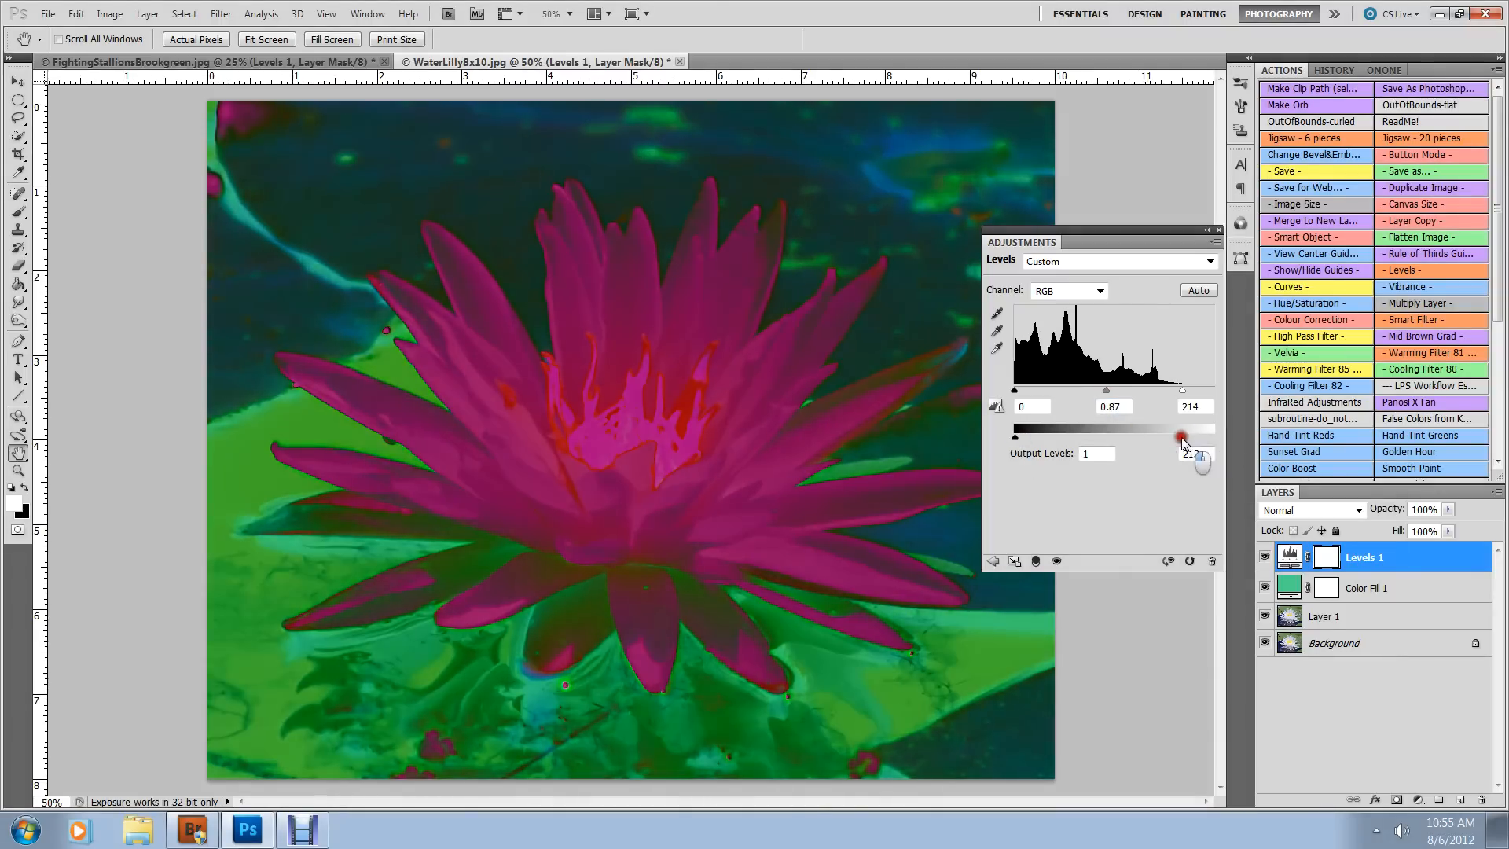
left_click_drag(1201, 435, 1201, 435)
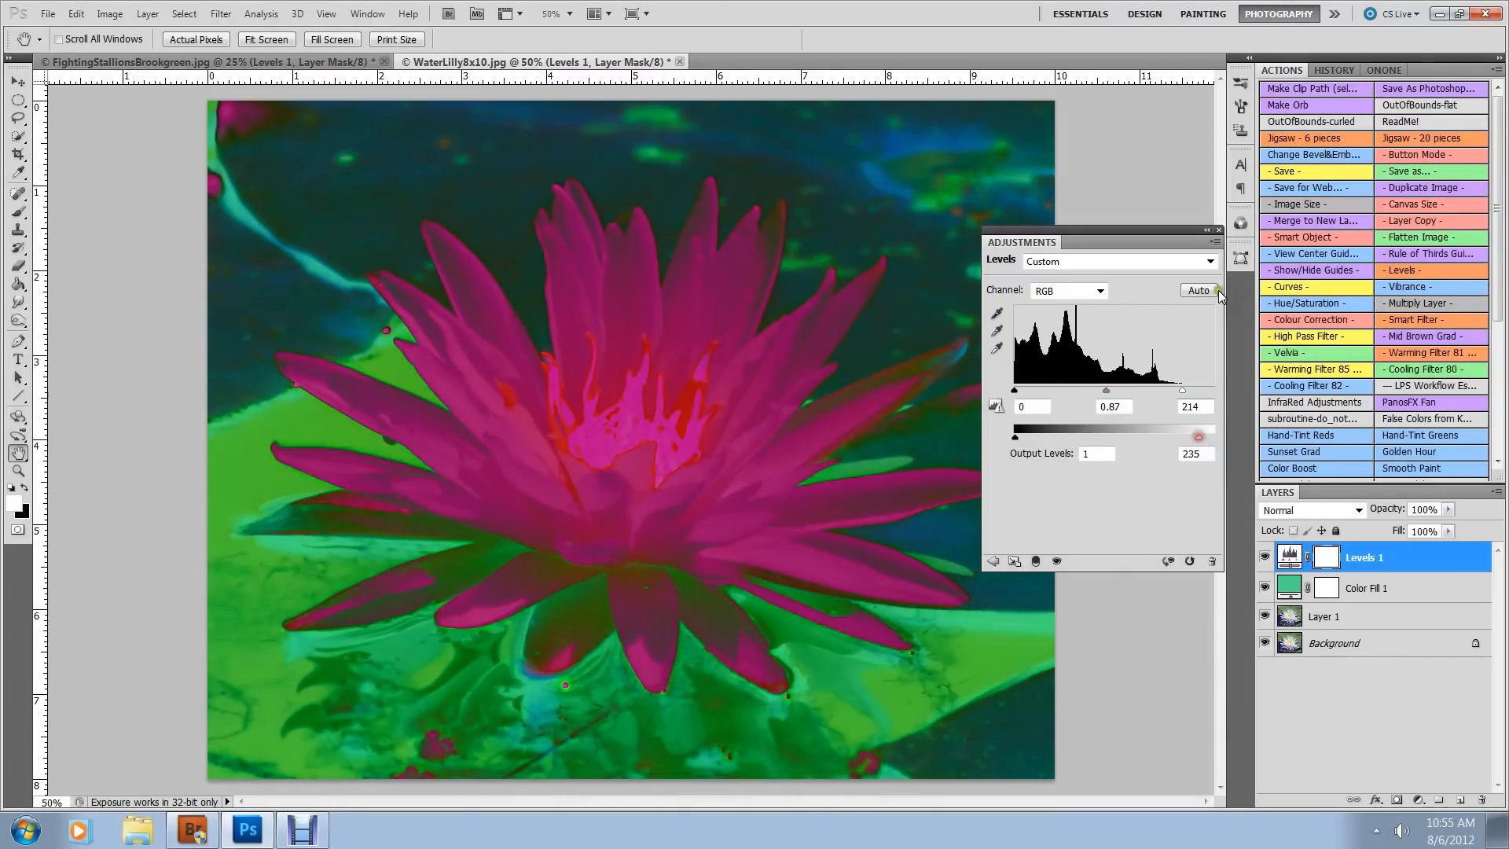
Dismiss the Levels adjustments and bring up the Debut Video Capture recorder over the finished water lily
left_click(1218, 230)
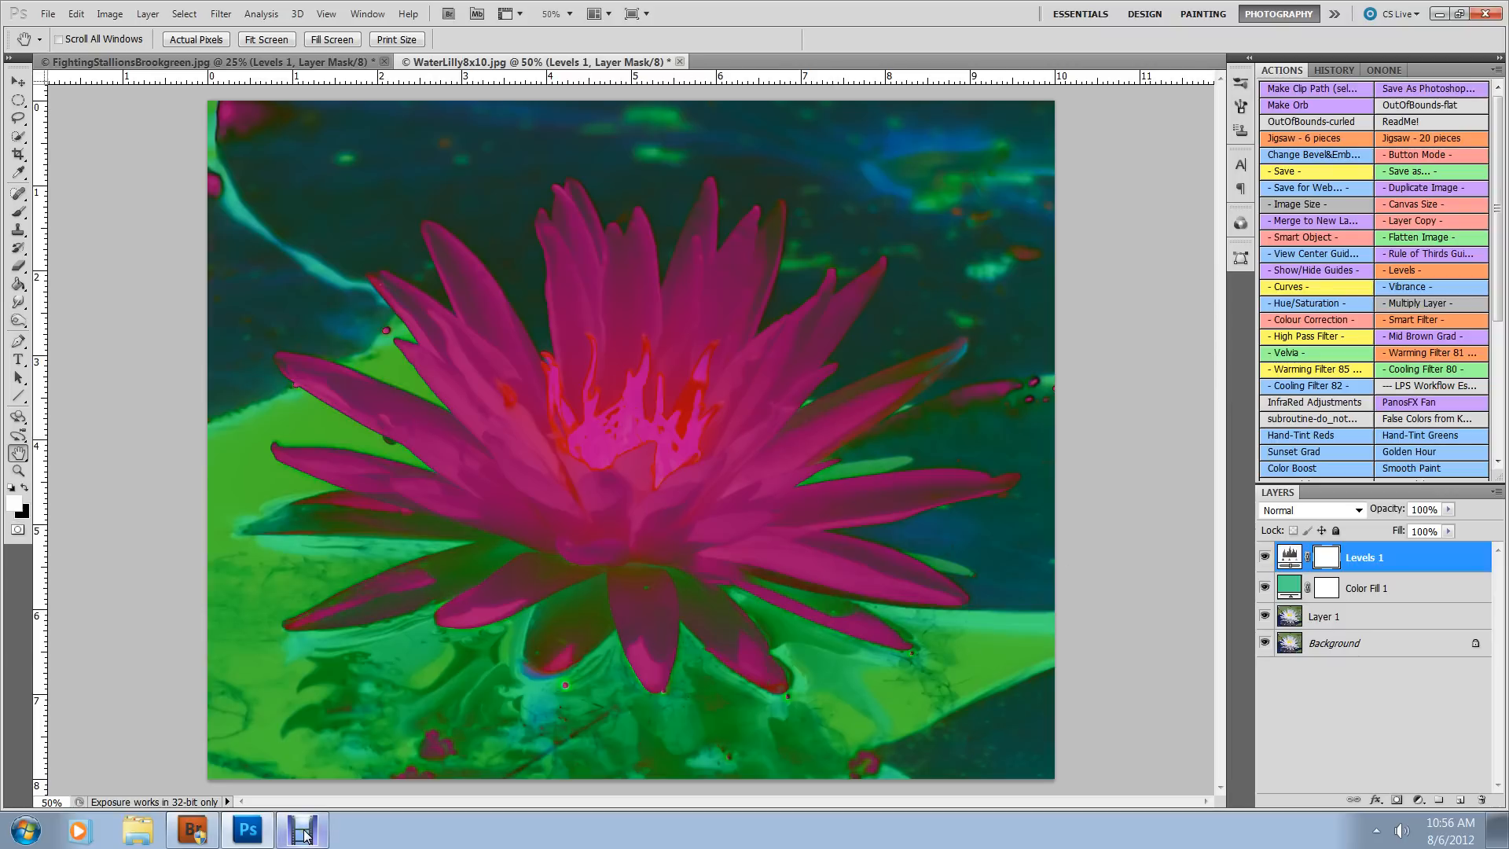
left_click(302, 828)
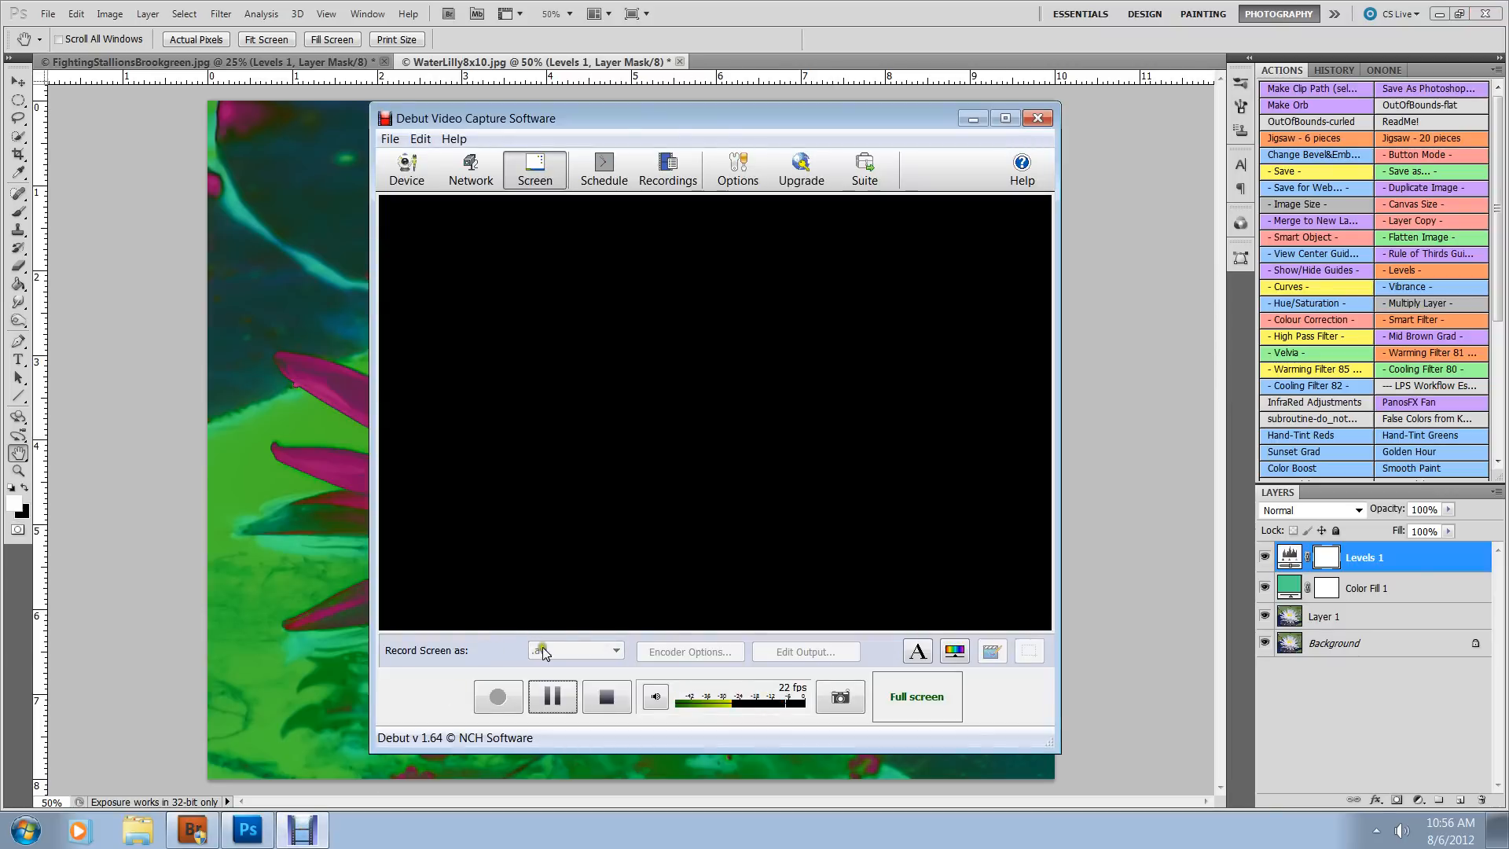